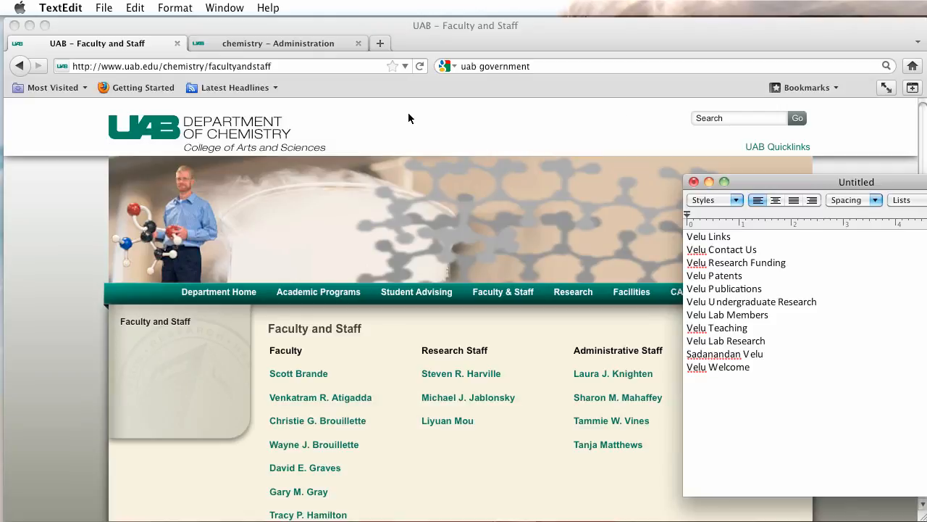
scroll(down, 3)
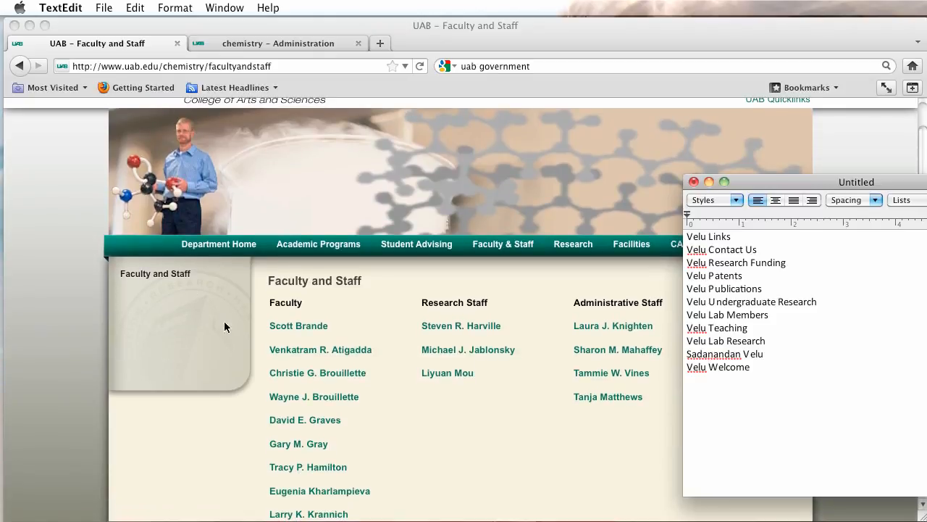
scroll(down, 3)
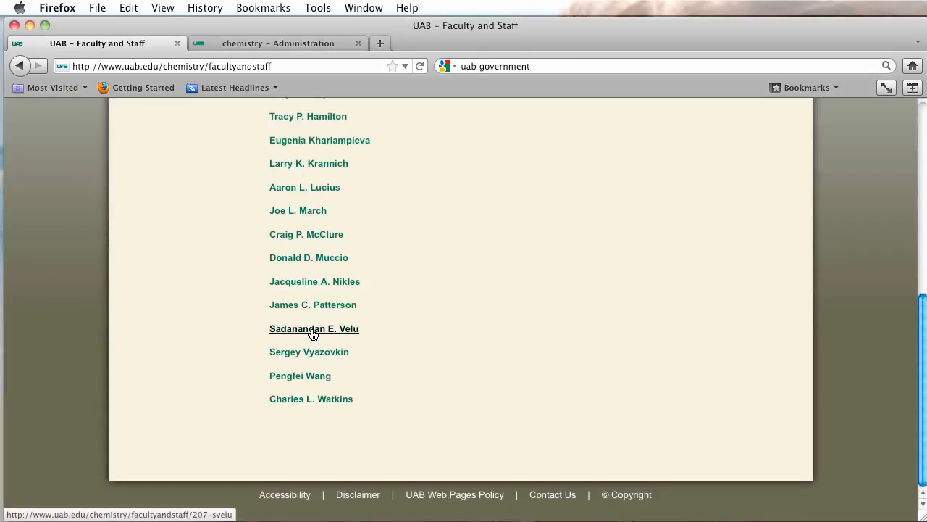
click(313, 328)
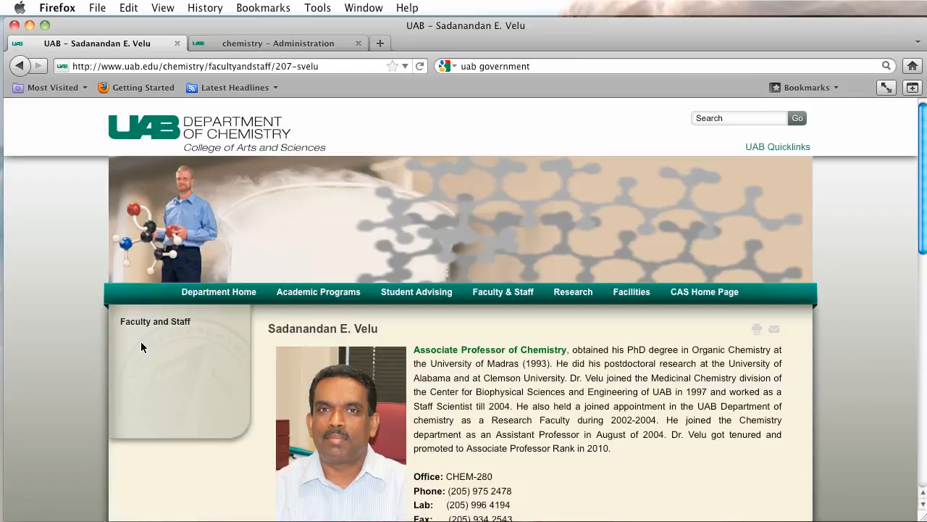
mouse_move(101, 355)
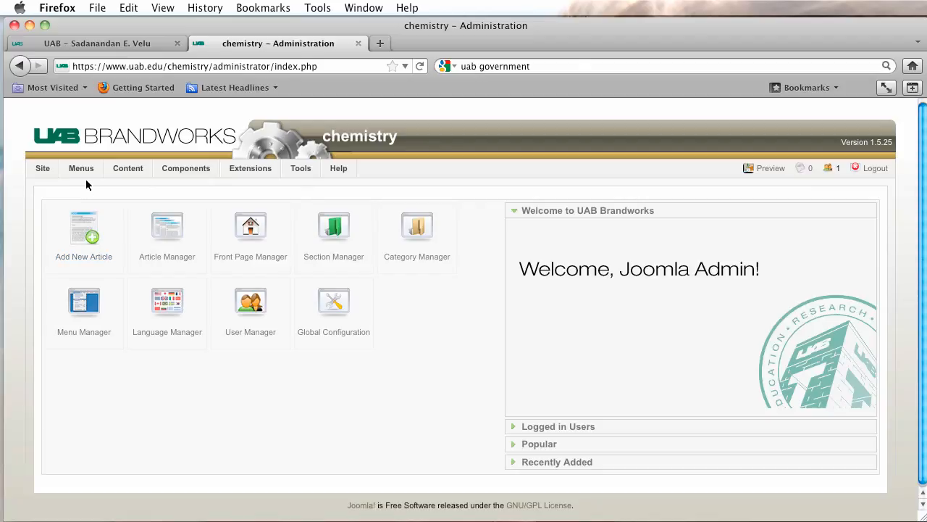
Go to Menus > Menu Manager and start a new menu.
click(81, 168)
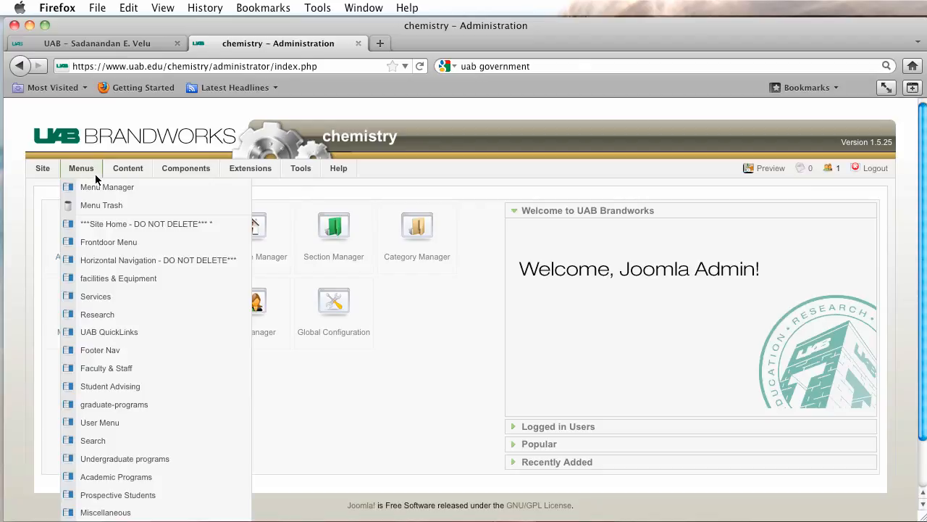
click(127, 168)
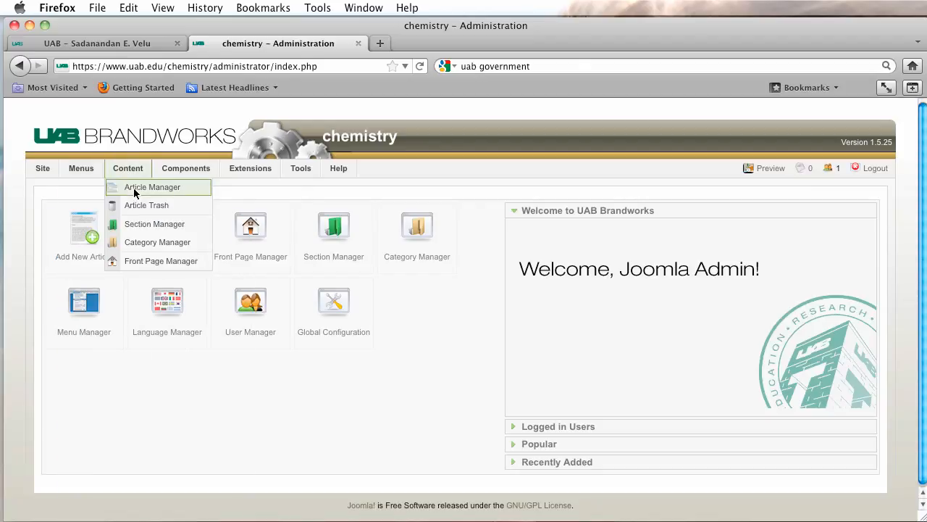
click(81, 169)
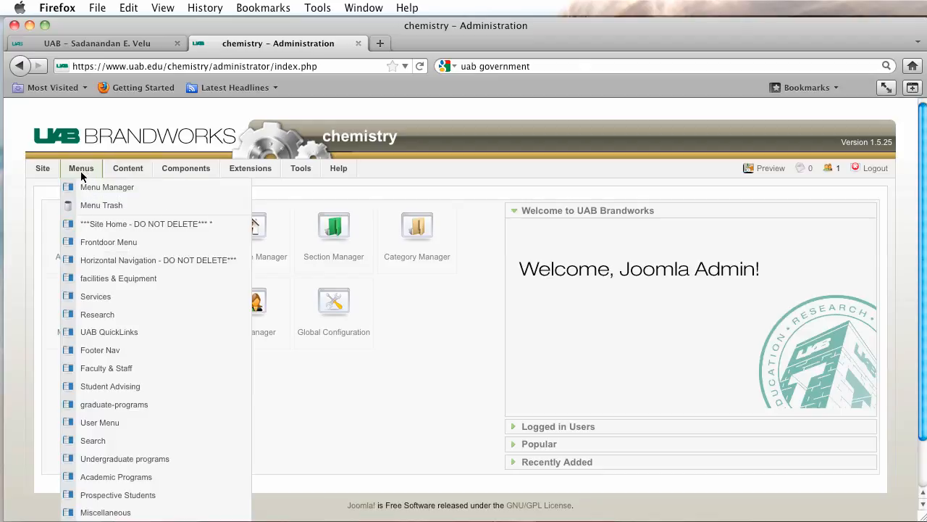
mouse_move(107, 187)
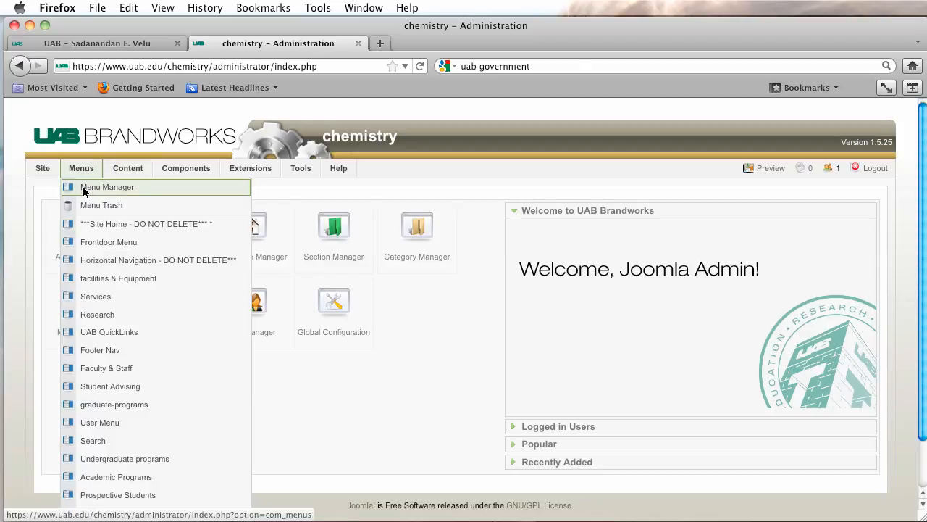
click(108, 187)
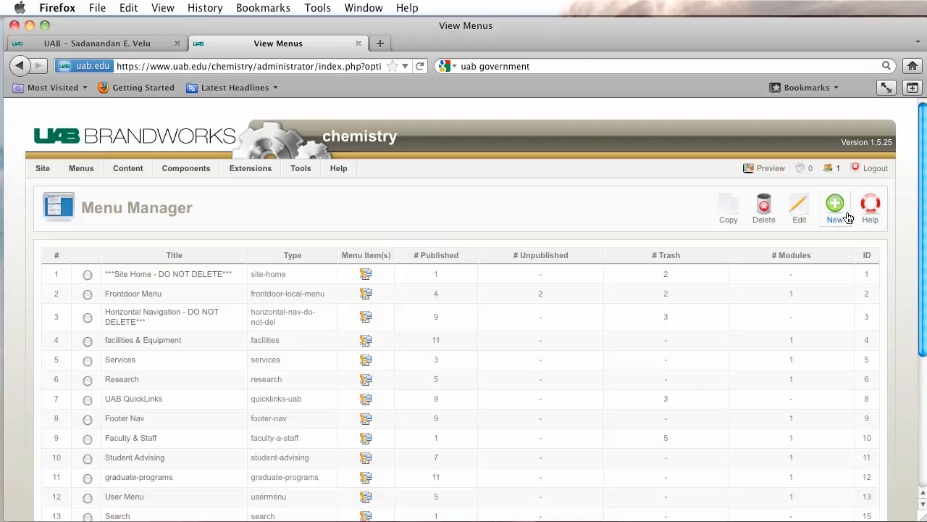
click(835, 205)
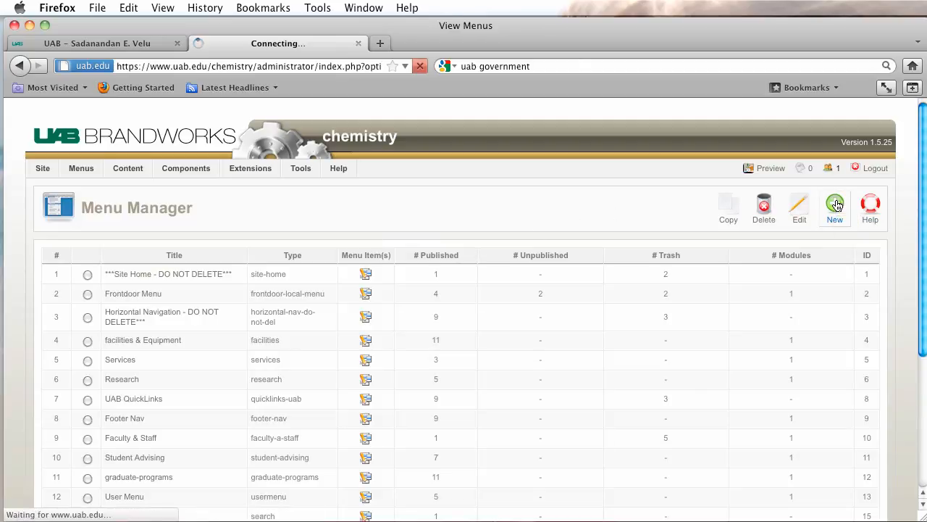
click(835, 205)
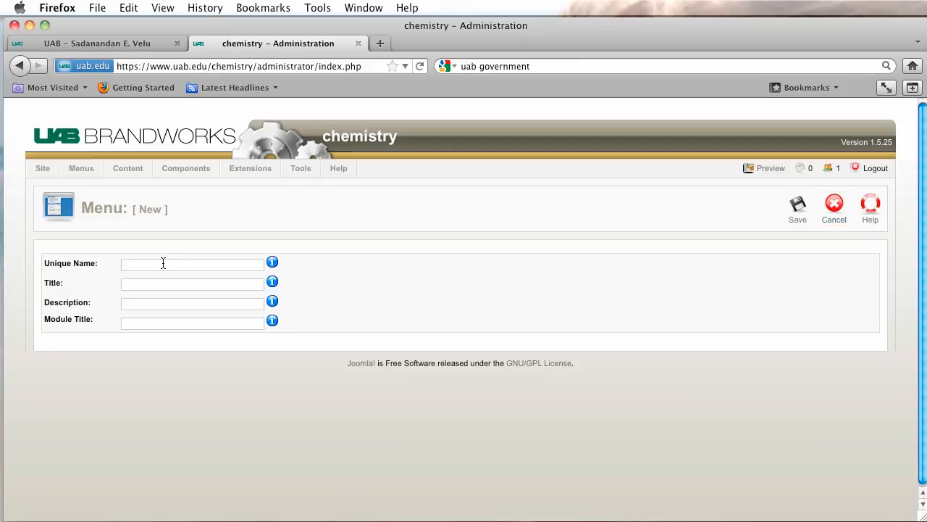
Enter 'Velu Menu' as unique name, title, description and module title, then save.
click(192, 263)
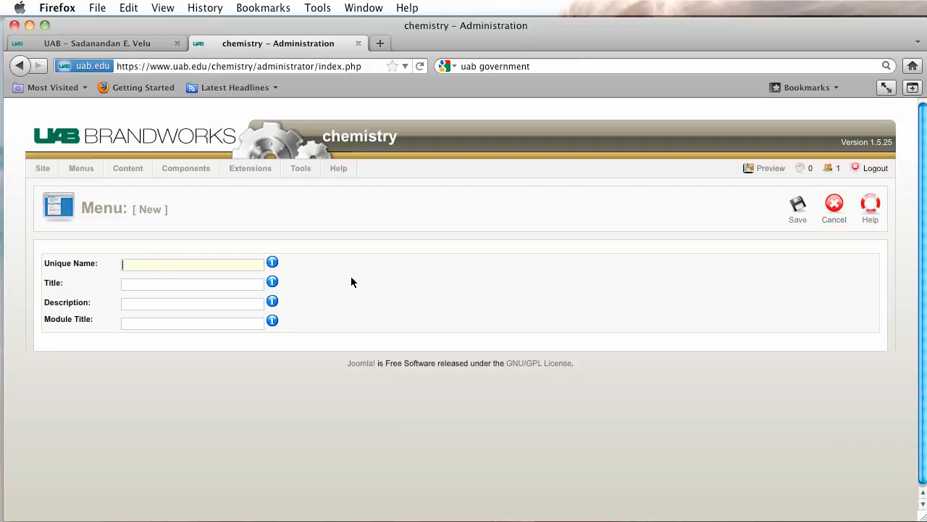
text(Velu Menu)
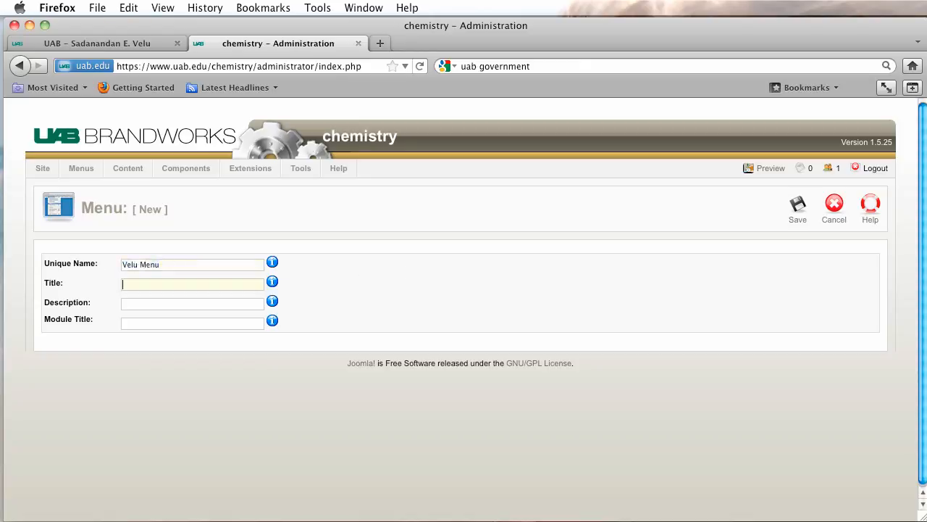
text(Velu Menu)
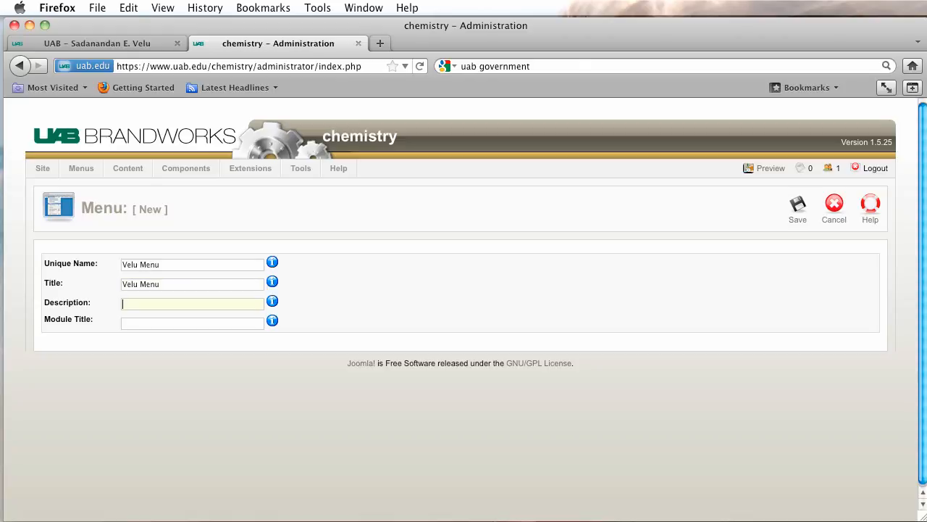
text(Velu Menu)
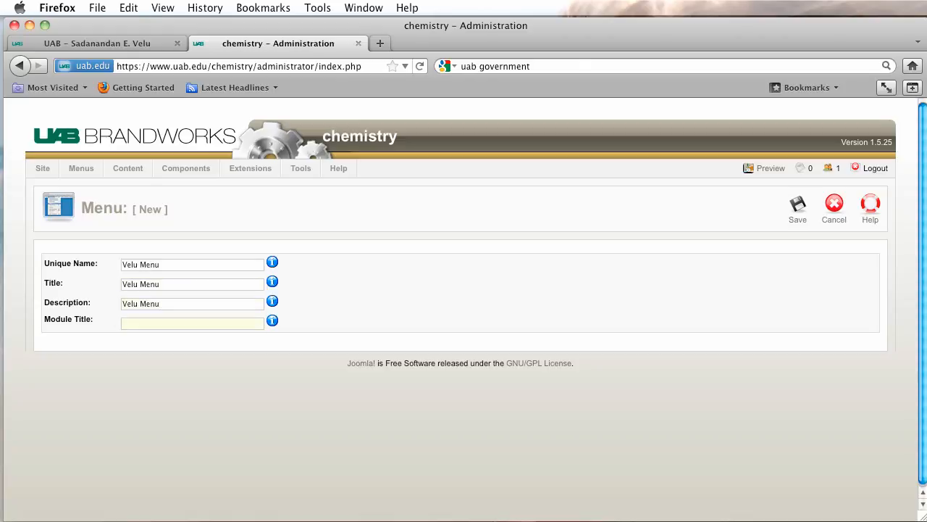
text(Velu Menu)
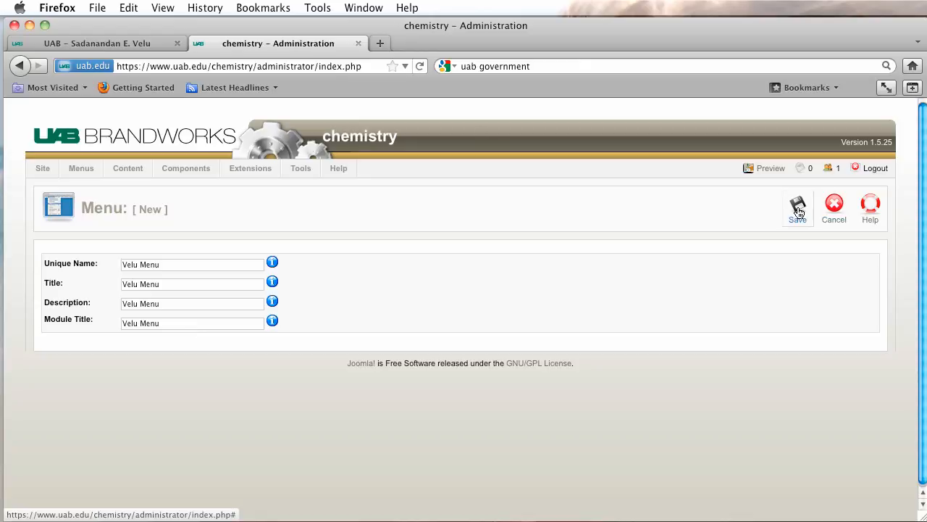
click(797, 207)
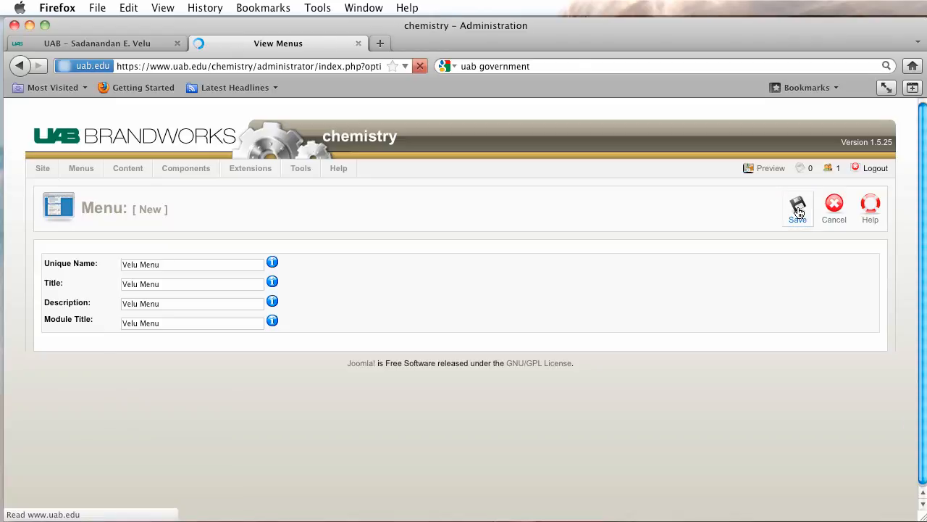
Open Velu Menu's item list and start a new menu item.
click(797, 208)
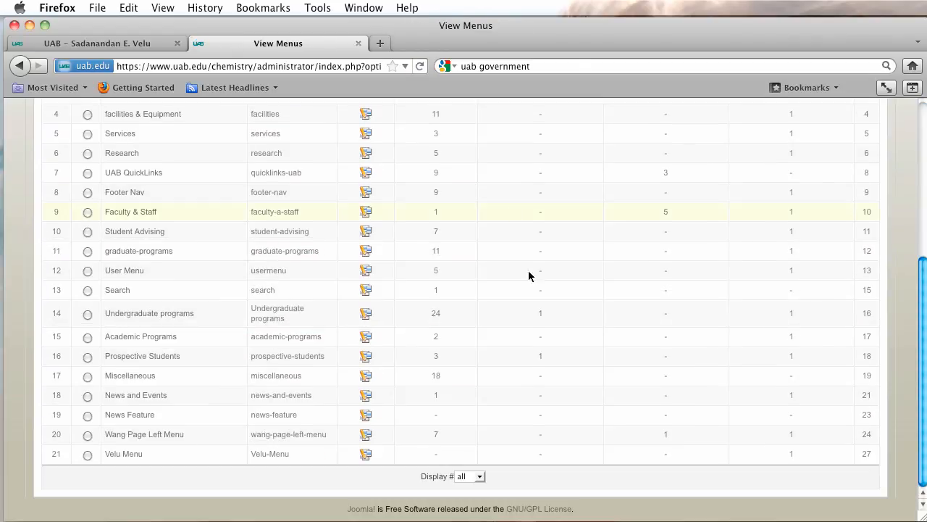
mouse_move(360, 454)
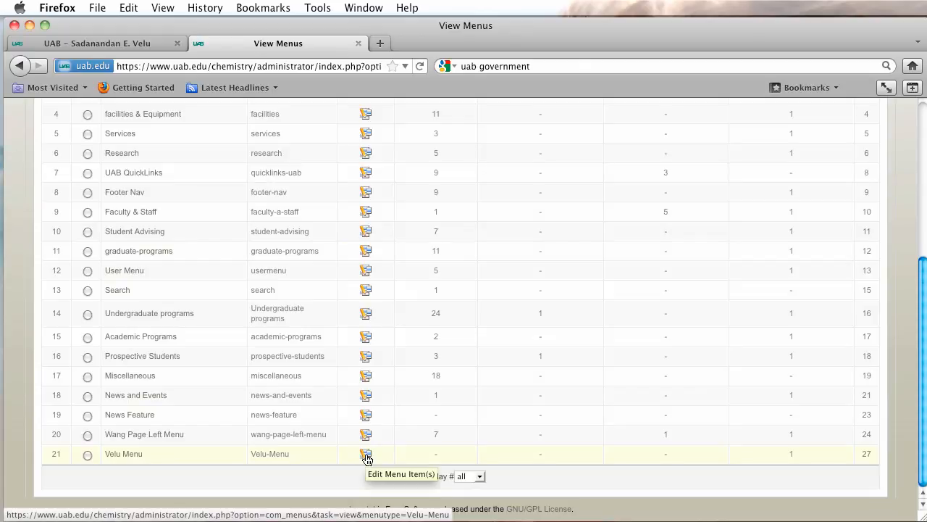
click(366, 454)
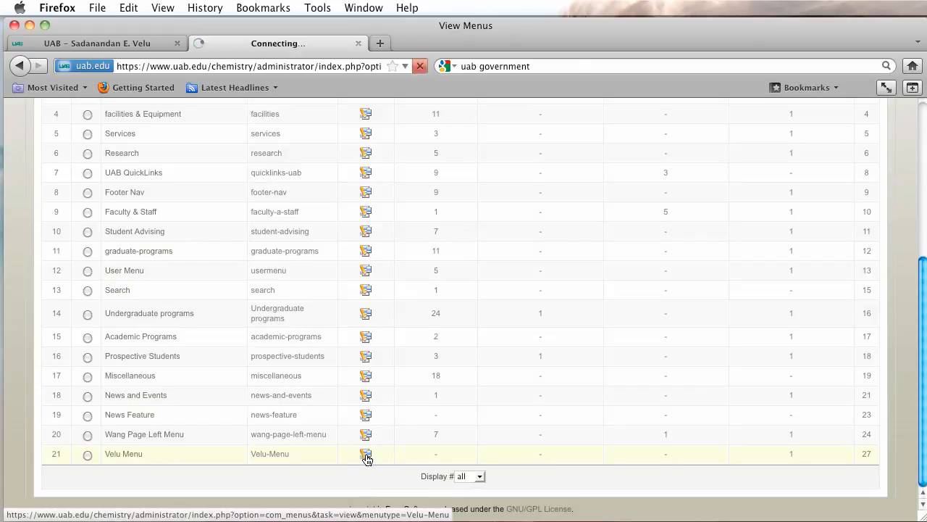
click(366, 454)
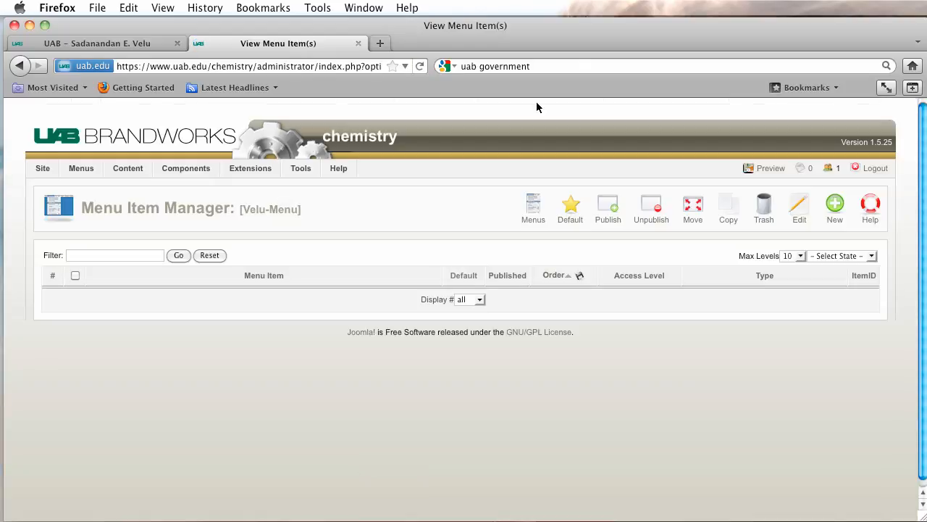
mouse_move(835, 205)
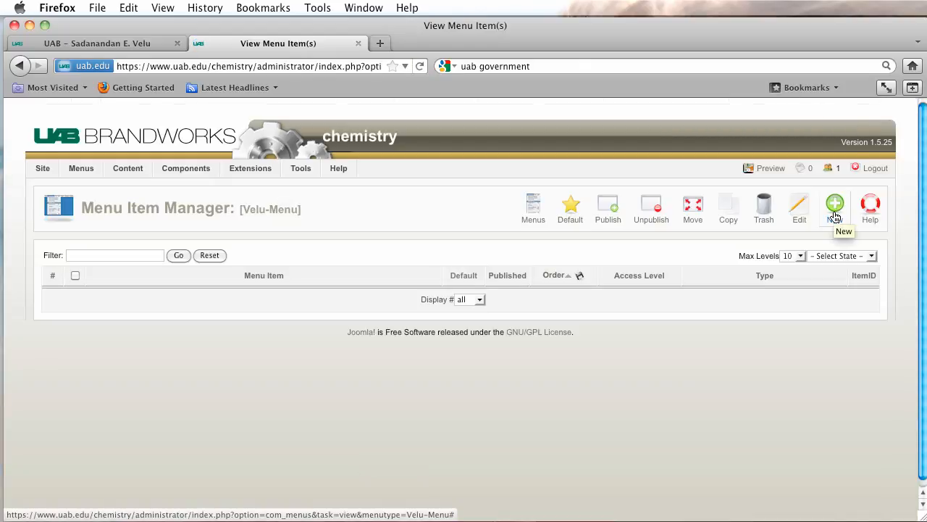
click(834, 204)
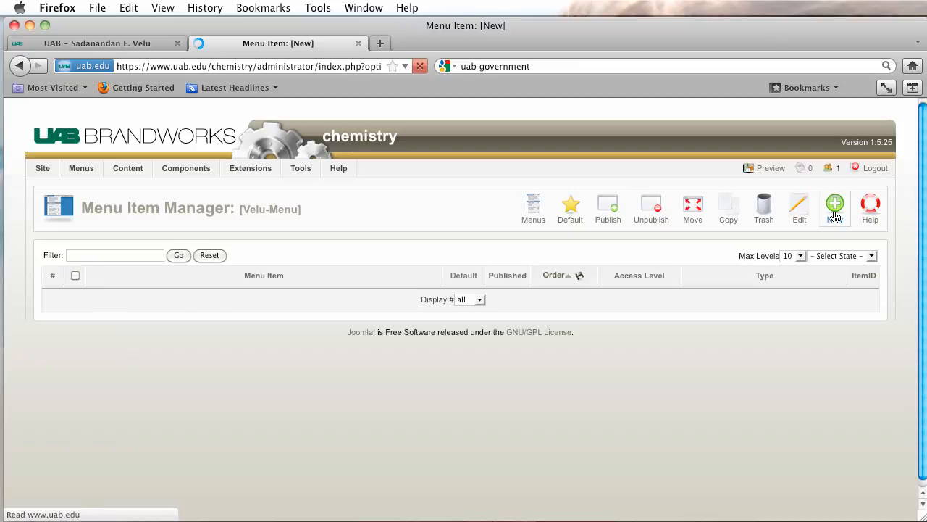
click(834, 205)
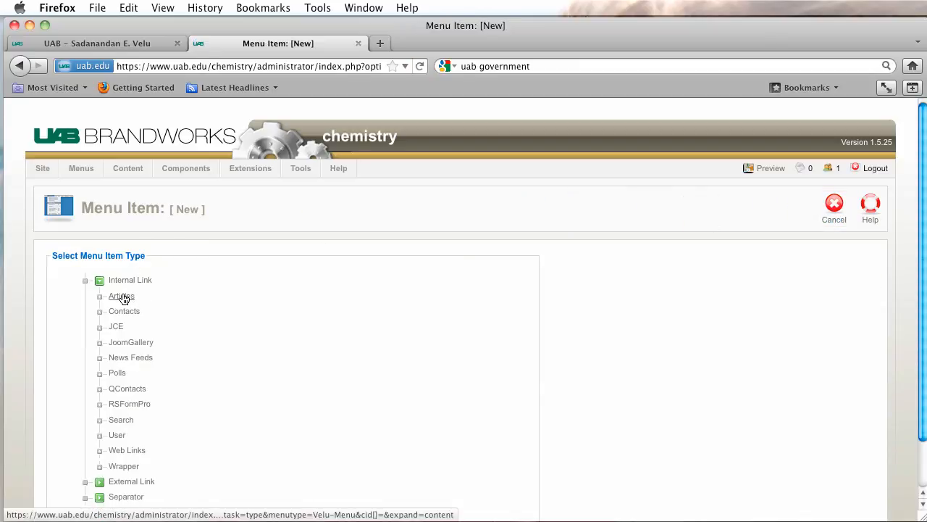
Choose Articles > Article Layout as the menu item type.
click(99, 295)
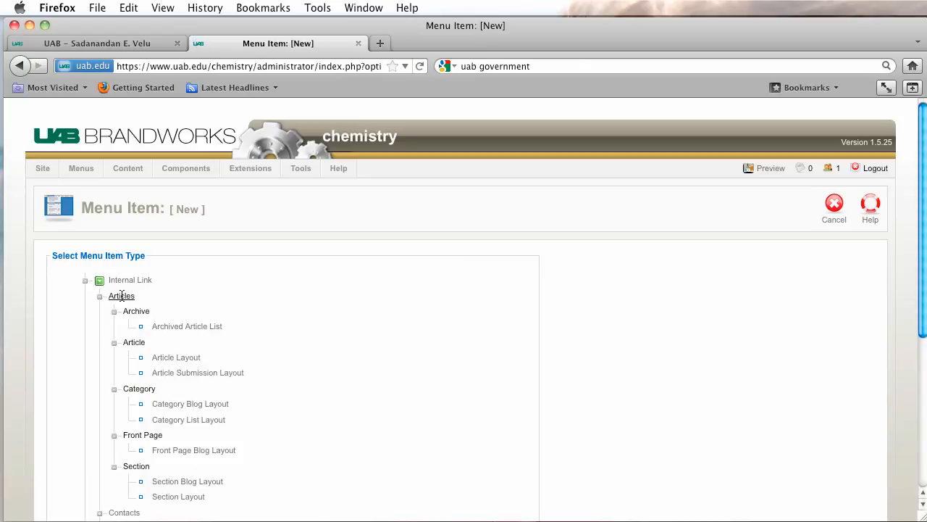
mouse_move(176, 357)
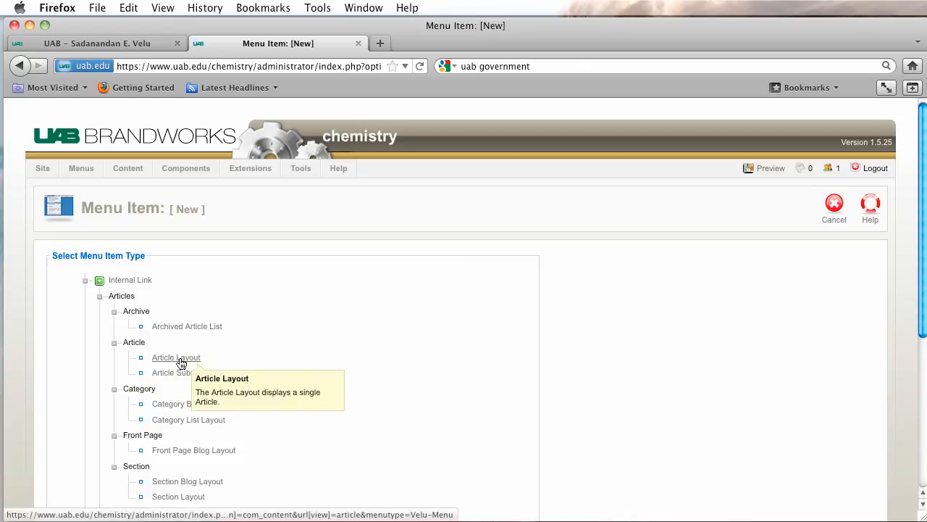
click(175, 357)
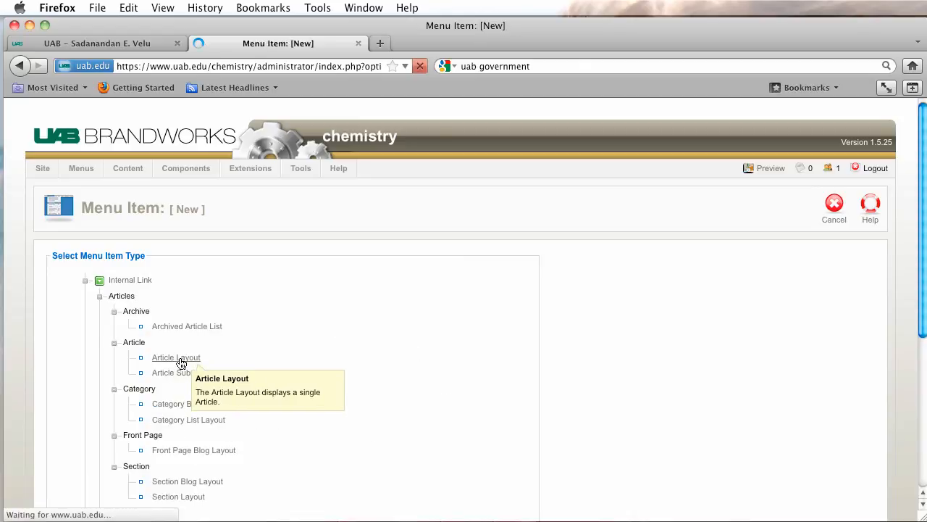
click(175, 357)
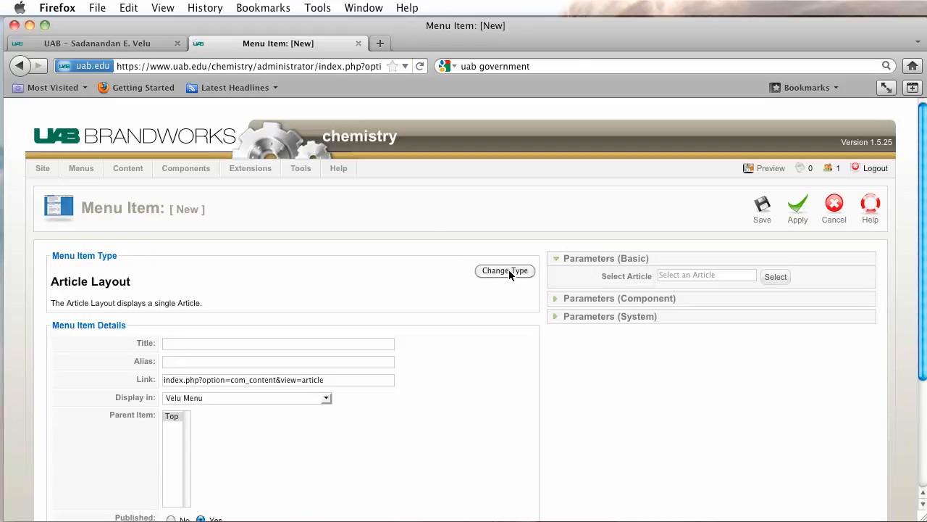
mouse_move(775, 277)
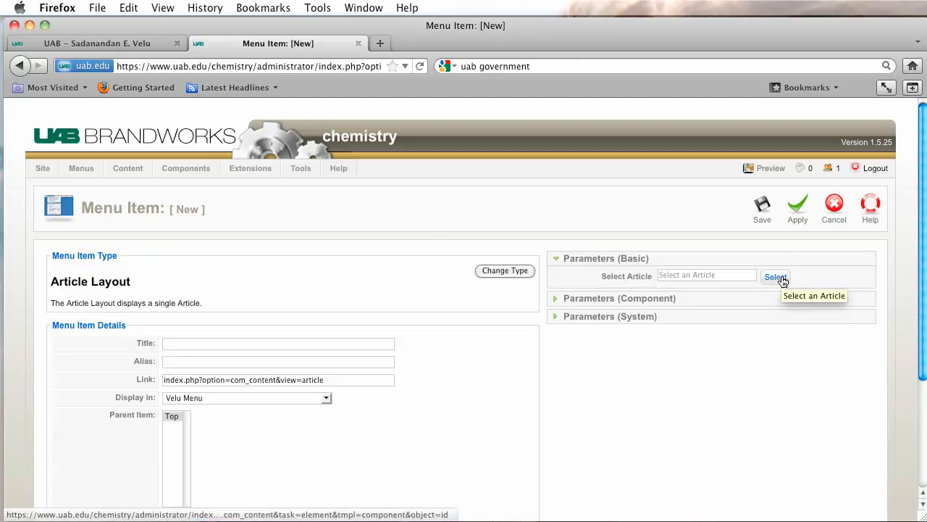
Browse Faculty articles in the Select Article popup, then close it without choosing.
click(775, 277)
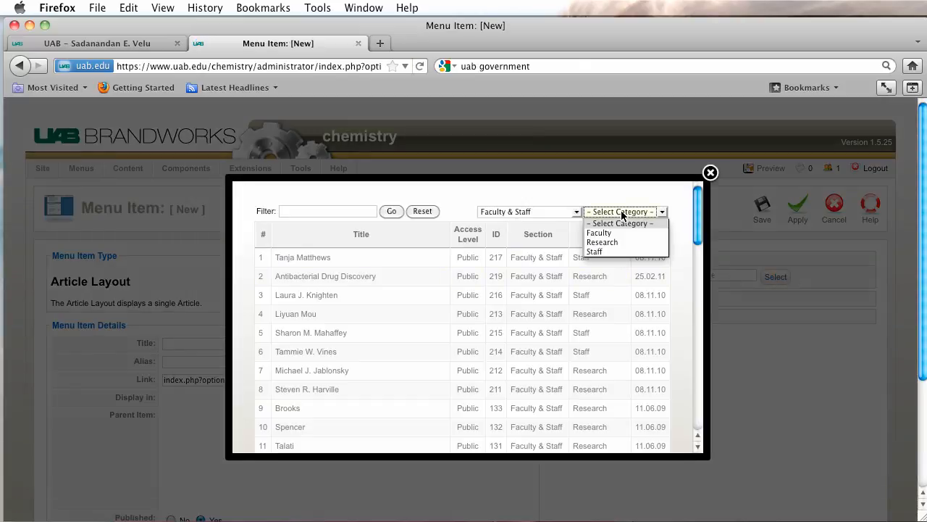
click(599, 233)
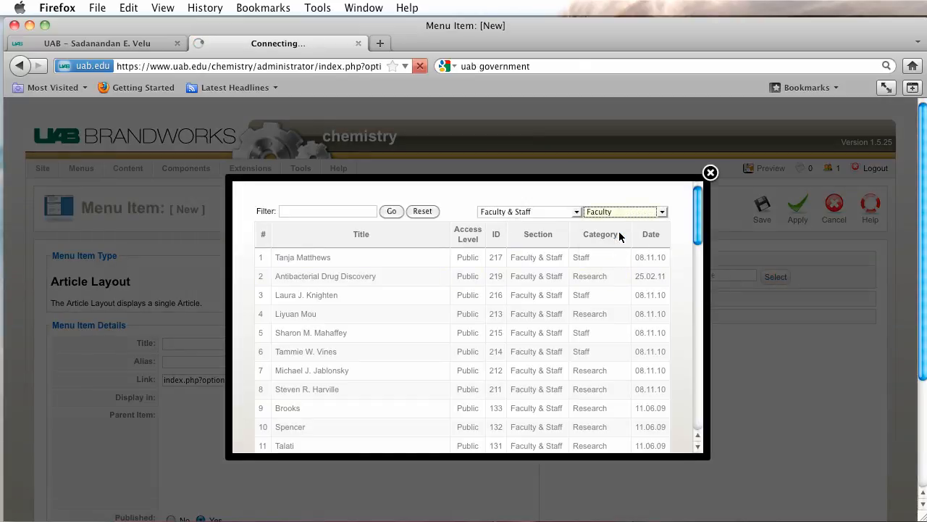
scroll(down, 3)
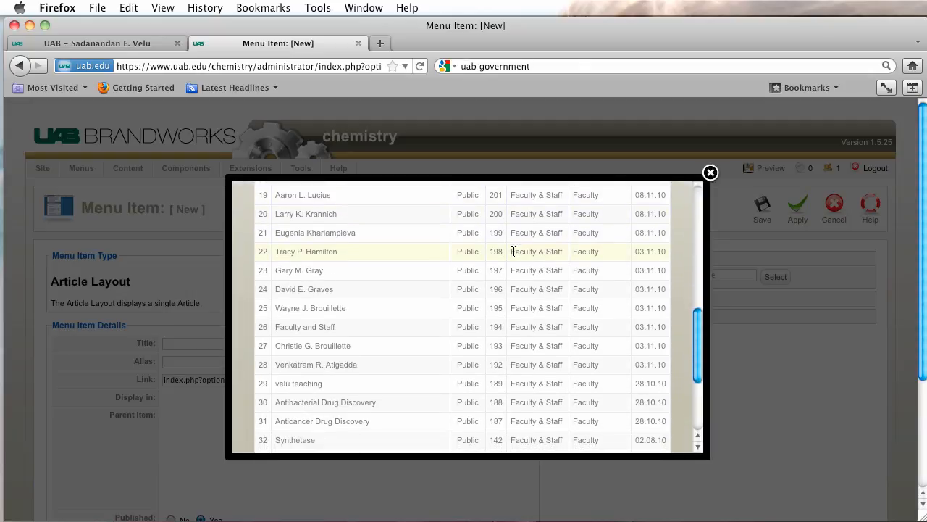
scroll(down, 3)
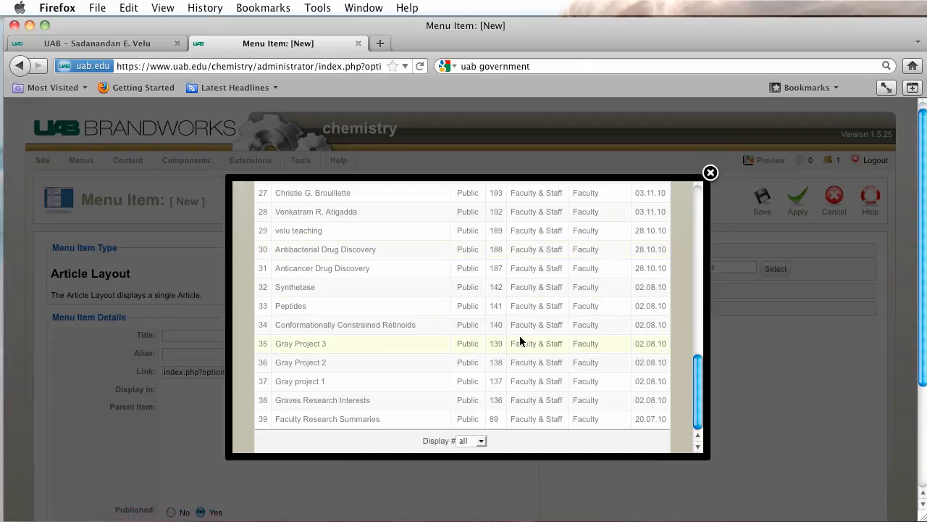
mouse_move(559, 283)
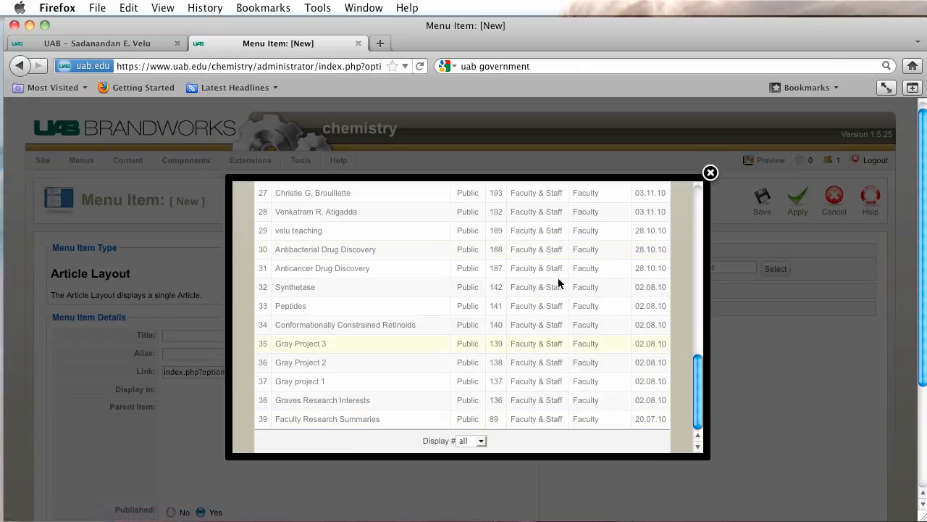
click(301, 342)
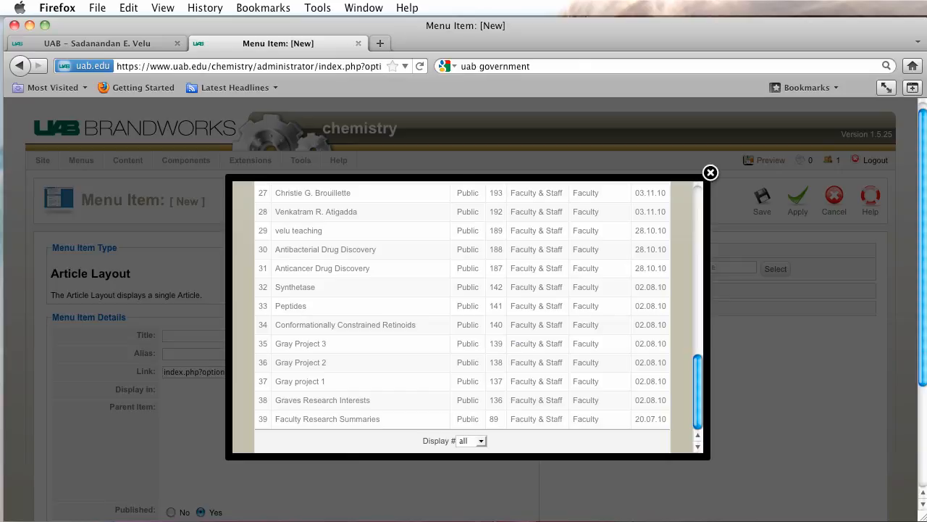
mouse_move(521, 253)
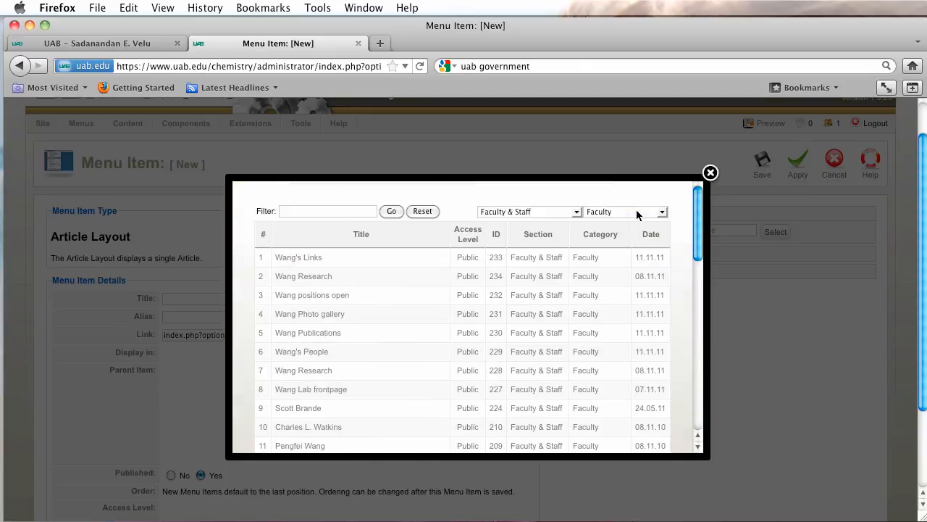
click(710, 172)
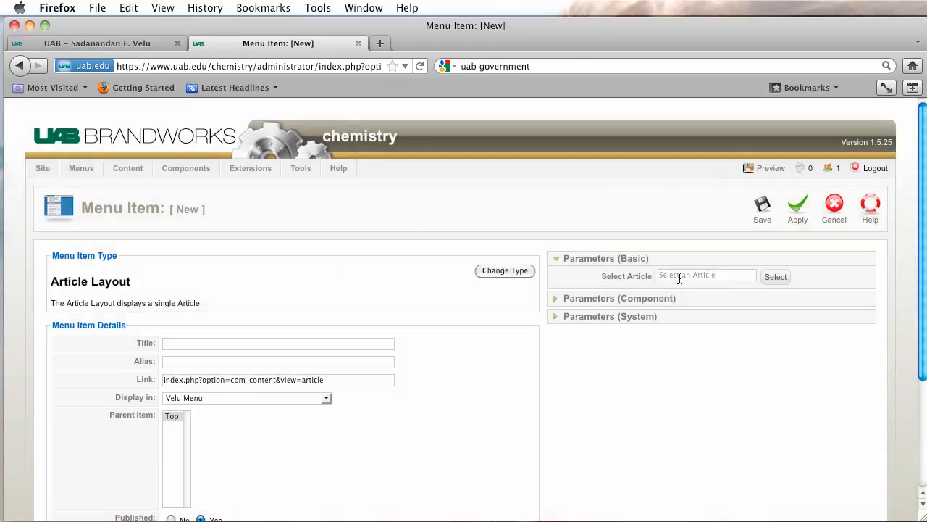
Cancel the new menu item and open Article Manager showing the Velu articles.
click(834, 206)
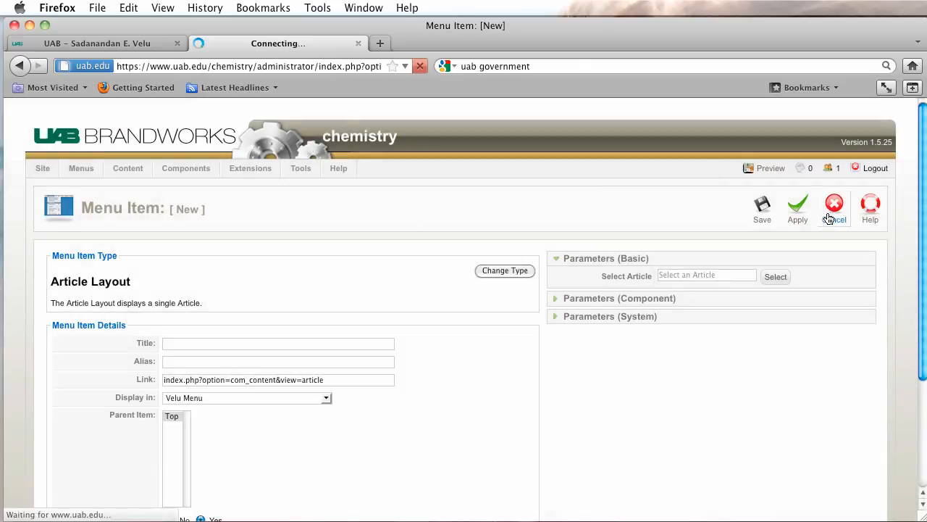
click(834, 208)
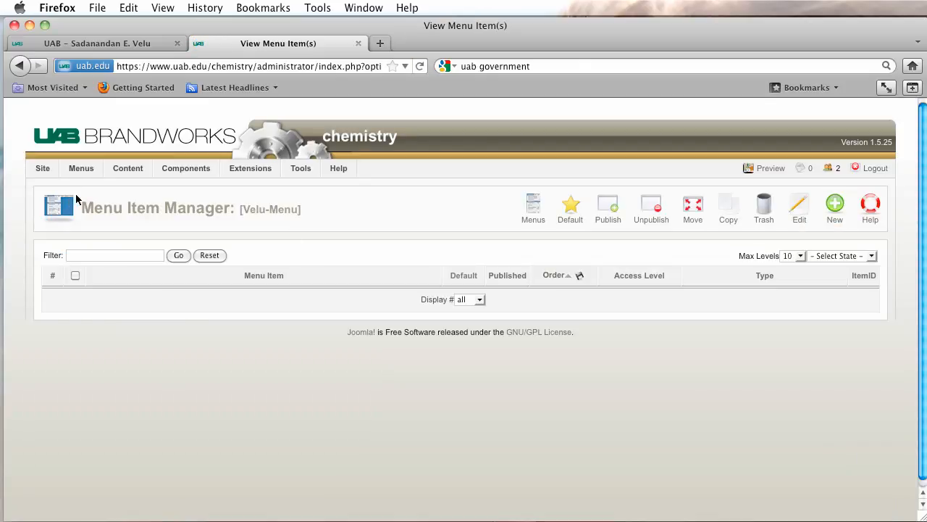
click(127, 168)
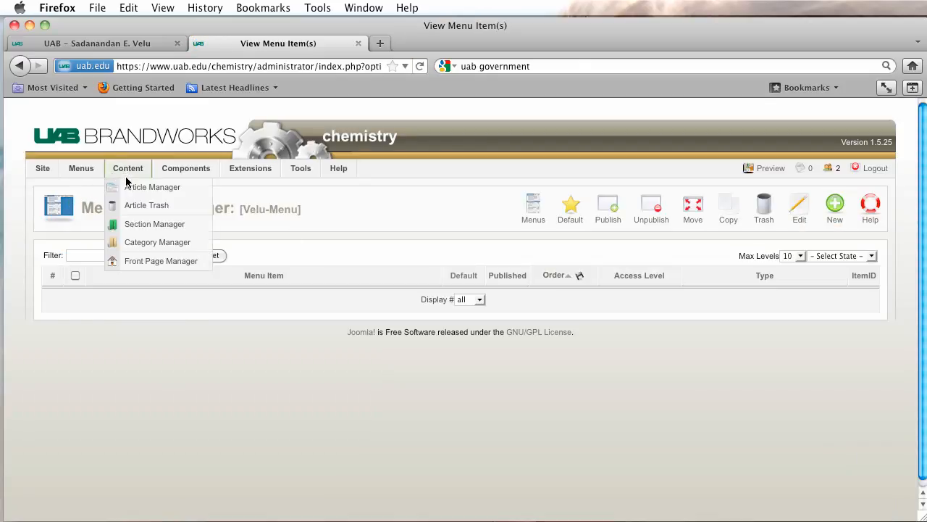
click(152, 187)
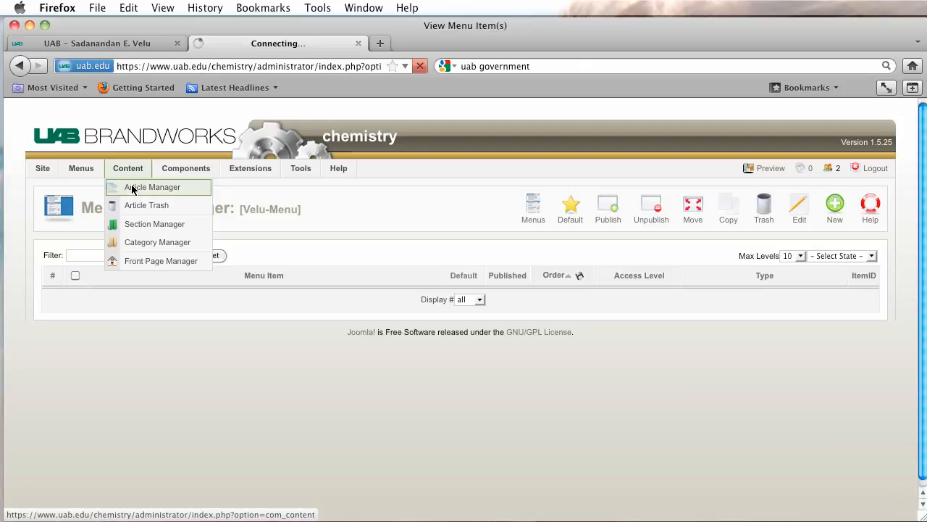
click(152, 187)
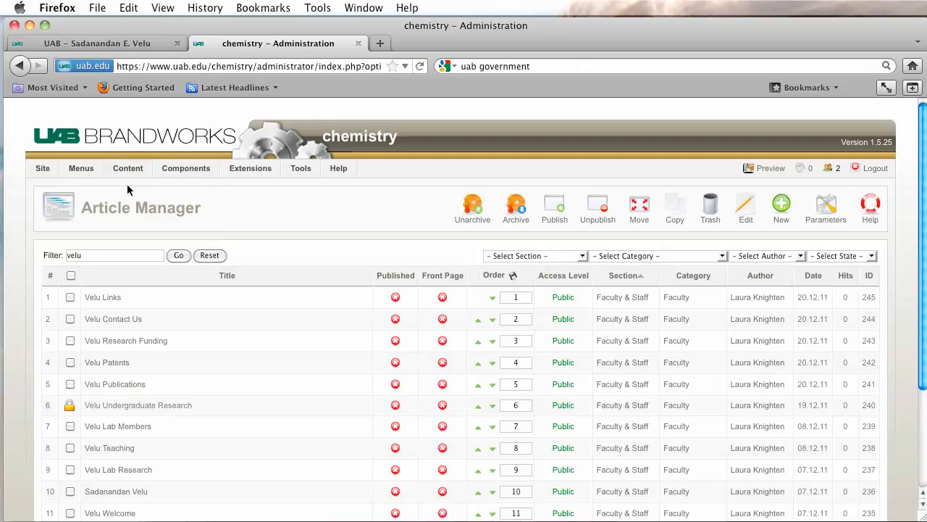
mouse_move(342, 399)
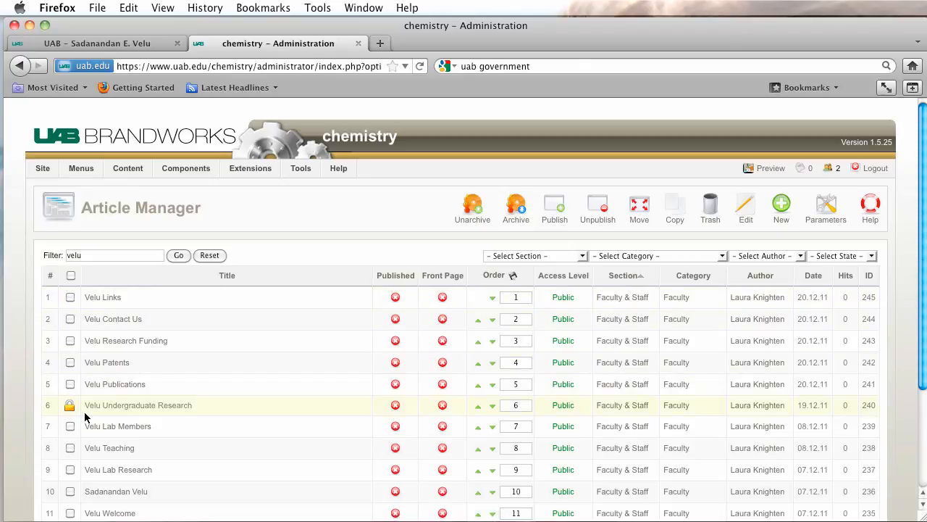
mouse_move(235, 319)
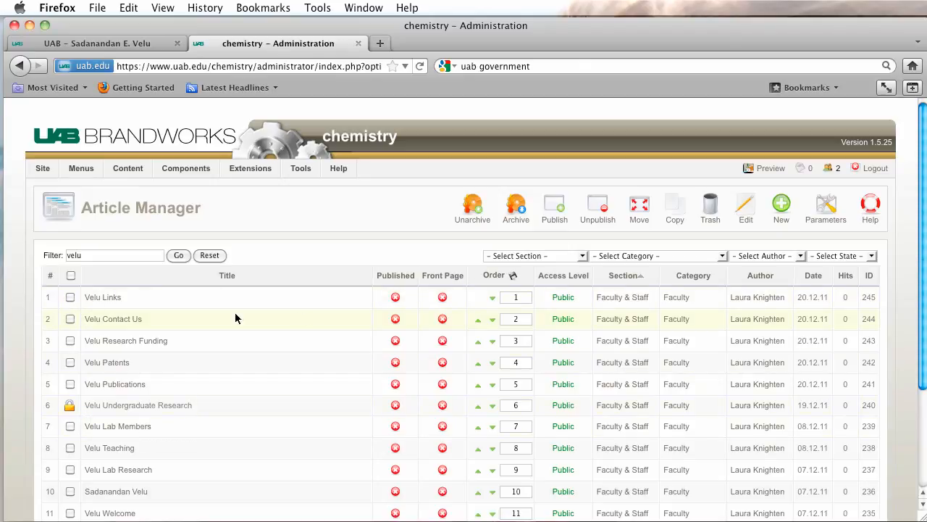
mouse_move(395, 297)
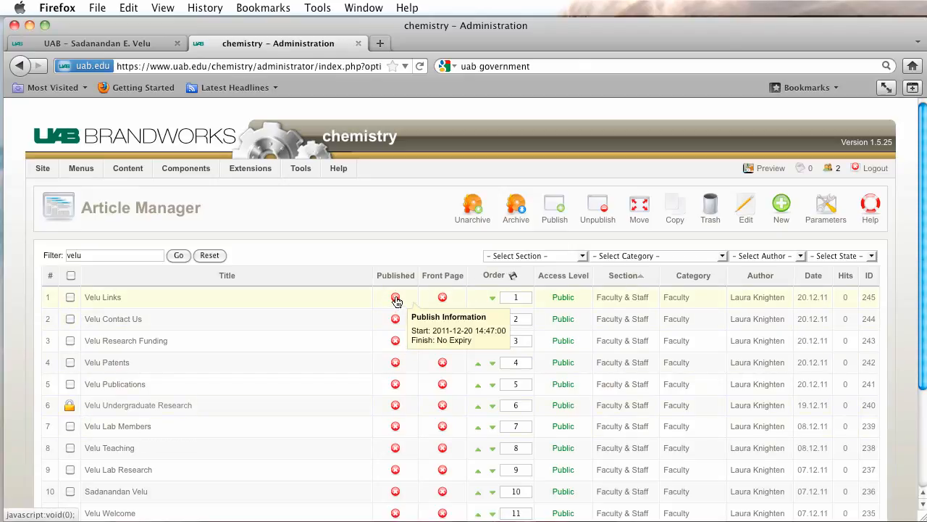
Publish the Velu Links, Contact Us, Teaching and Lab Research articles.
click(395, 297)
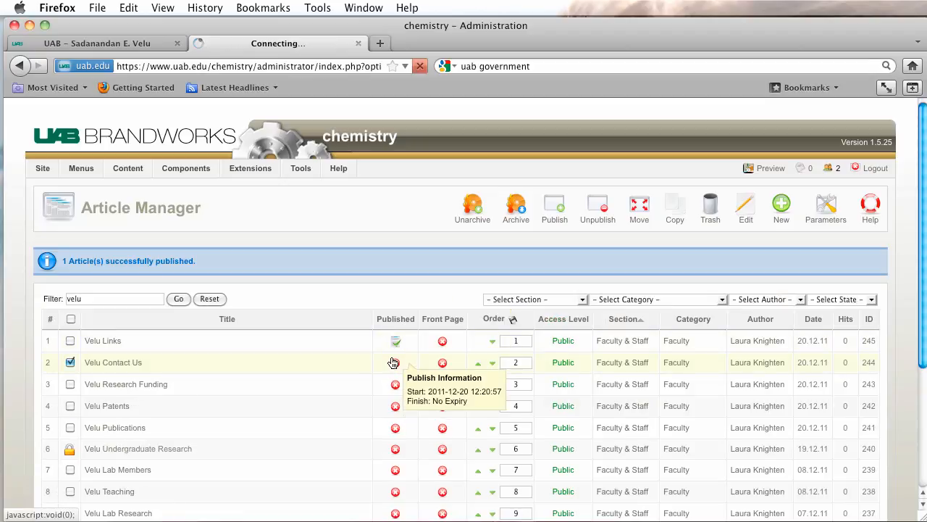
click(396, 363)
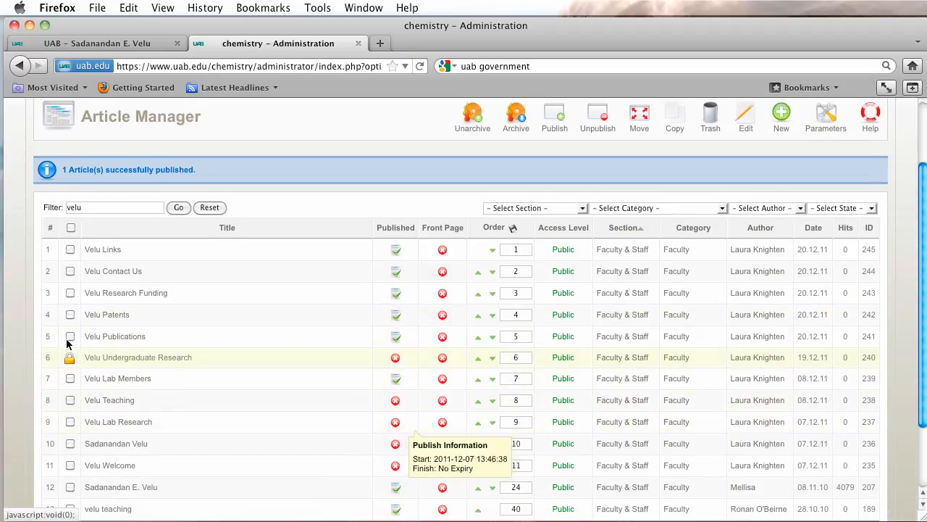
mouse_move(356, 377)
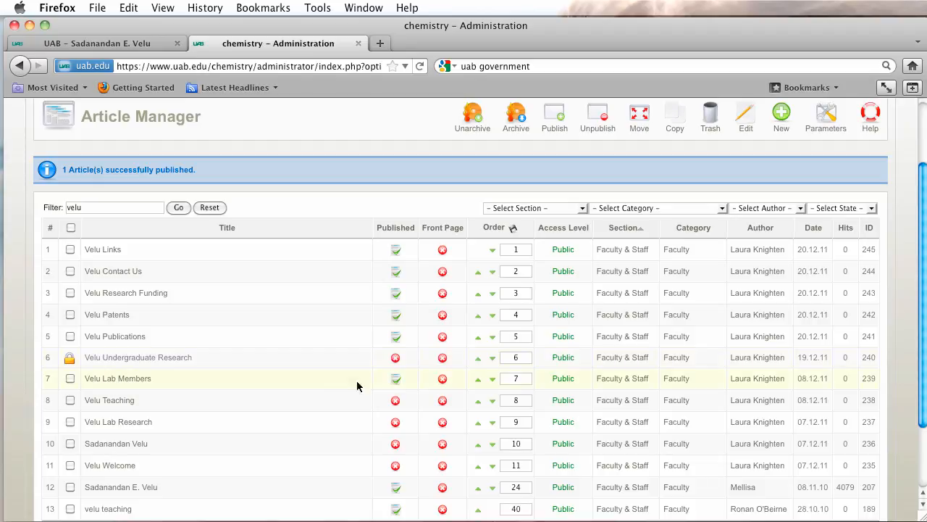
click(395, 400)
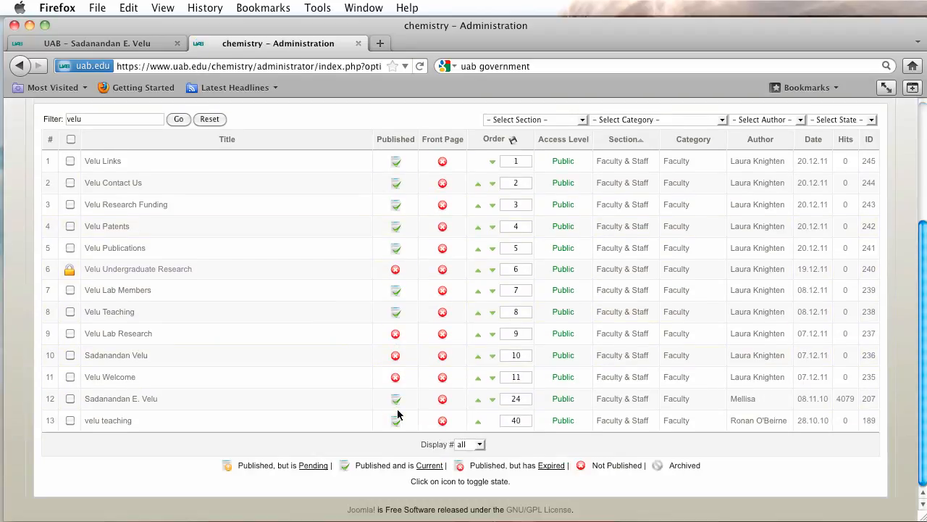
mouse_move(395, 334)
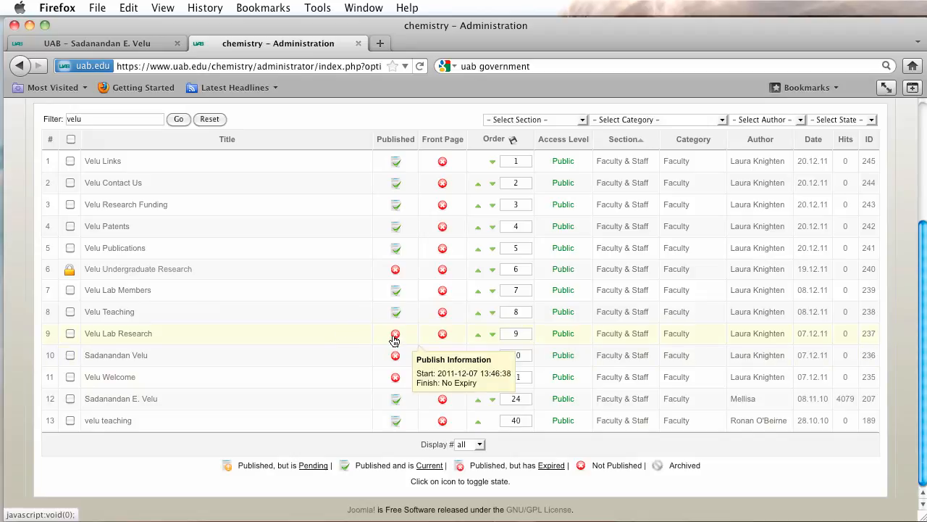
click(394, 333)
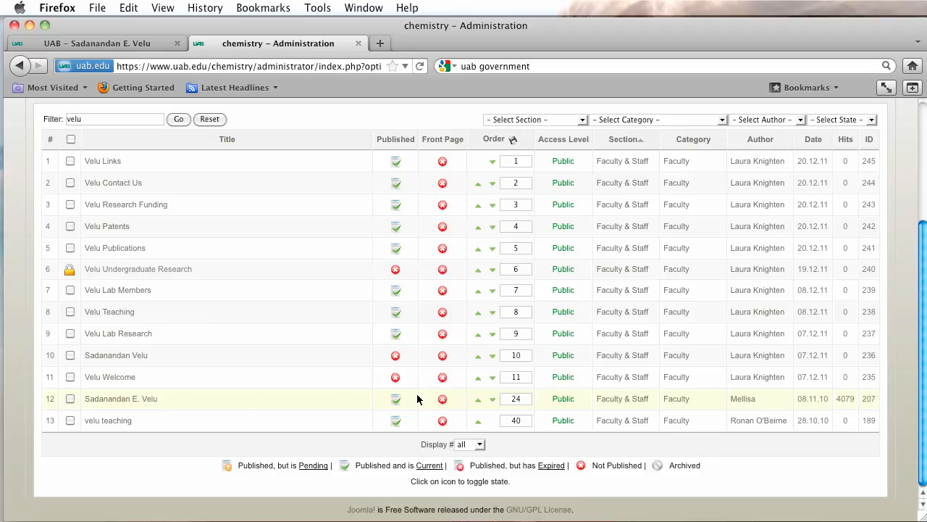
mouse_move(396, 399)
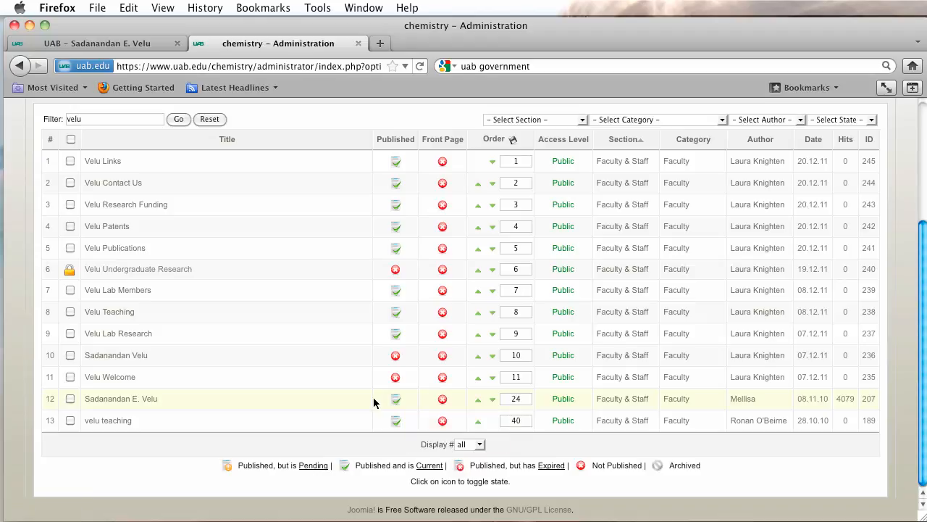
mouse_move(676, 397)
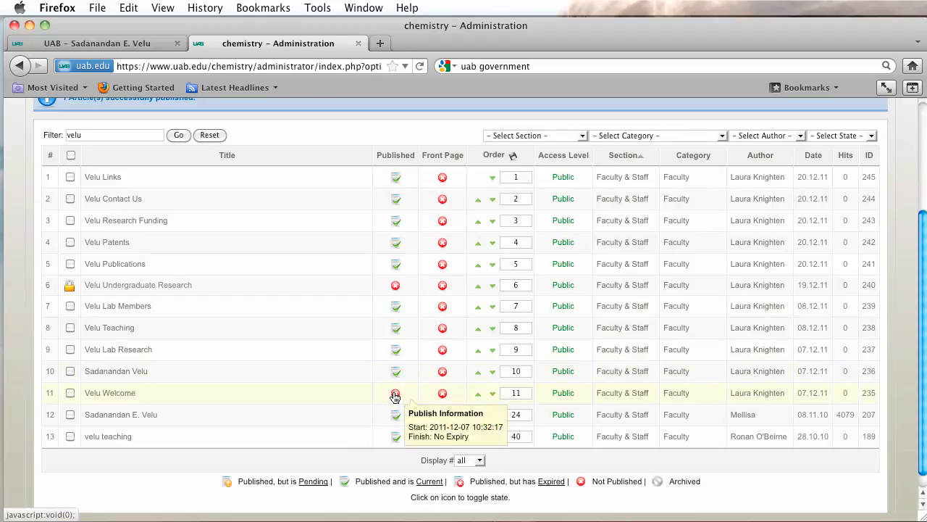
scroll(up, 3)
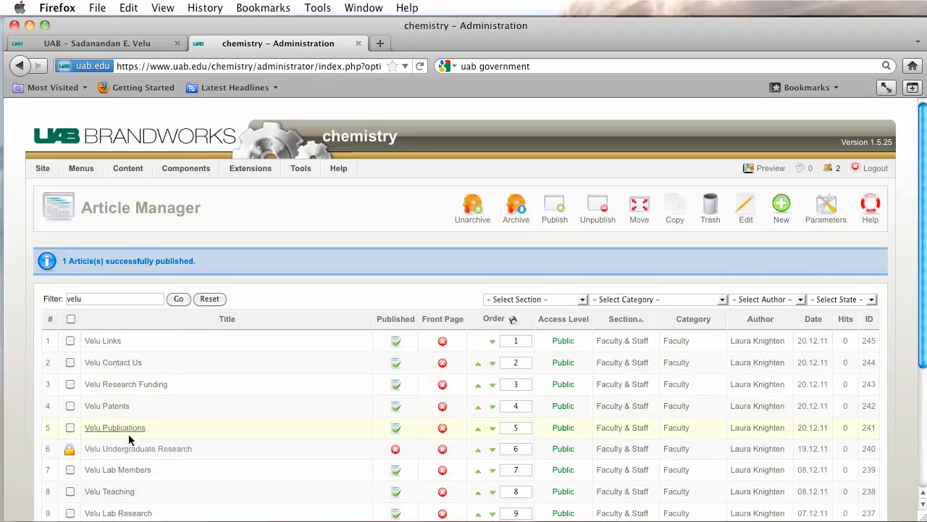
From Menu Manager, open Velu Menu's empty item list and start a new item.
click(81, 168)
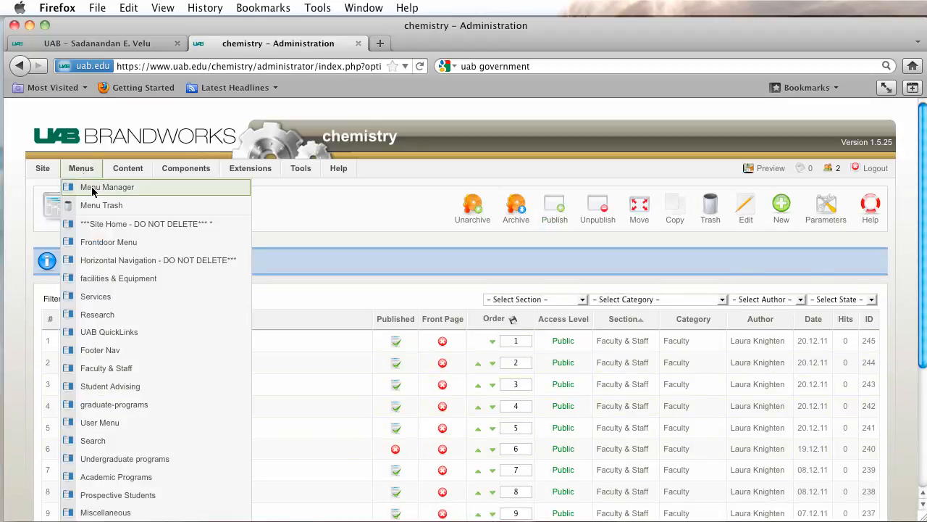
click(107, 187)
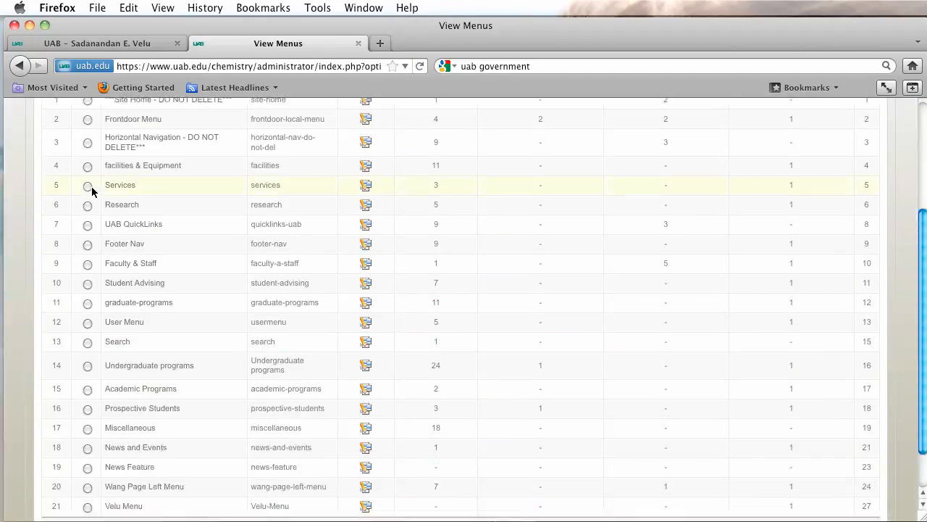
scroll(down, 3)
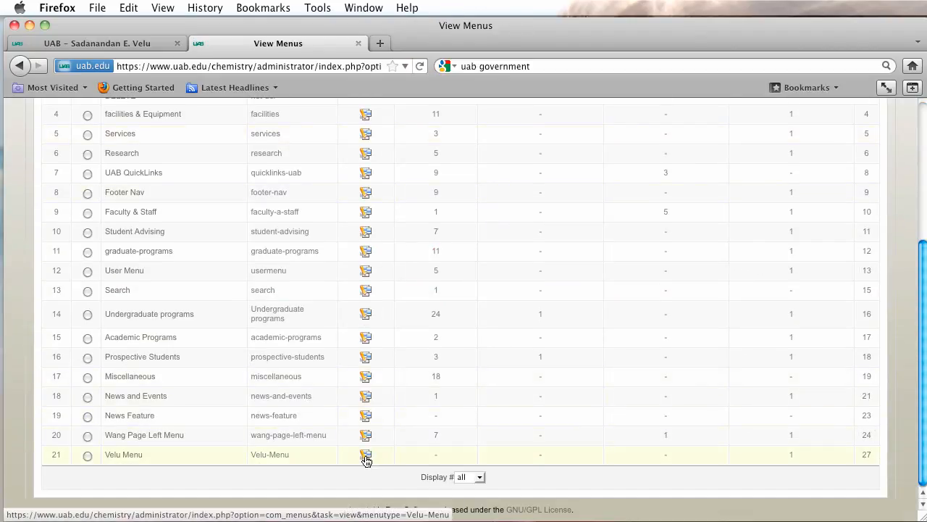
click(366, 455)
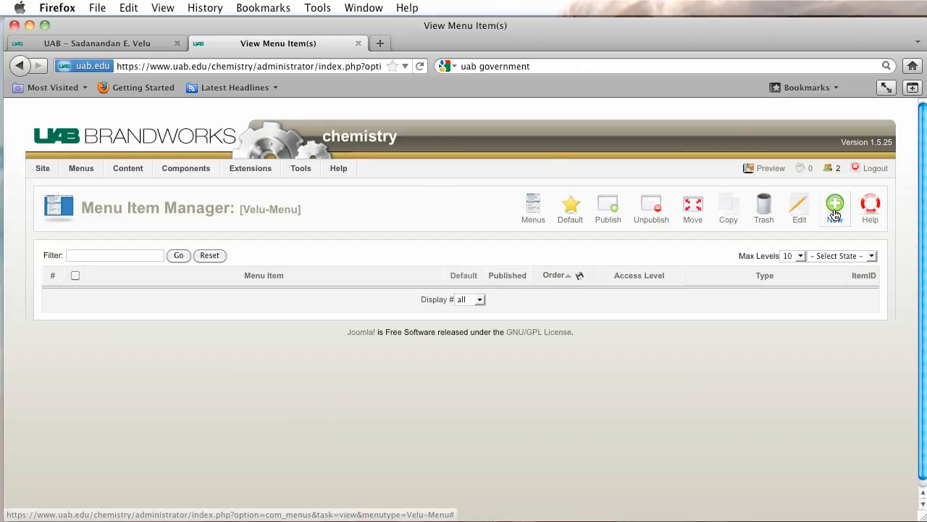
click(836, 205)
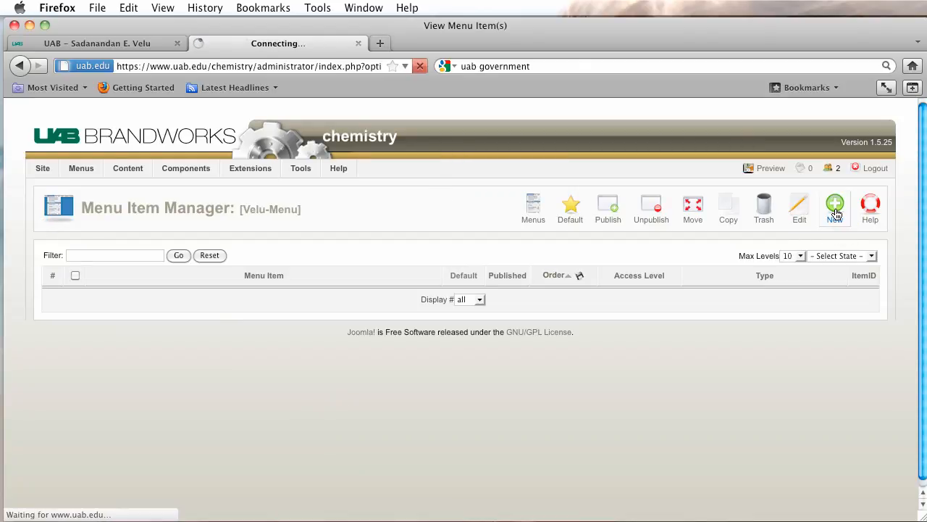
click(835, 205)
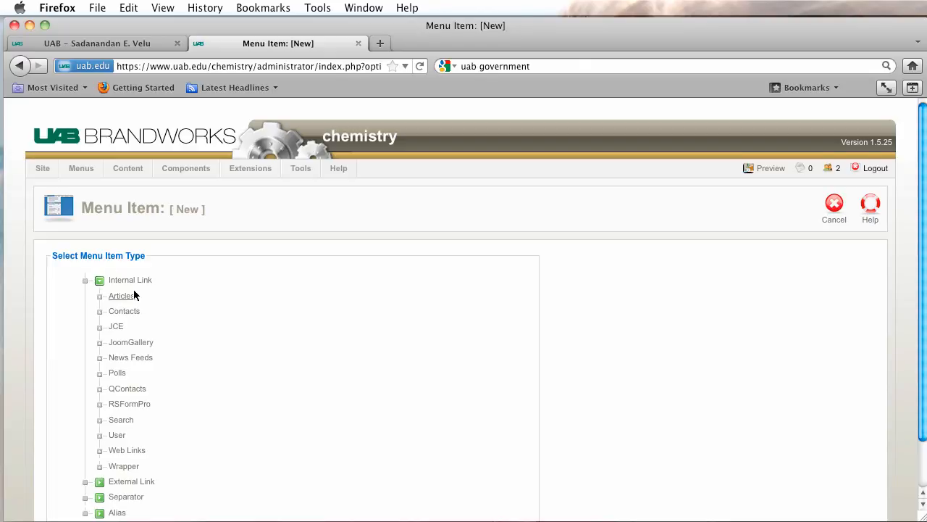
click(99, 296)
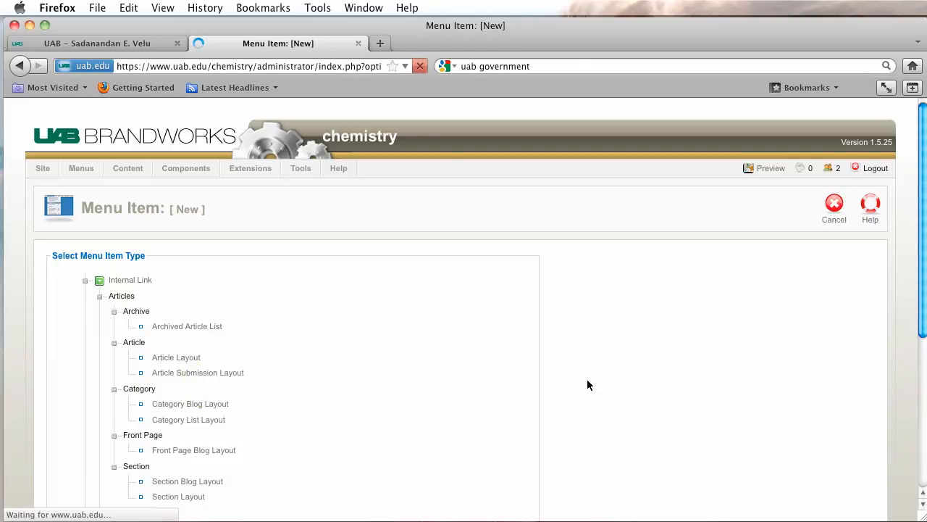
click(176, 356)
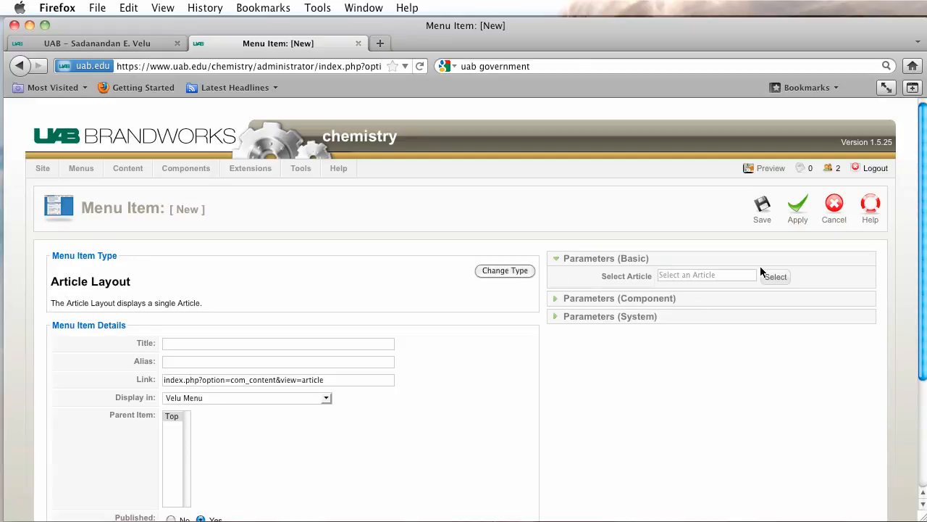
click(775, 276)
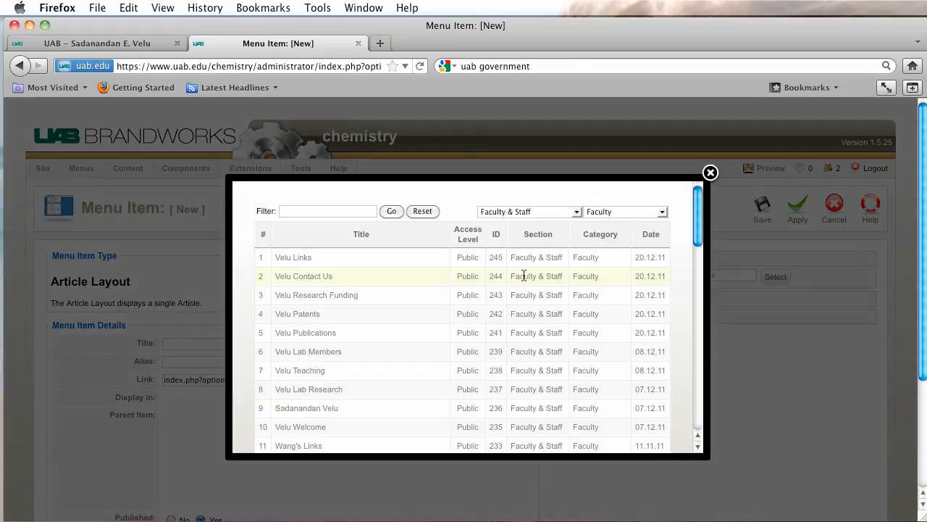
mouse_move(623, 276)
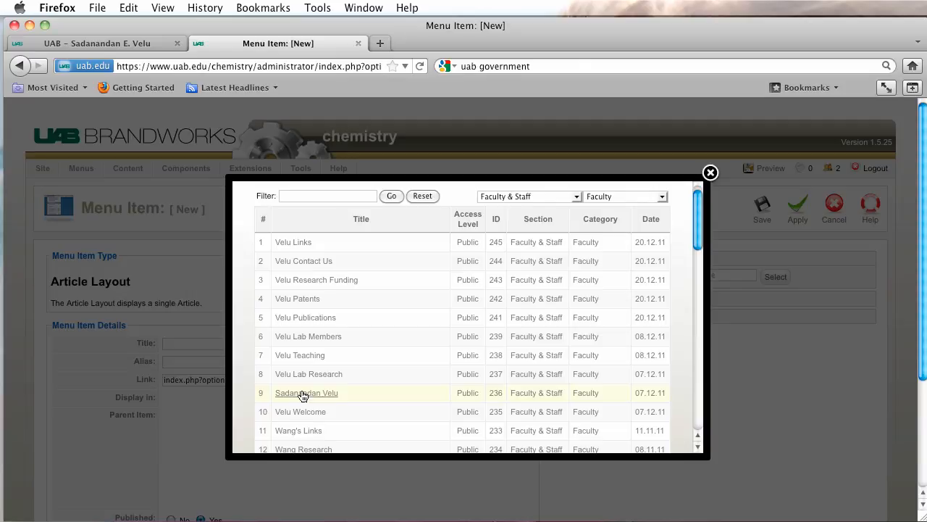
click(306, 393)
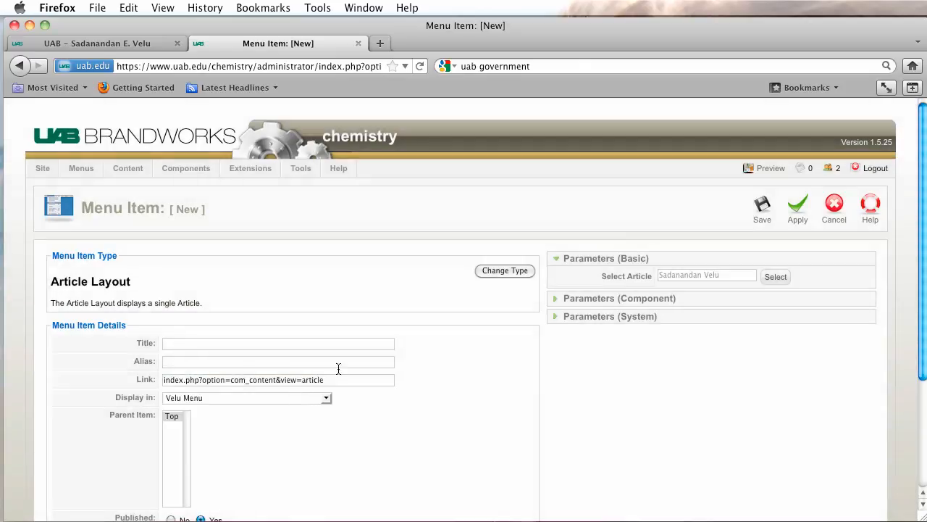
Title the menu item 'Sadanandan Velu' and save it.
click(775, 276)
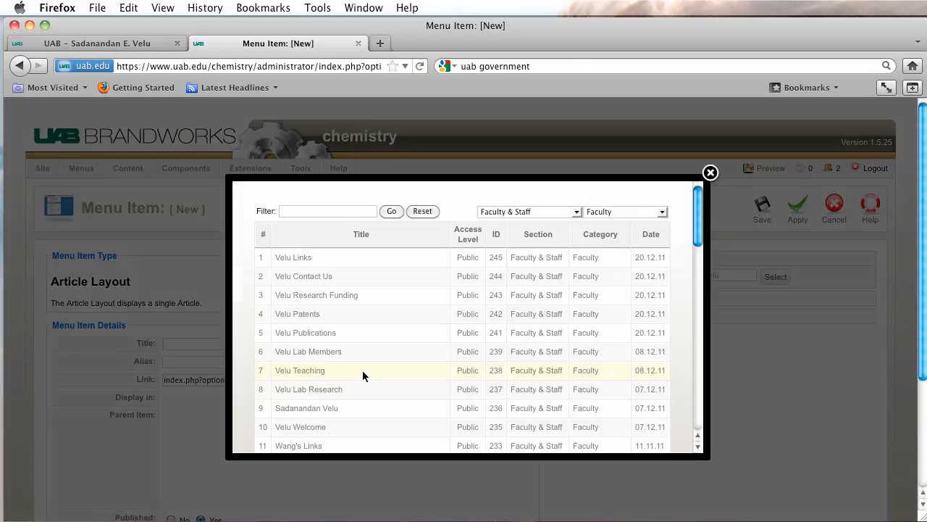
mouse_move(358, 408)
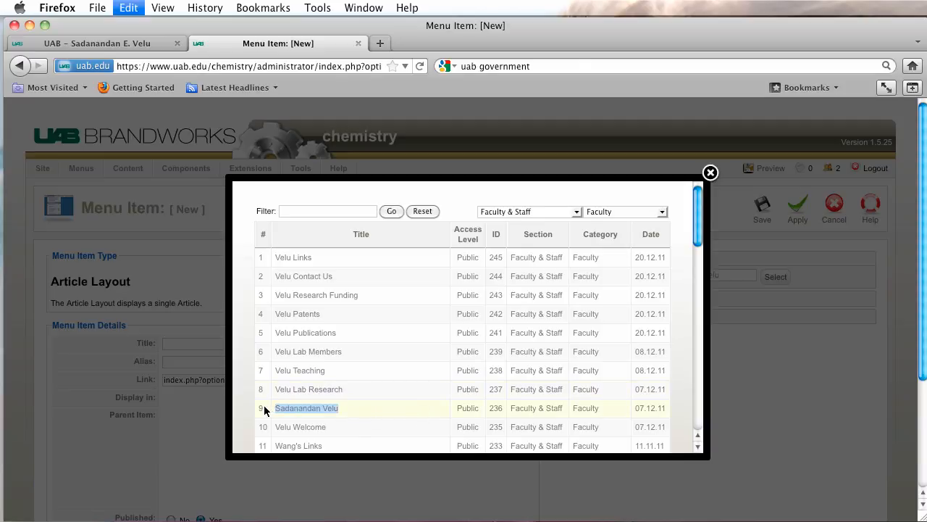
click(306, 408)
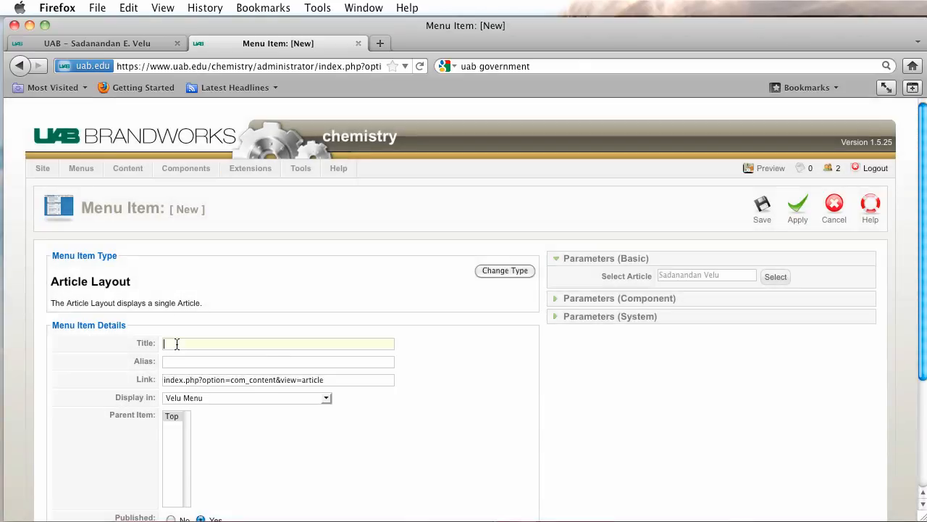
text(Sadanandan Velu)
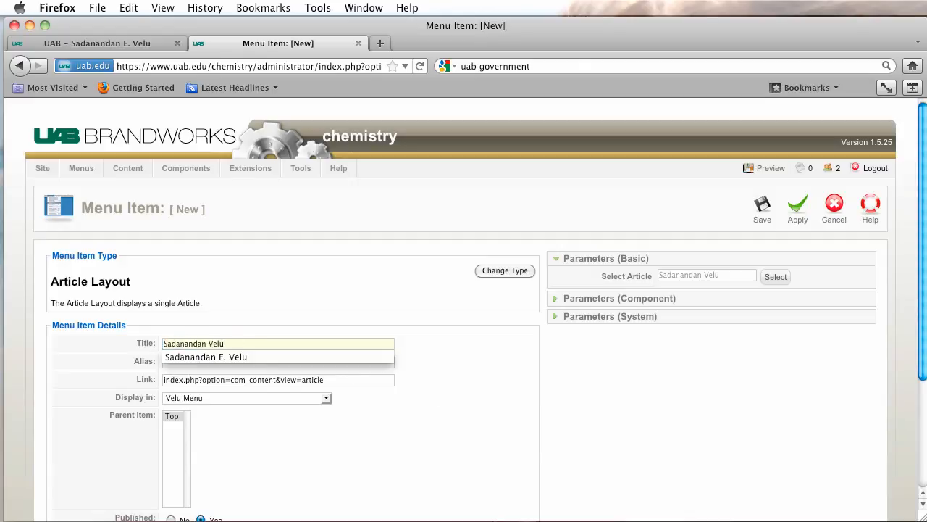
mouse_move(461, 303)
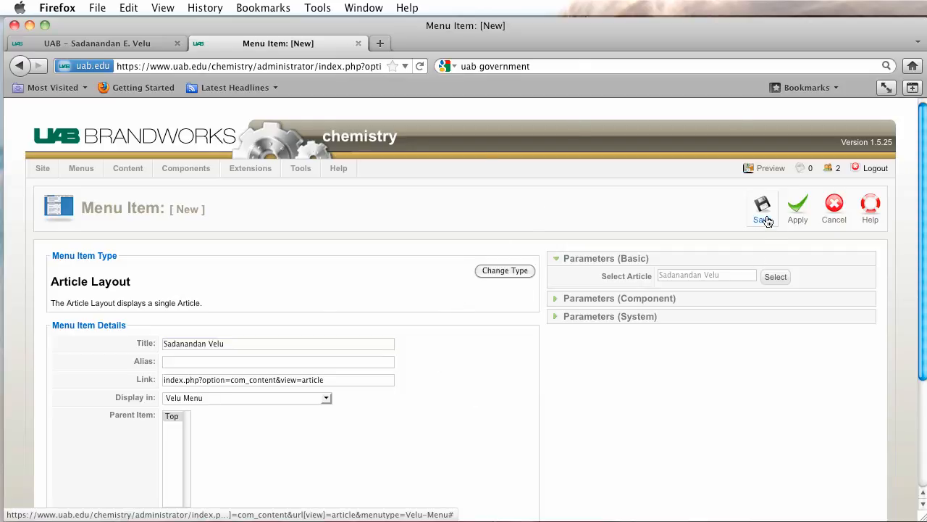
click(761, 206)
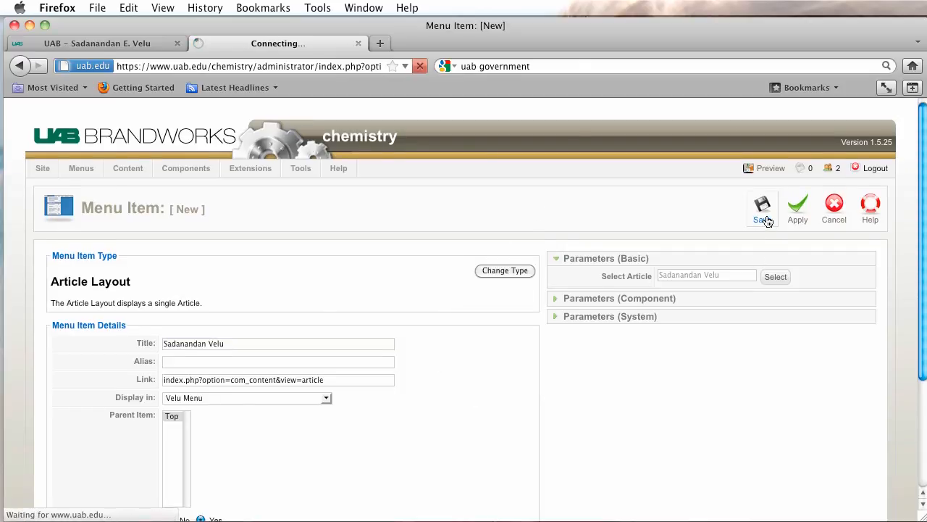
Start another Velu Menu item with the Article Layout type.
click(761, 206)
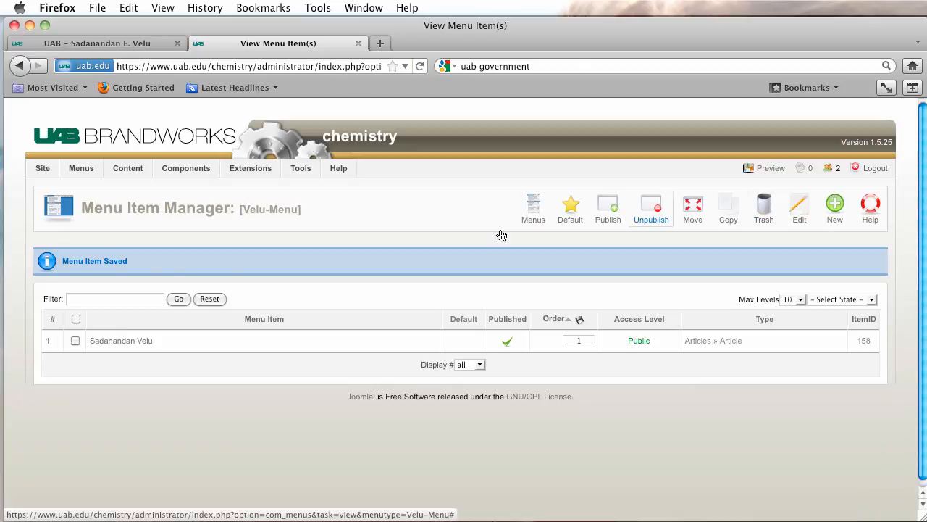
mouse_move(121, 340)
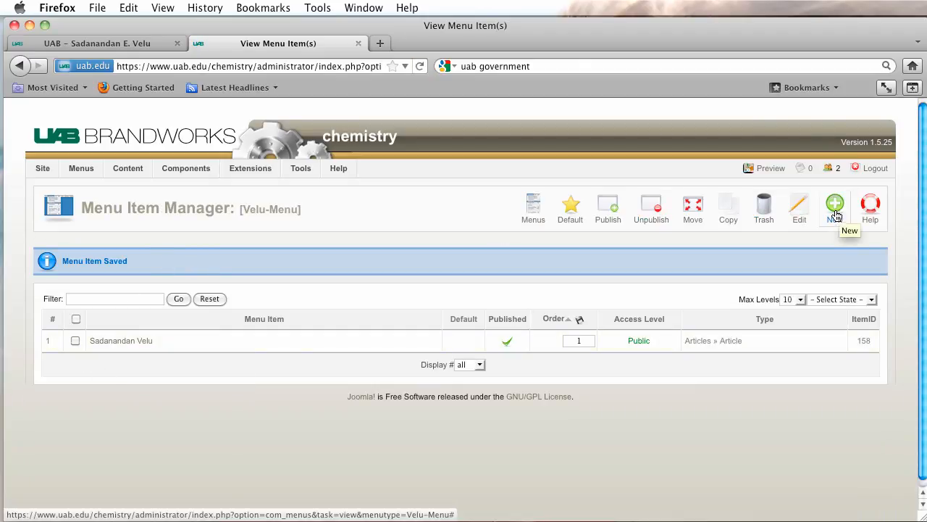
click(835, 205)
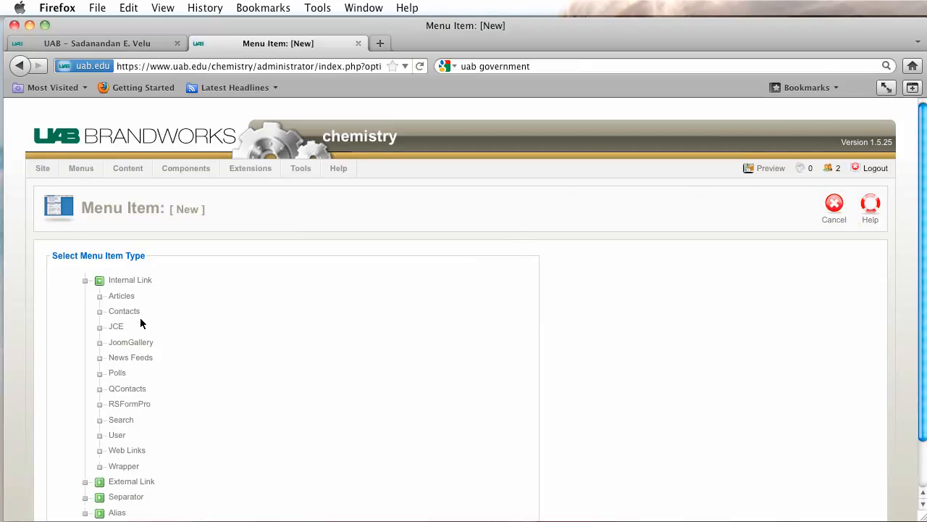
click(121, 295)
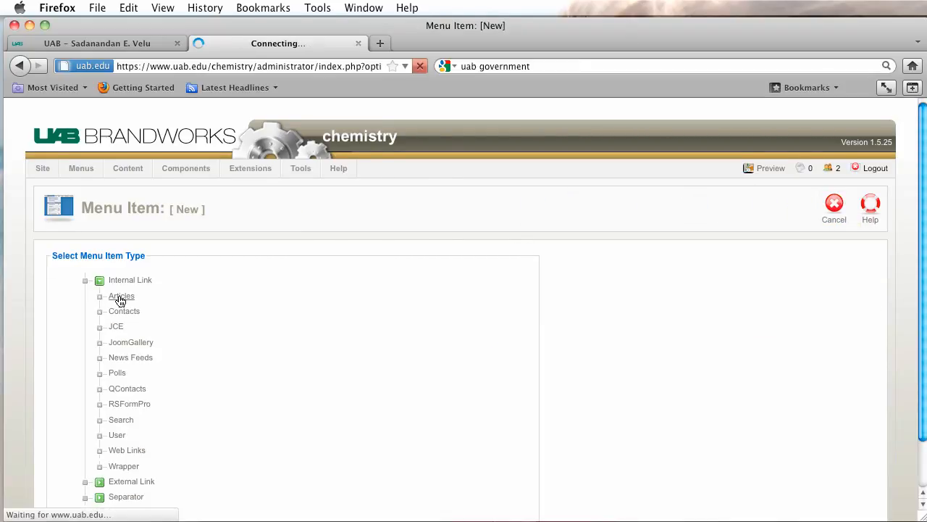
click(122, 296)
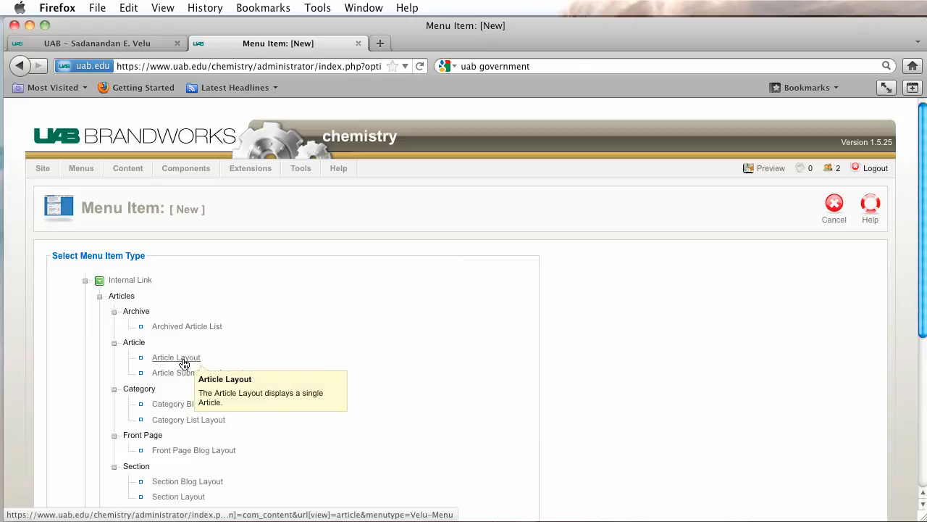
click(176, 357)
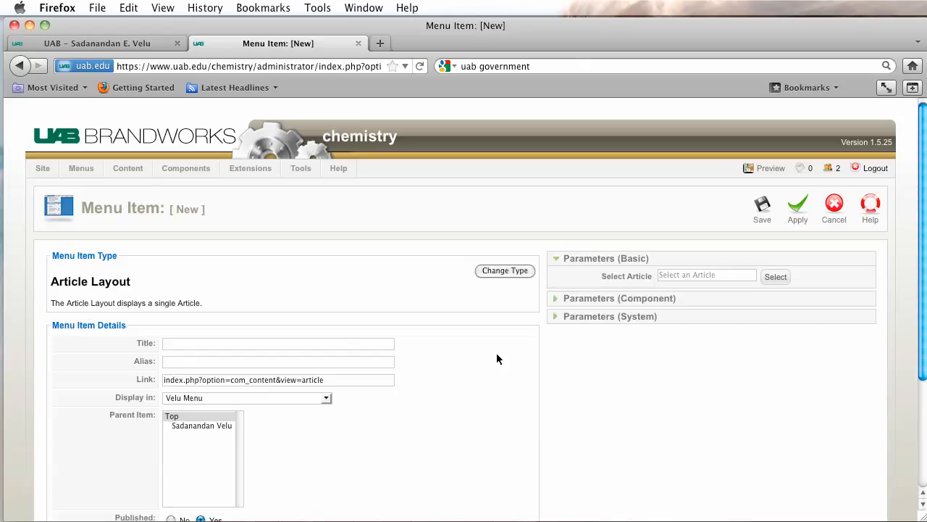
mouse_move(776, 276)
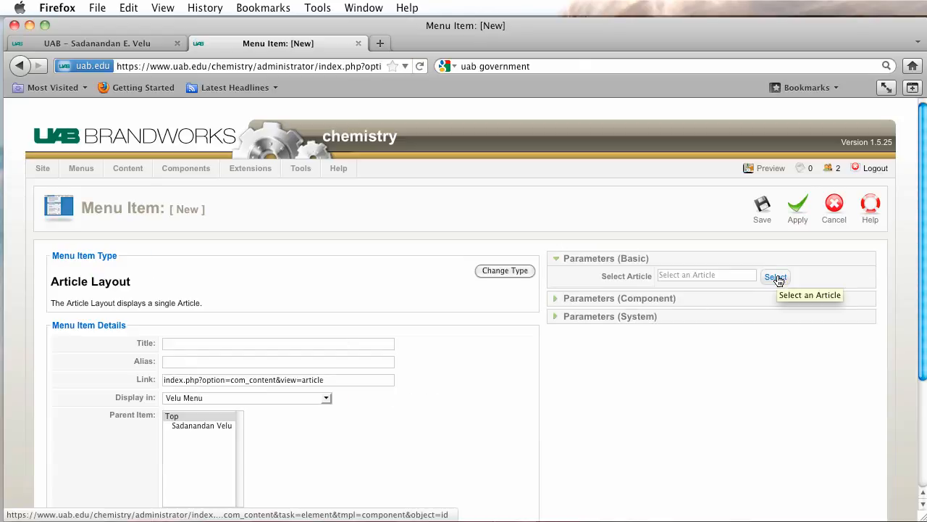
click(775, 277)
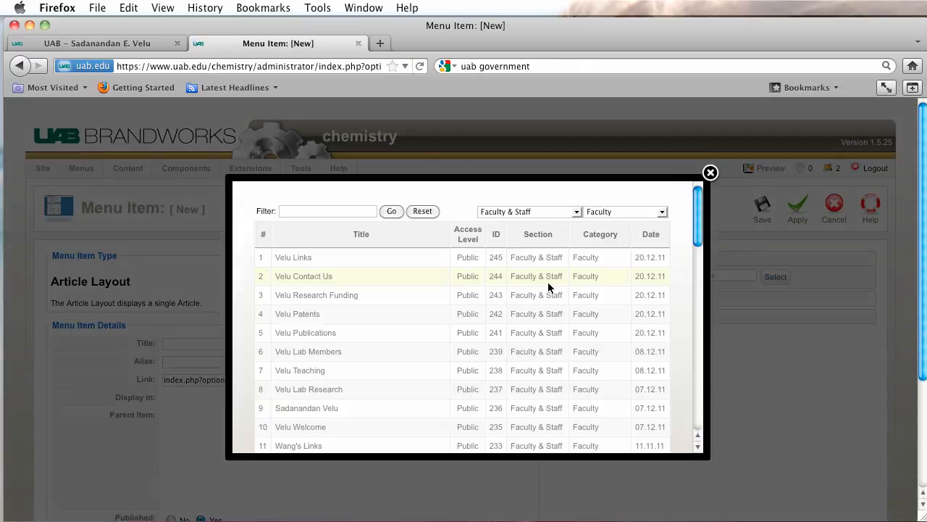
scroll(down, 3)
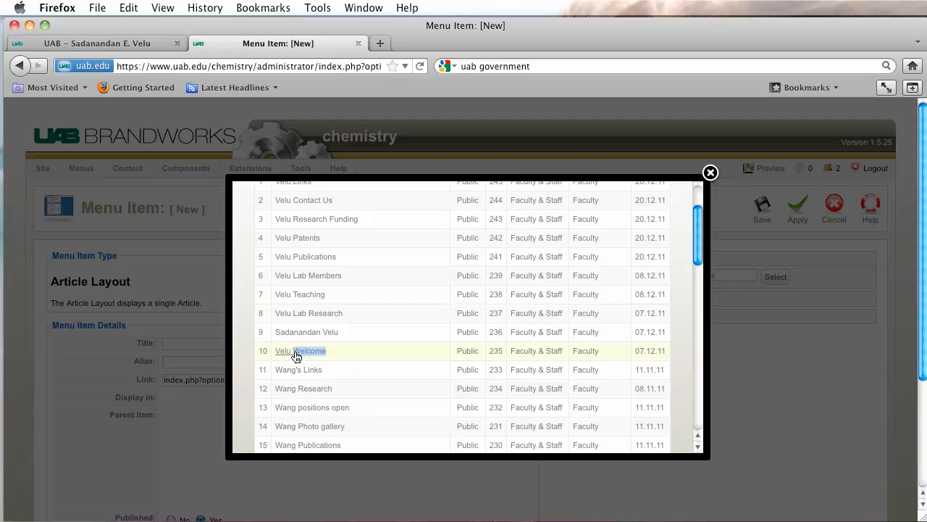
click(299, 351)
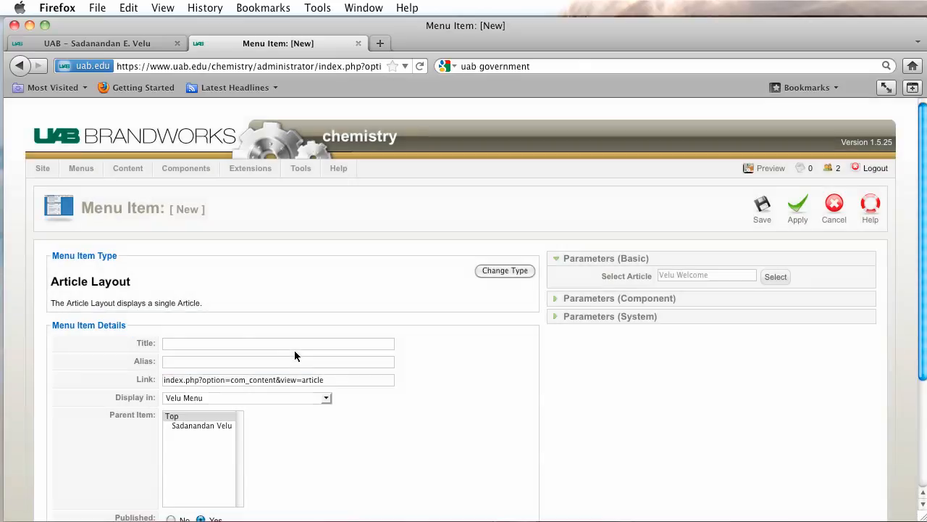
click(277, 342)
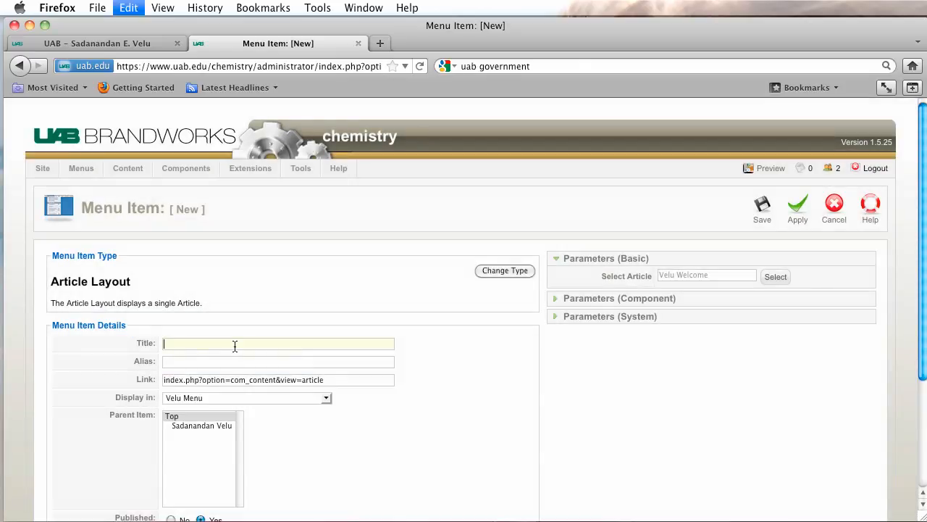
text(Welcome)
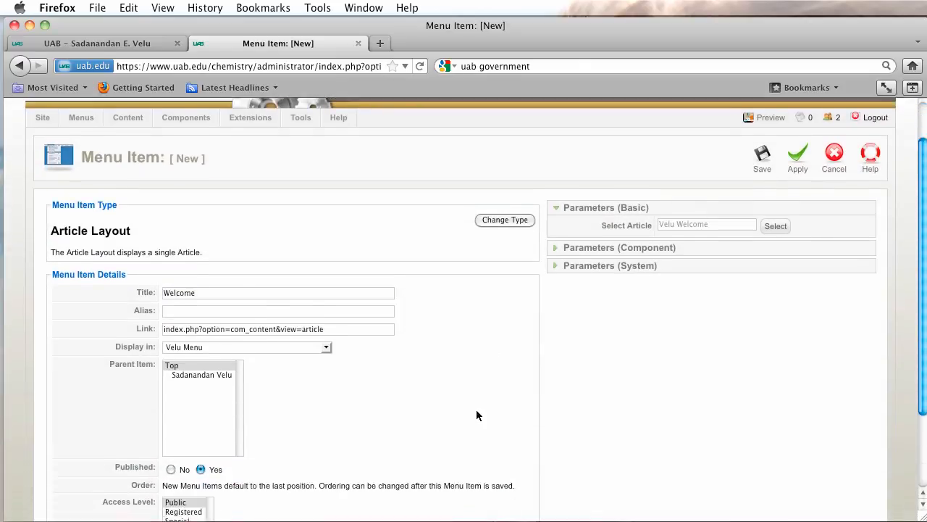
scroll(down, 3)
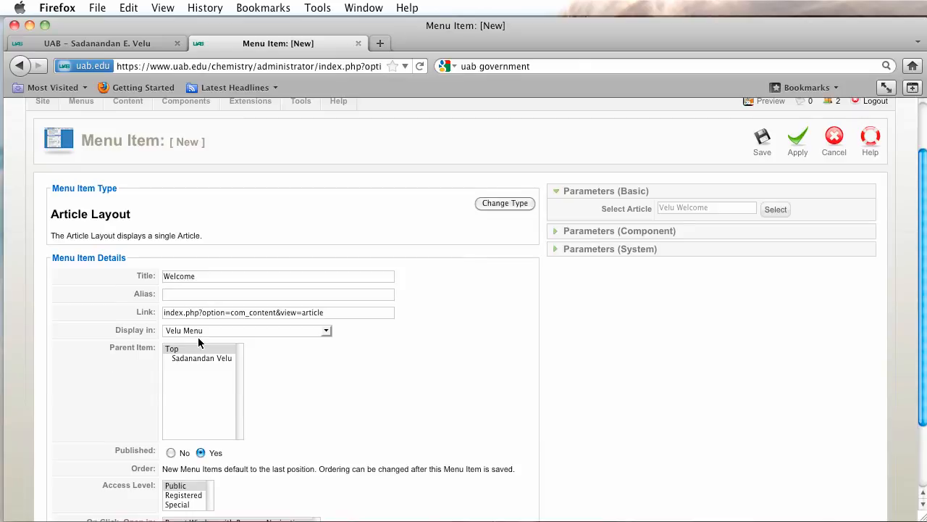
mouse_move(153, 351)
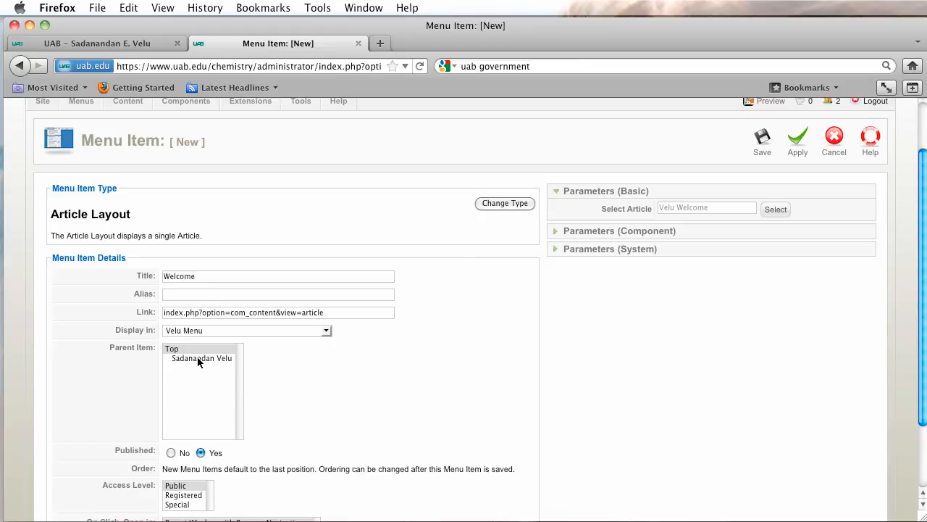
click(201, 358)
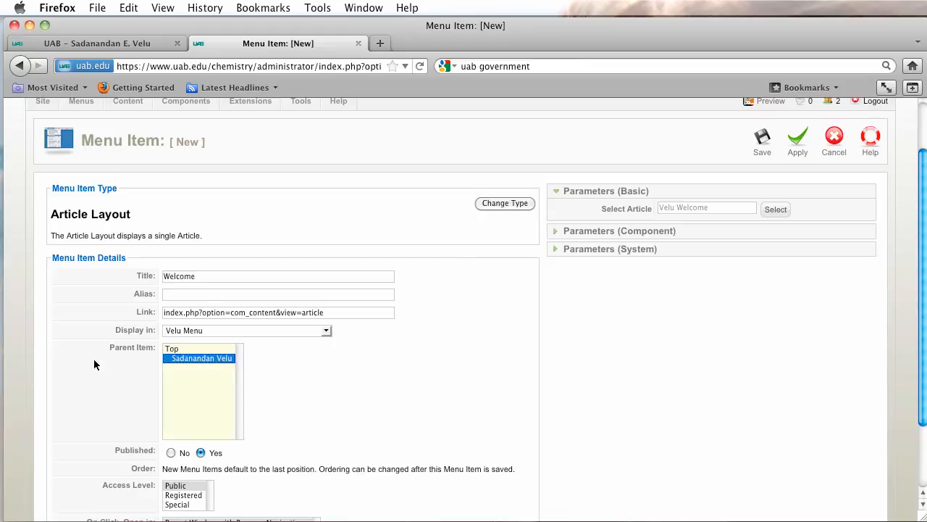
mouse_move(716, 153)
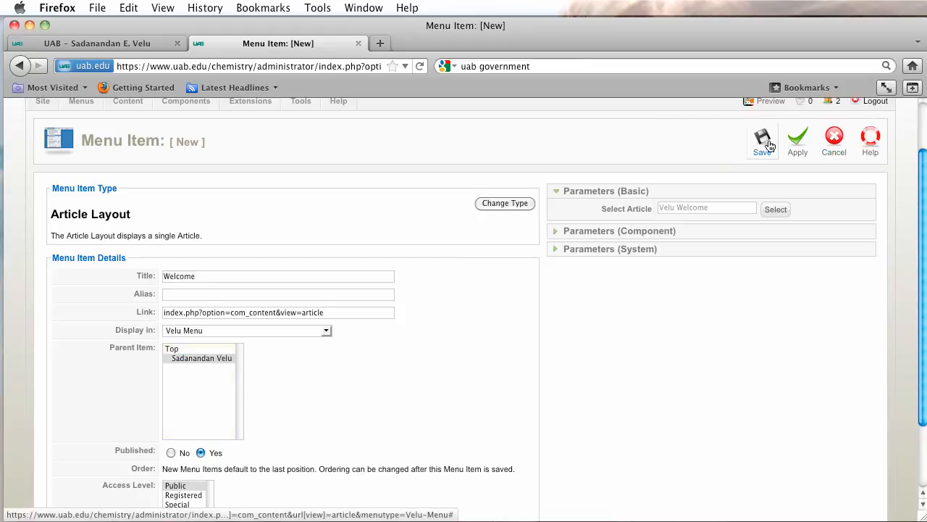
click(762, 138)
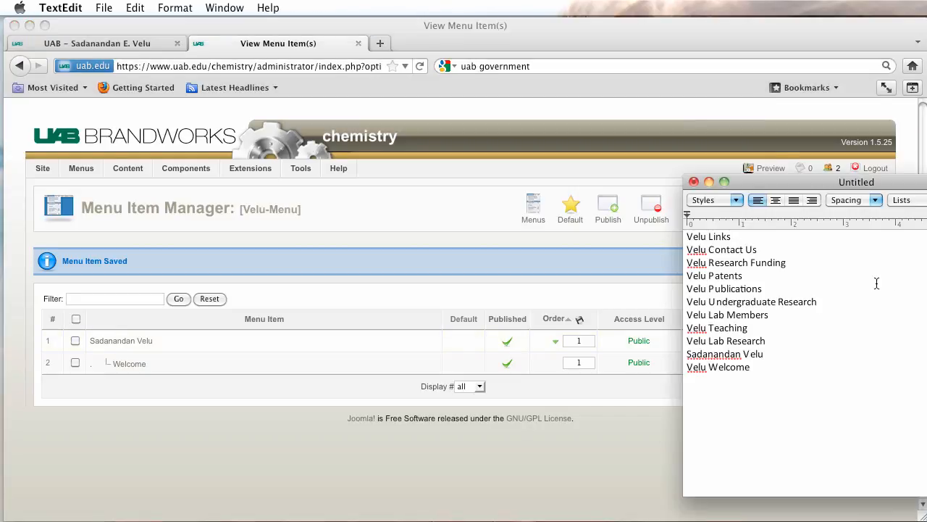
mouse_move(762, 367)
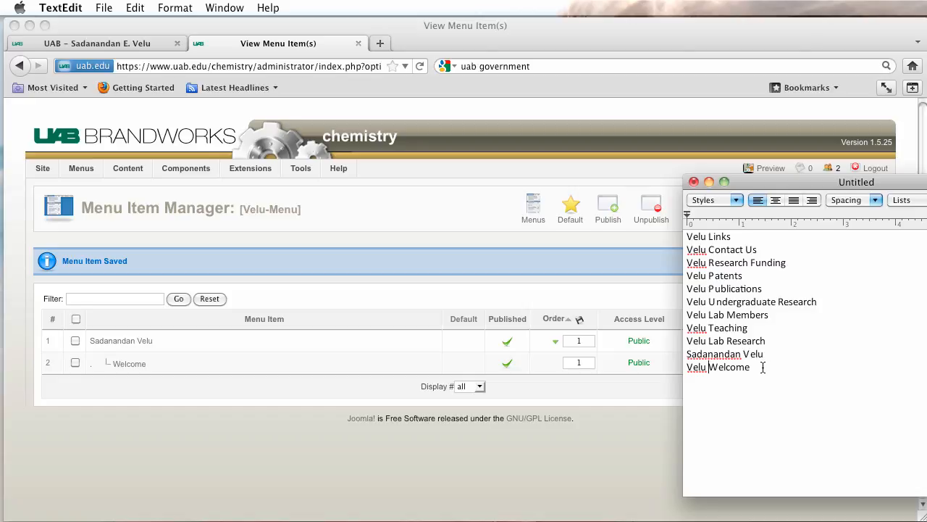
mouse_move(819, 334)
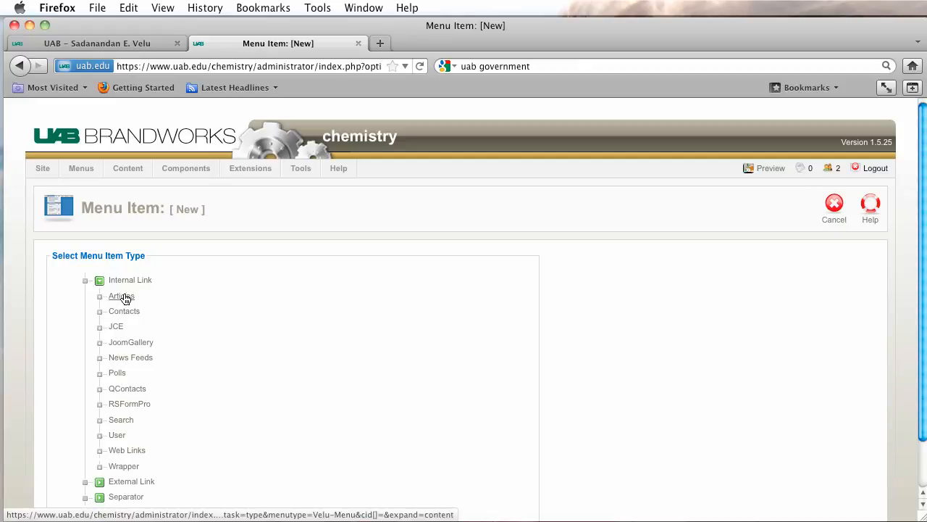
Create a 'Teaching' single-article menu item linking Velu Teaching, nested under Sadanandan Velu.
click(121, 295)
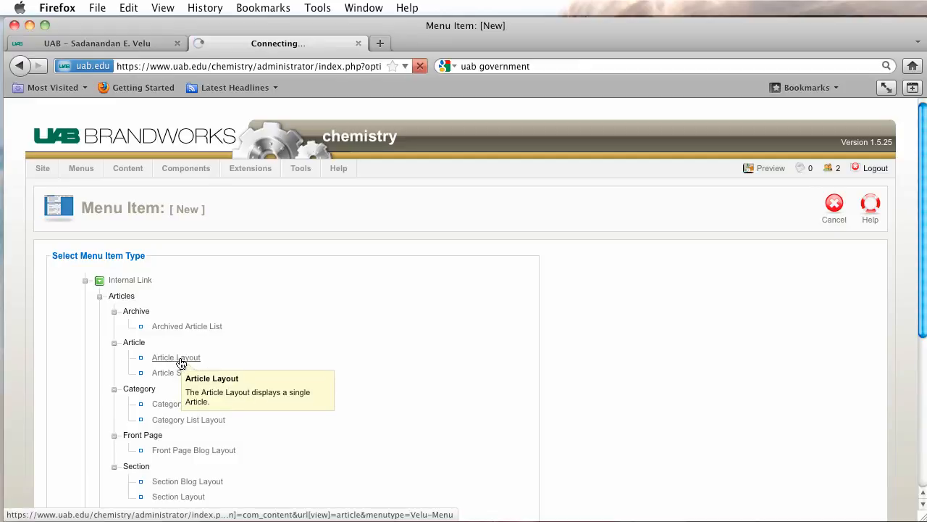
click(175, 358)
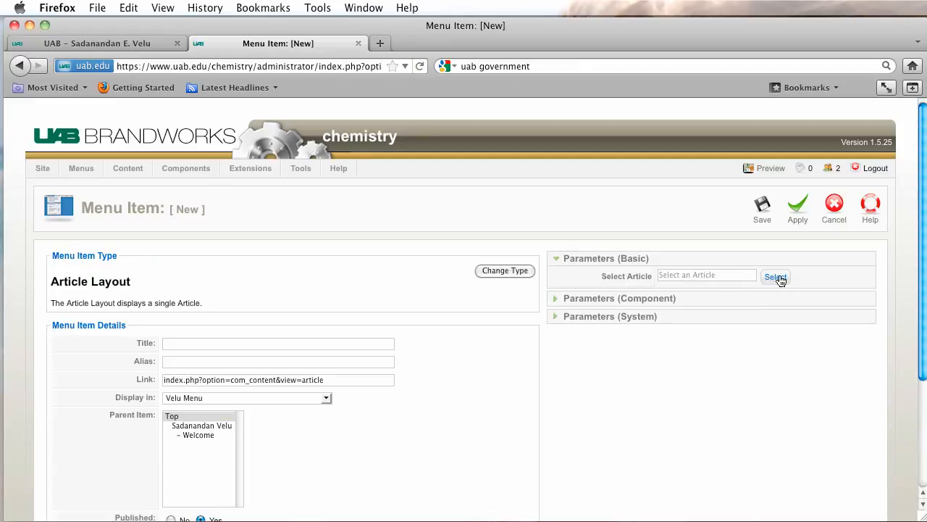
click(775, 277)
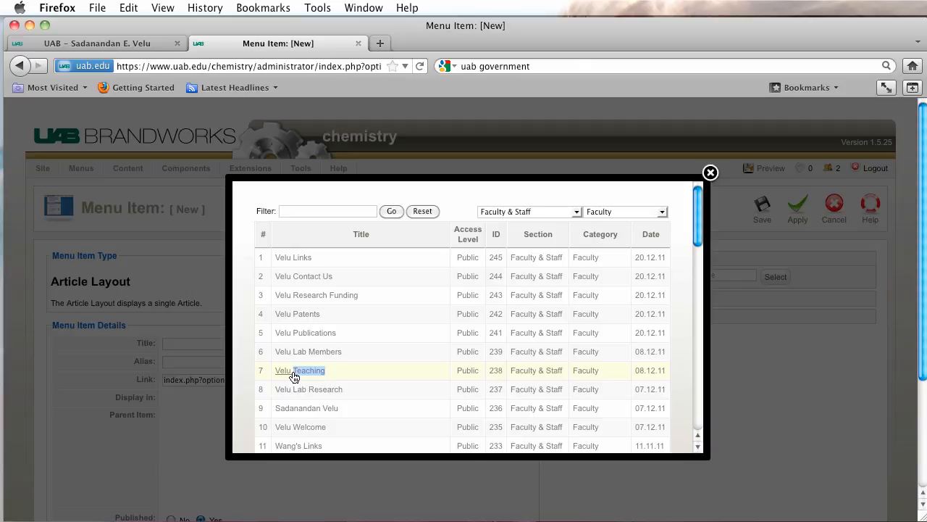
click(300, 370)
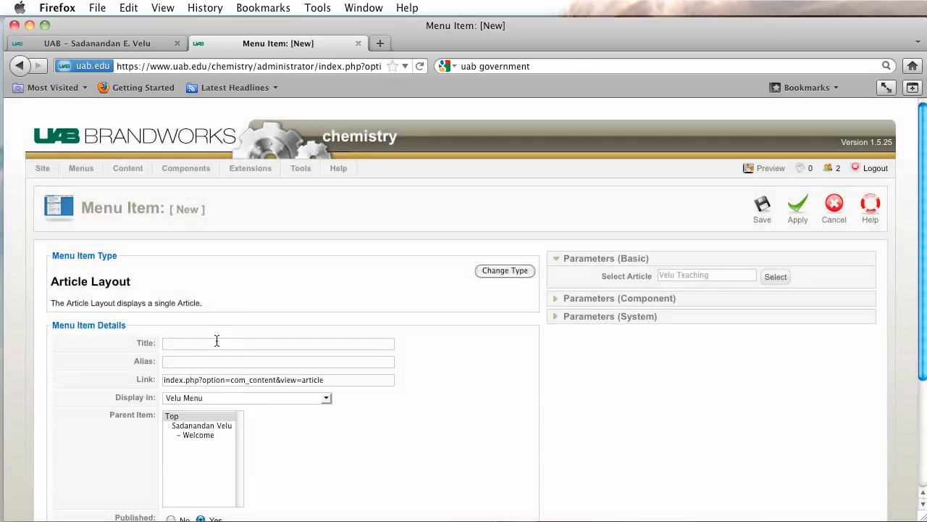
text(Teaching)
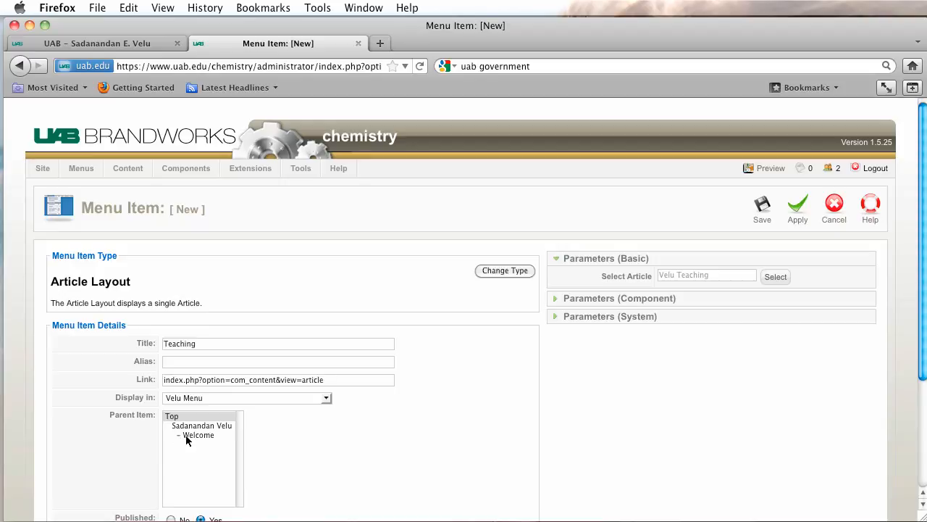
click(201, 426)
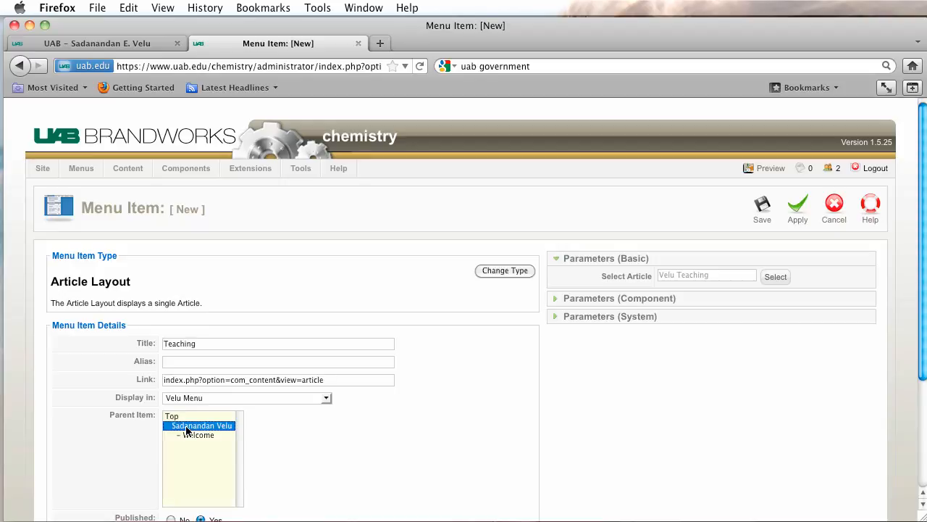
mouse_move(234, 447)
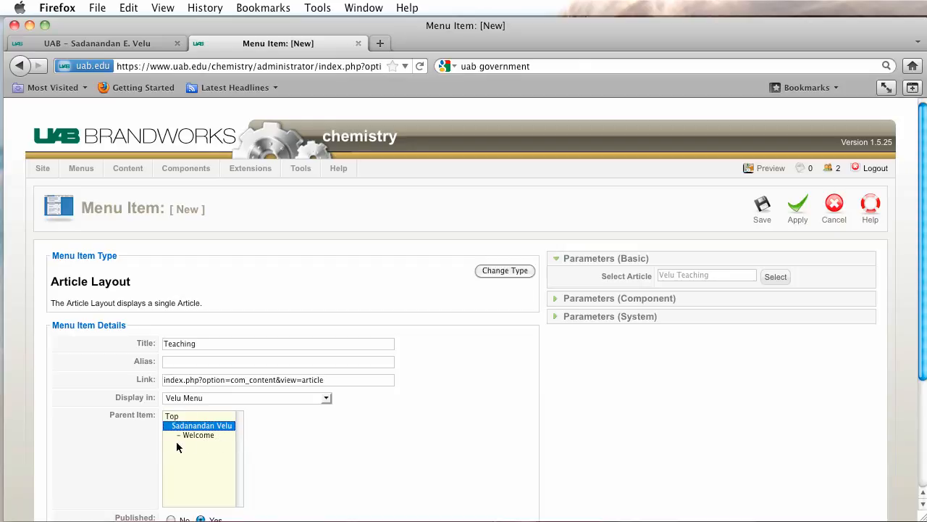
mouse_move(203, 444)
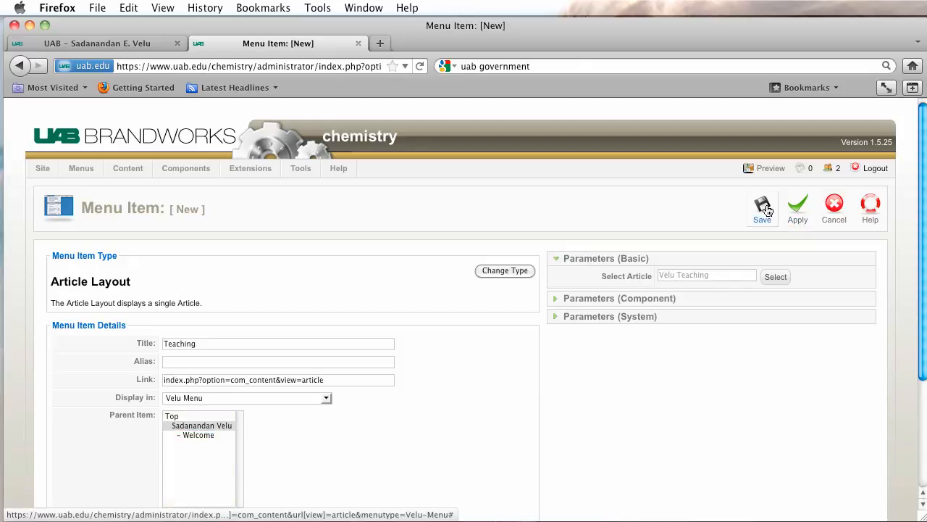
click(762, 206)
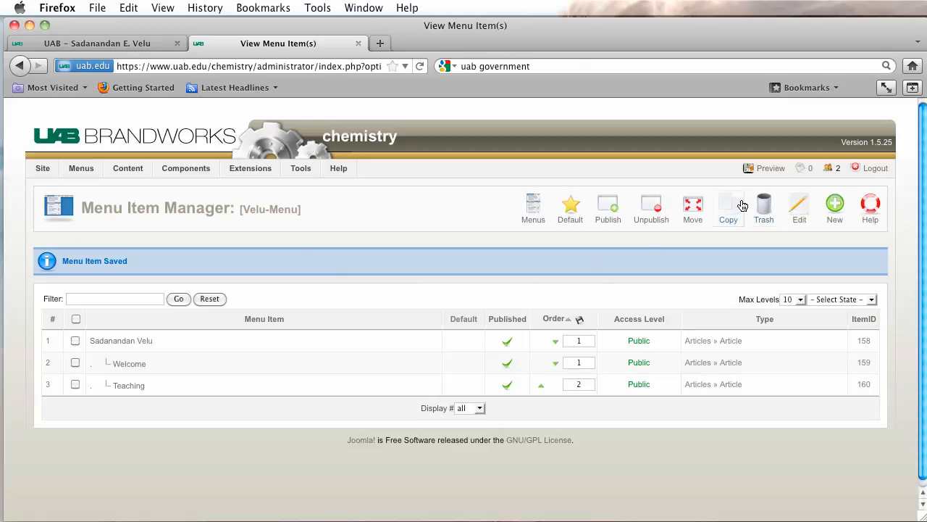
Create a 'Publications' single-article item linking Velu Publications under Sadanandan Velu, and save it.
click(834, 205)
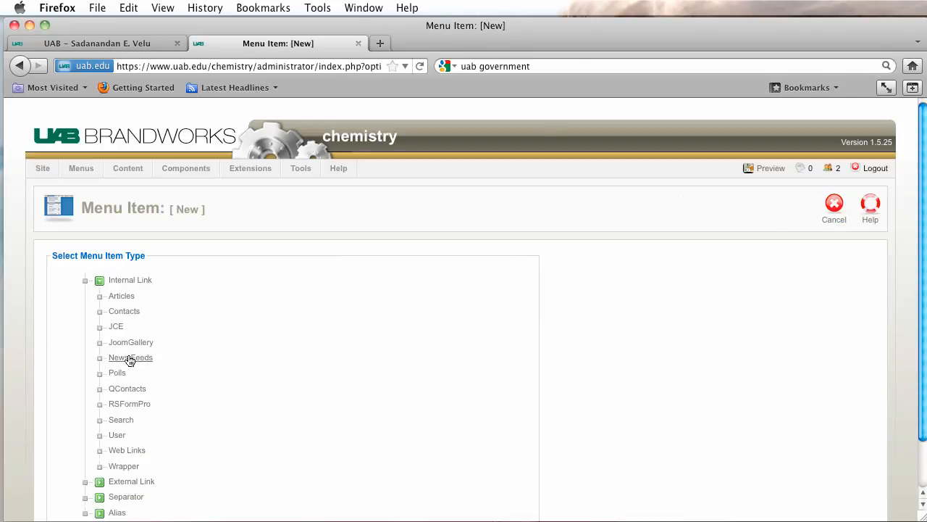
click(99, 295)
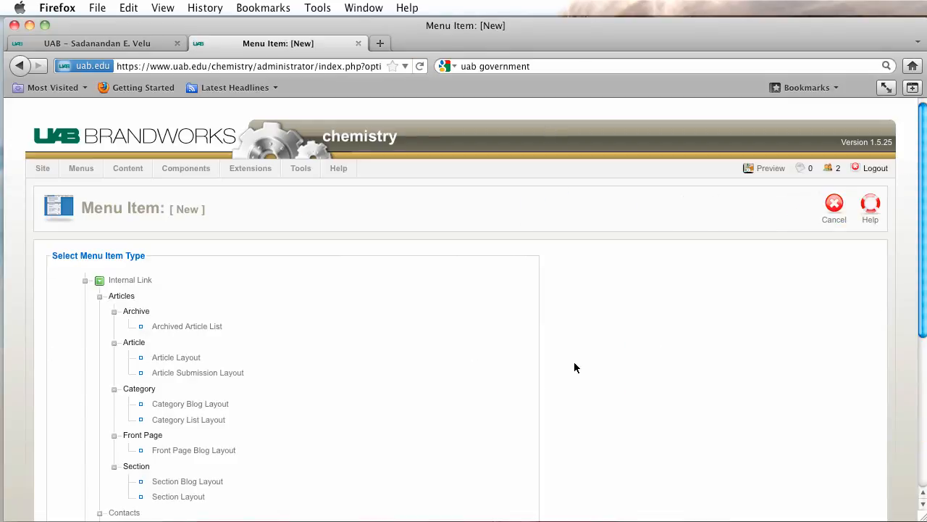
click(175, 357)
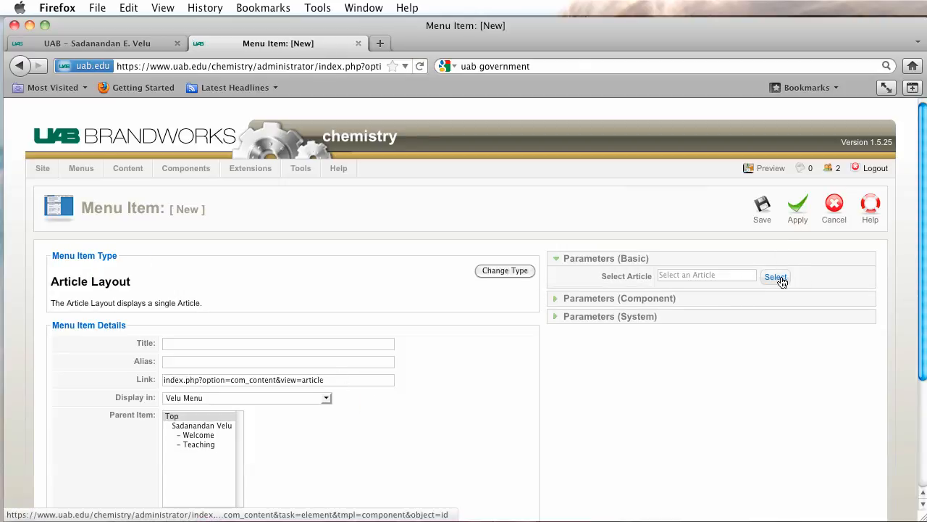
click(776, 277)
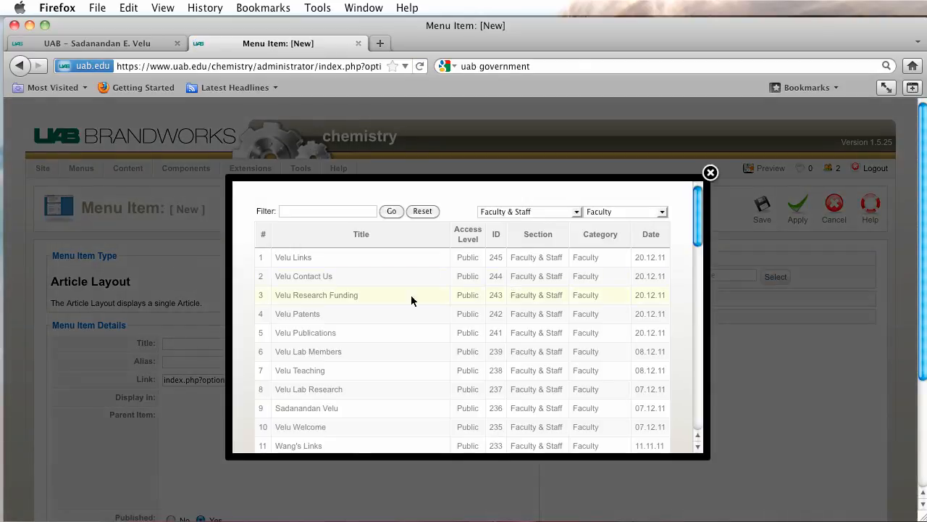
click(305, 333)
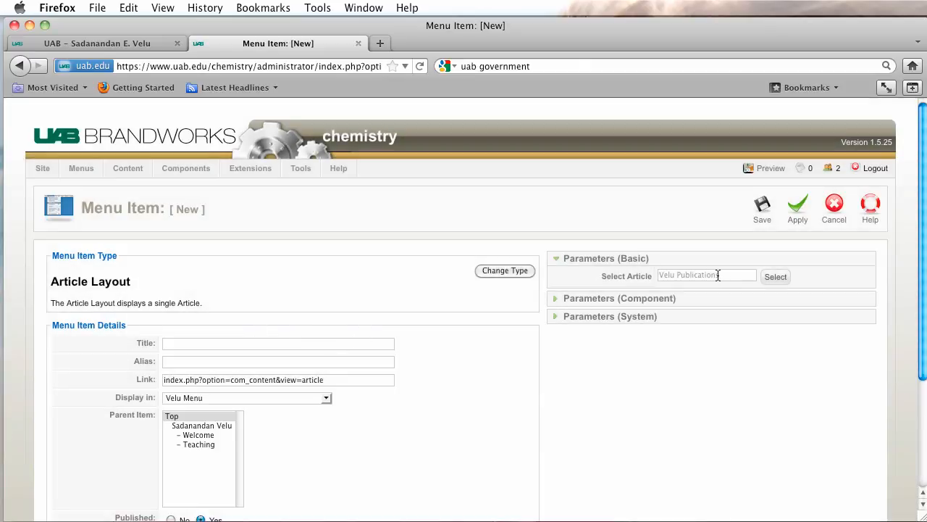
click(775, 276)
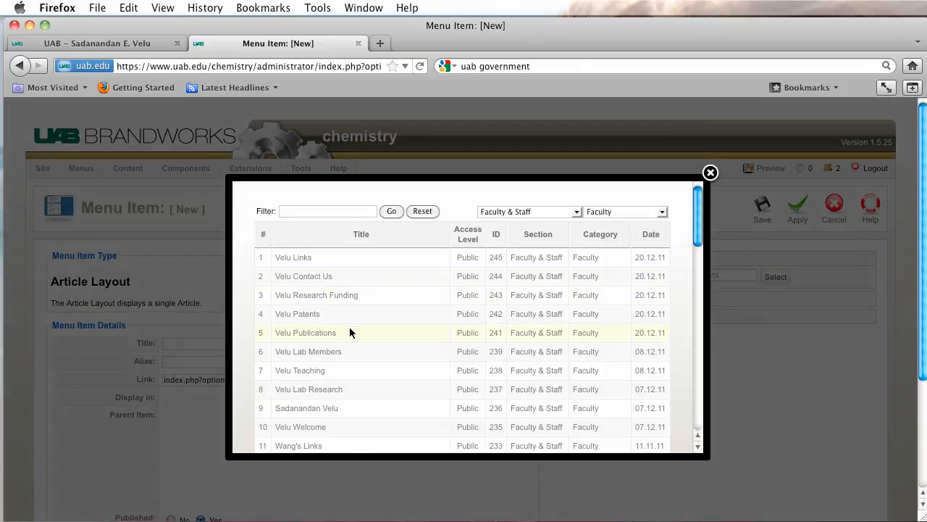
mouse_move(305, 332)
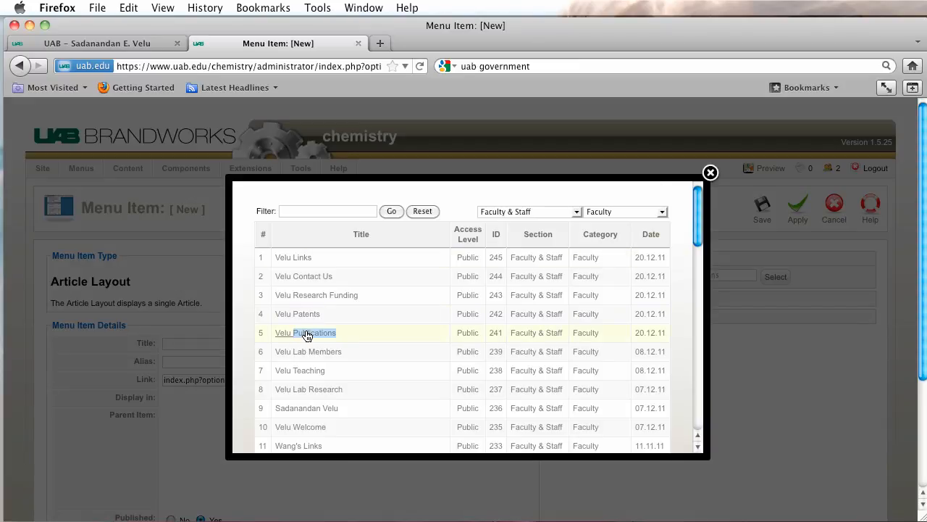
click(305, 333)
text(Publications)
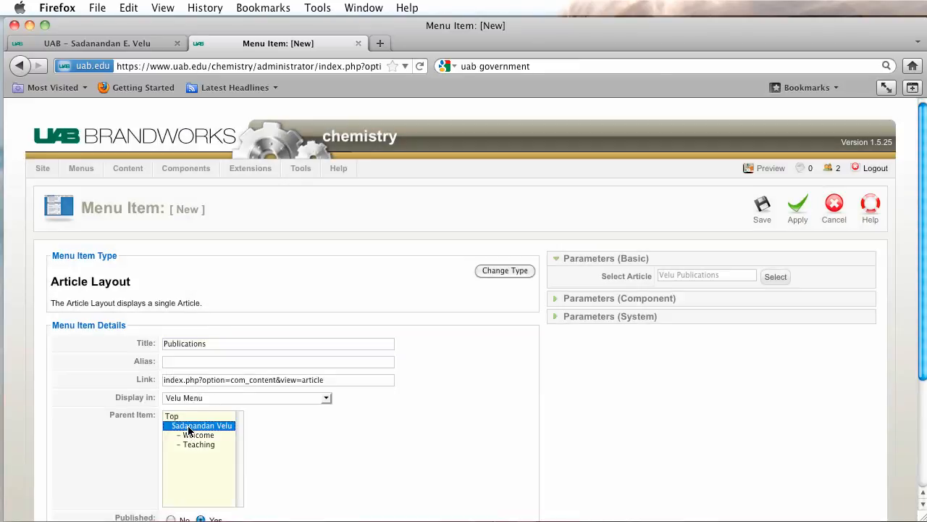
click(762, 207)
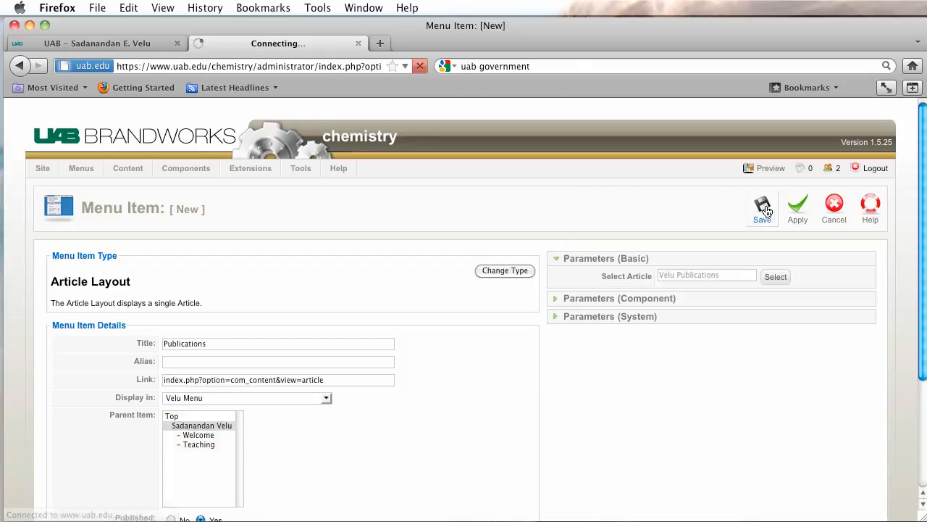
click(762, 206)
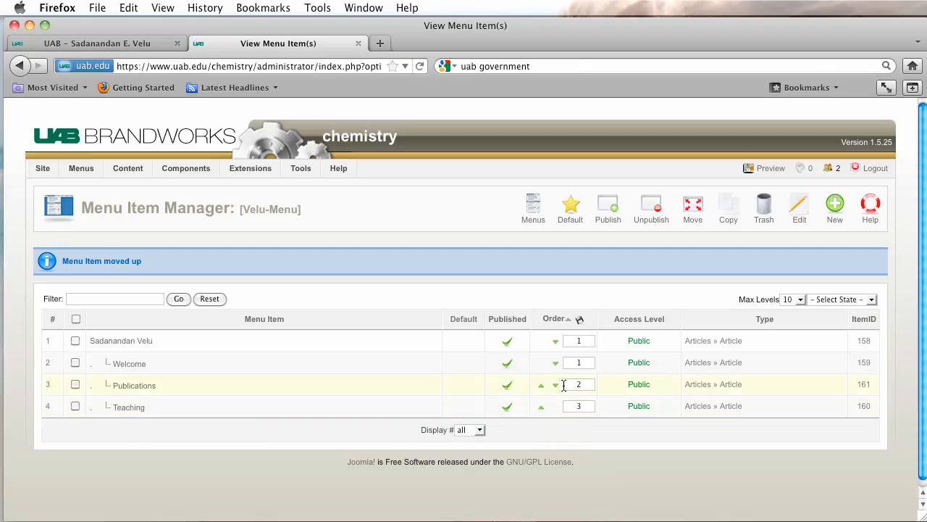
mouse_move(578, 319)
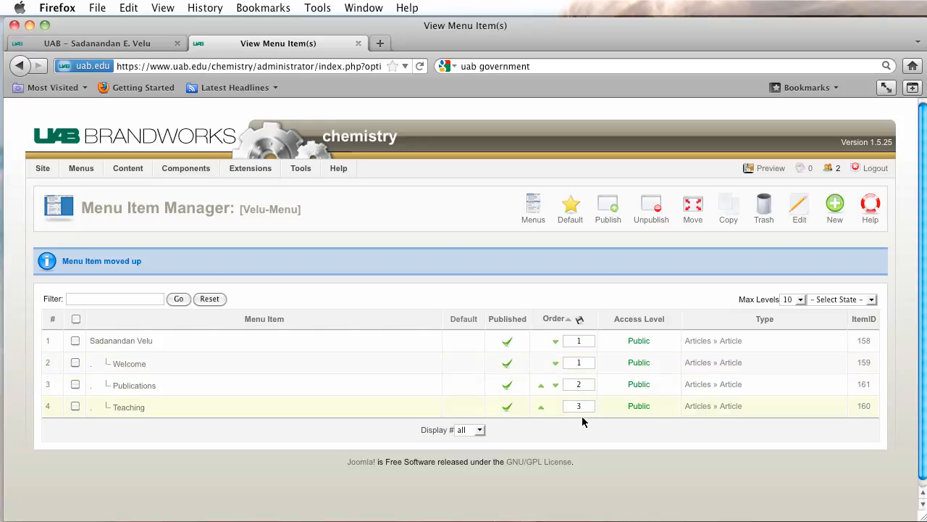
mouse_move(638, 420)
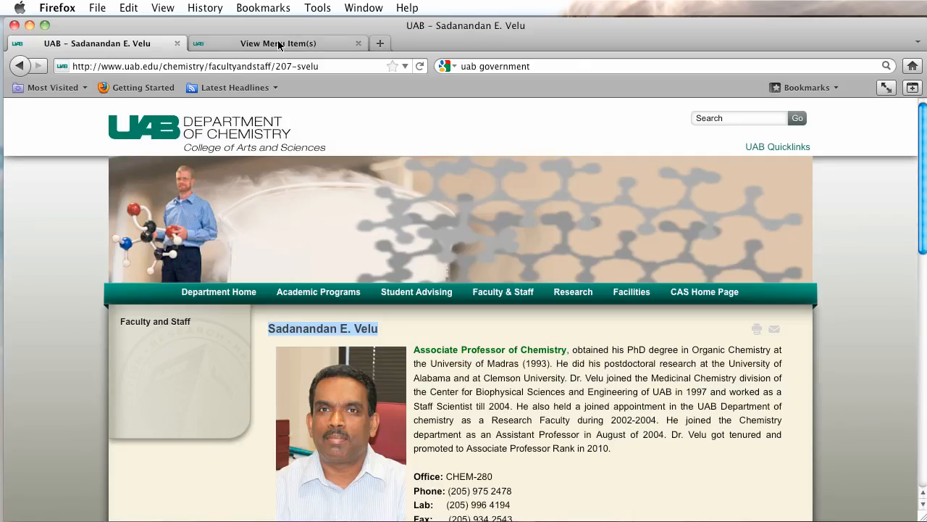
Filter the Module Manager by 'vel' and open the disabled Velu Menu module.
click(278, 42)
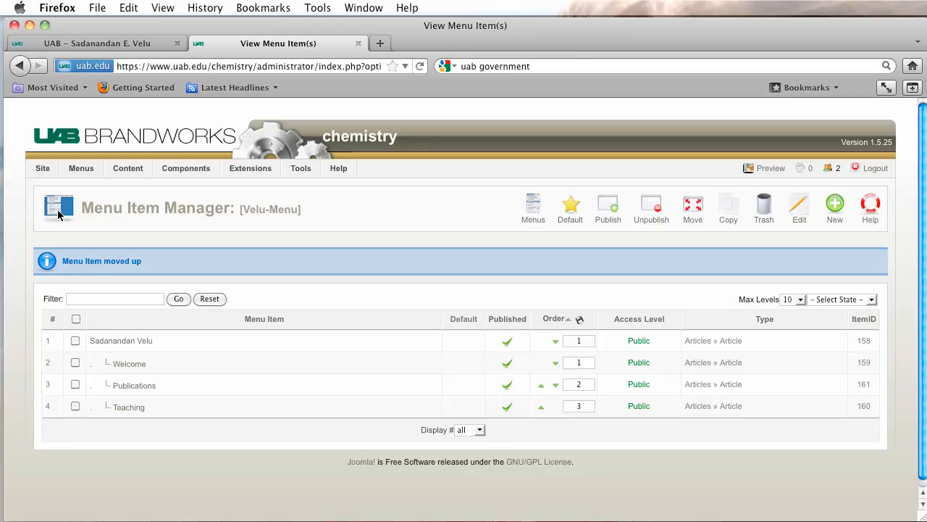
mouse_move(99, 161)
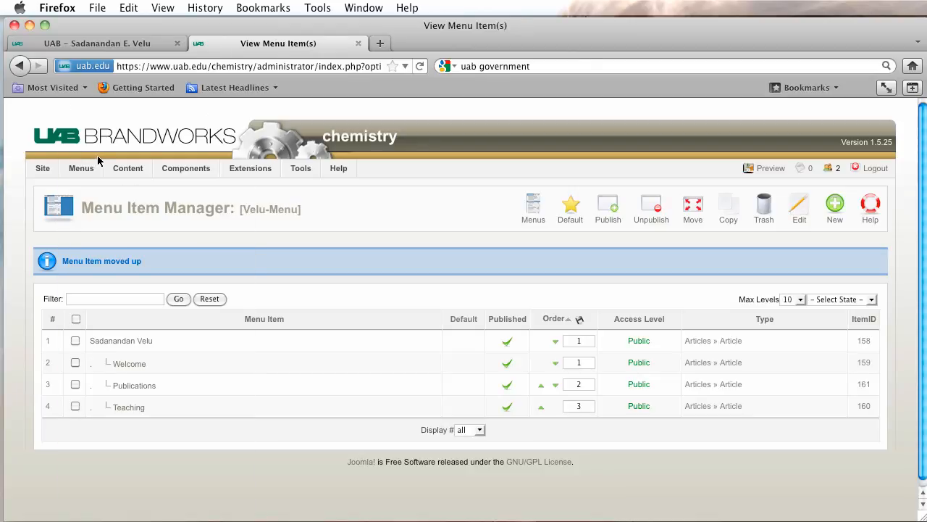
click(250, 168)
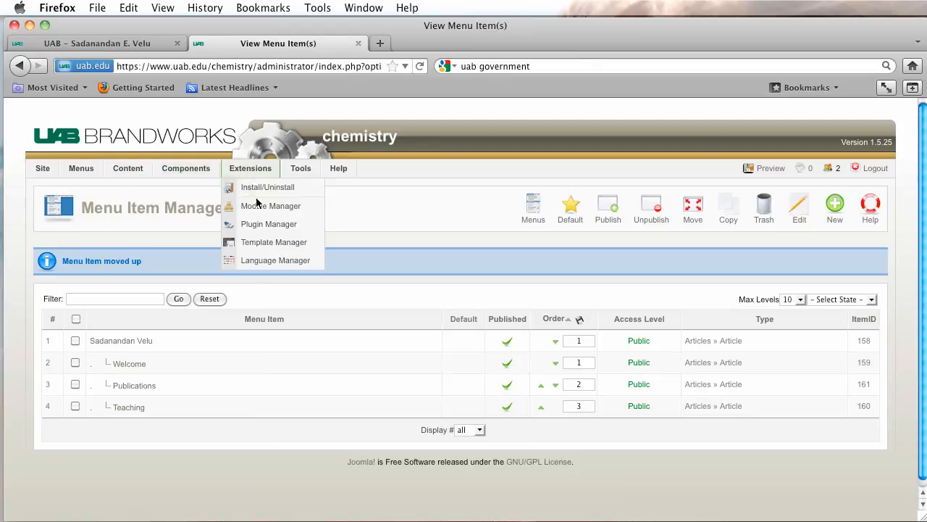
click(271, 206)
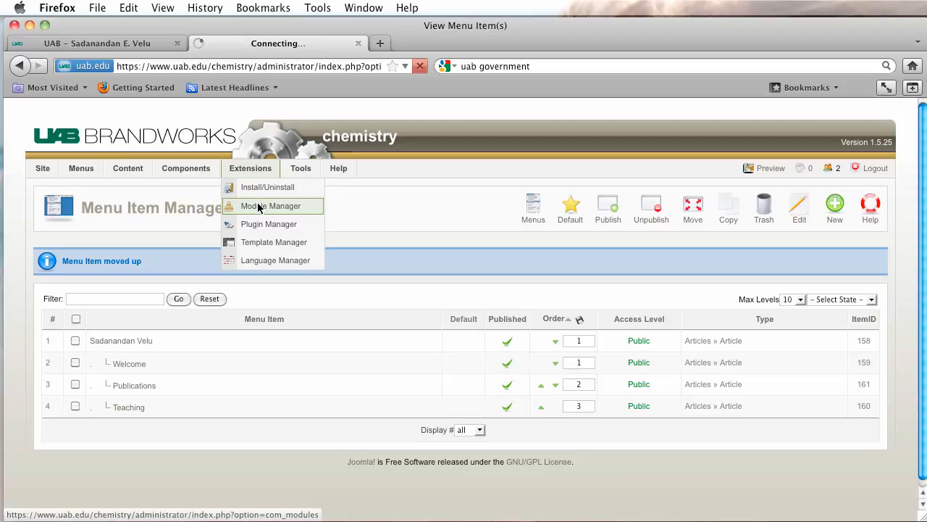
click(270, 206)
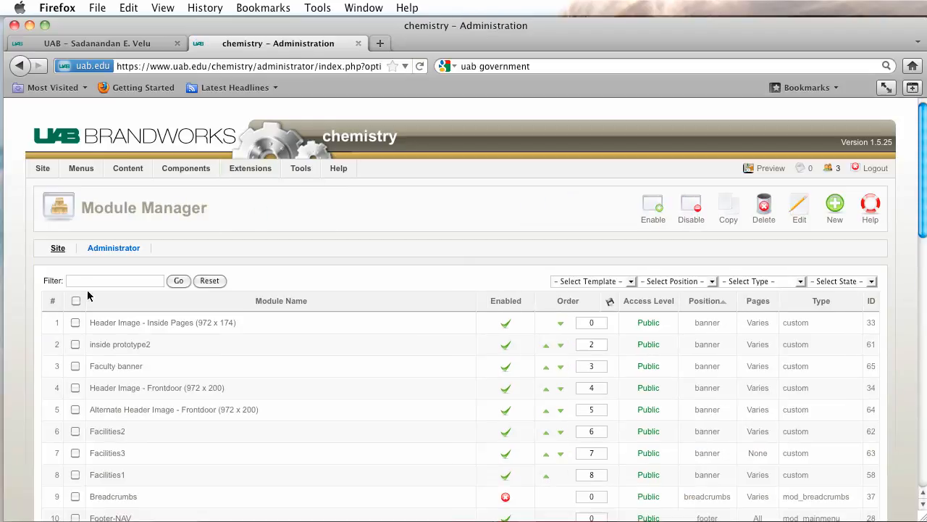
text(velu)
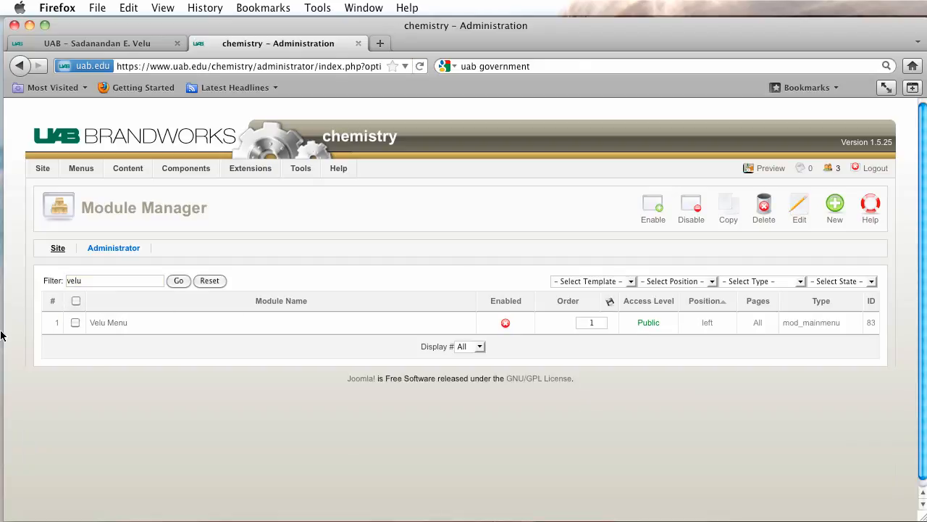
click(108, 322)
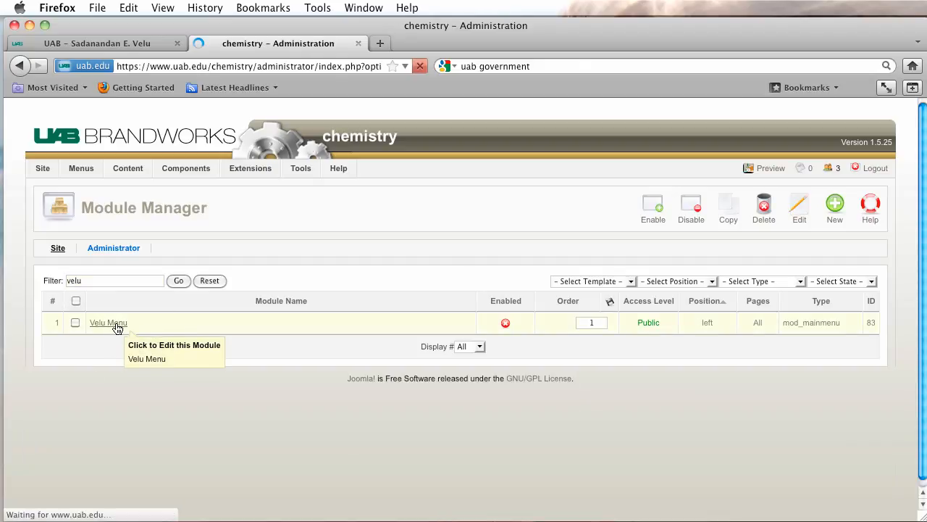
Enable the Velu Menu module and place it in the sidebar position.
click(108, 323)
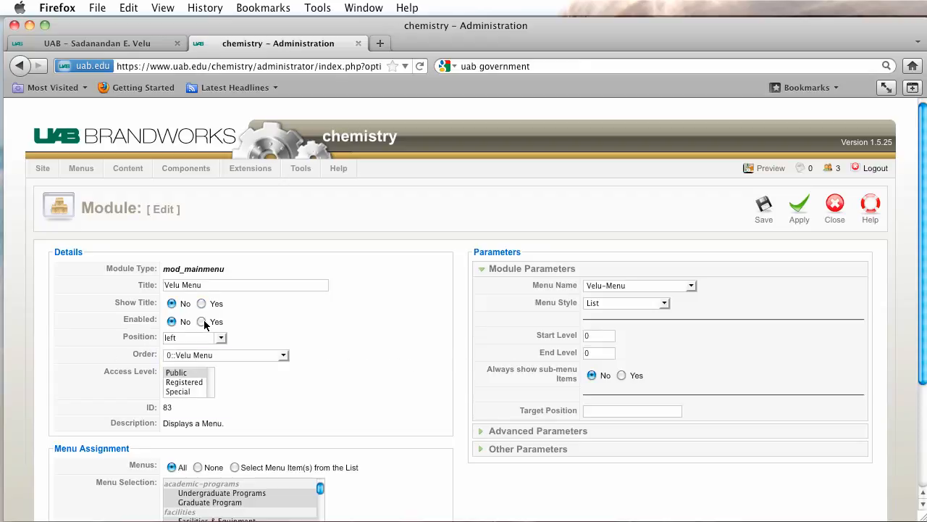
click(219, 337)
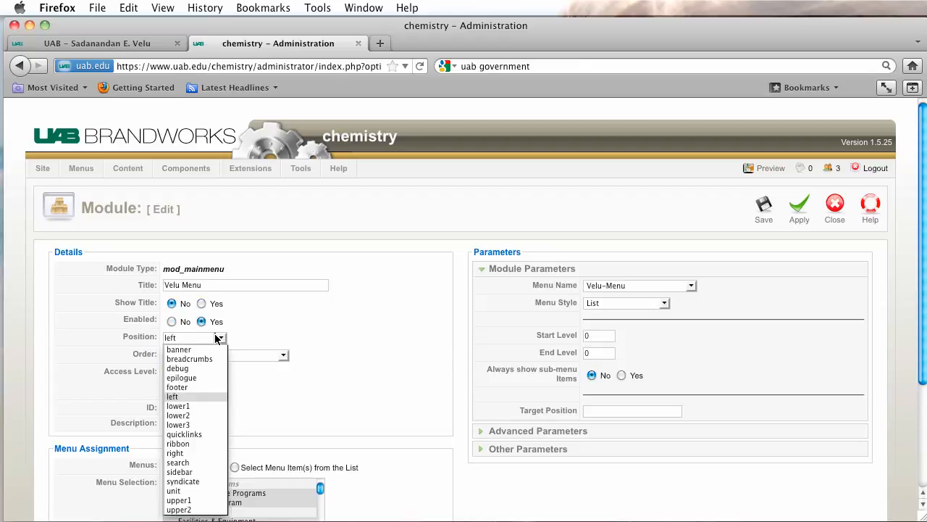
click(179, 472)
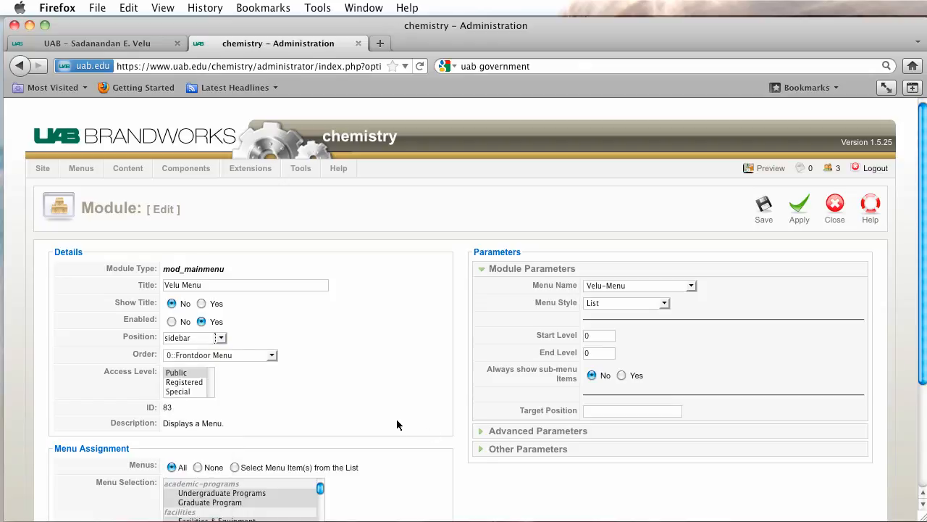
scroll(down, 3)
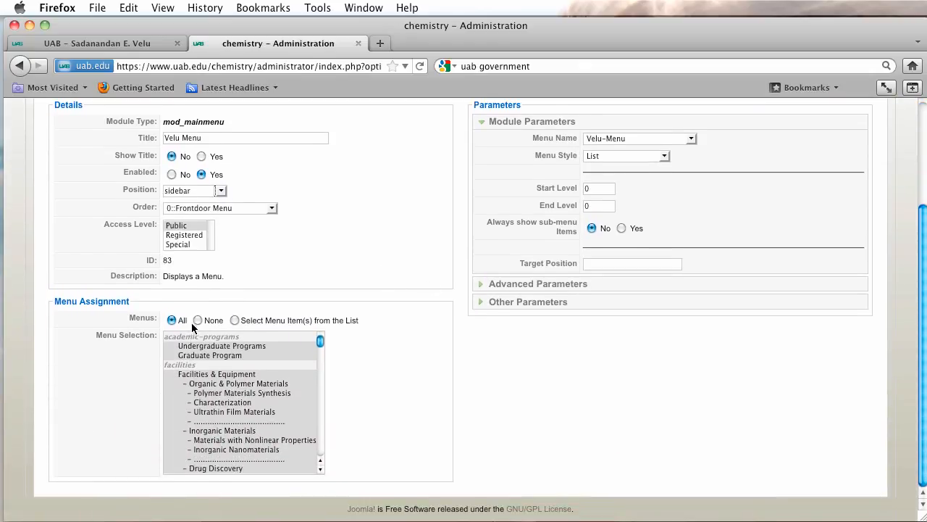
Limit the module to the Velu-Menu pages only and save it.
click(198, 321)
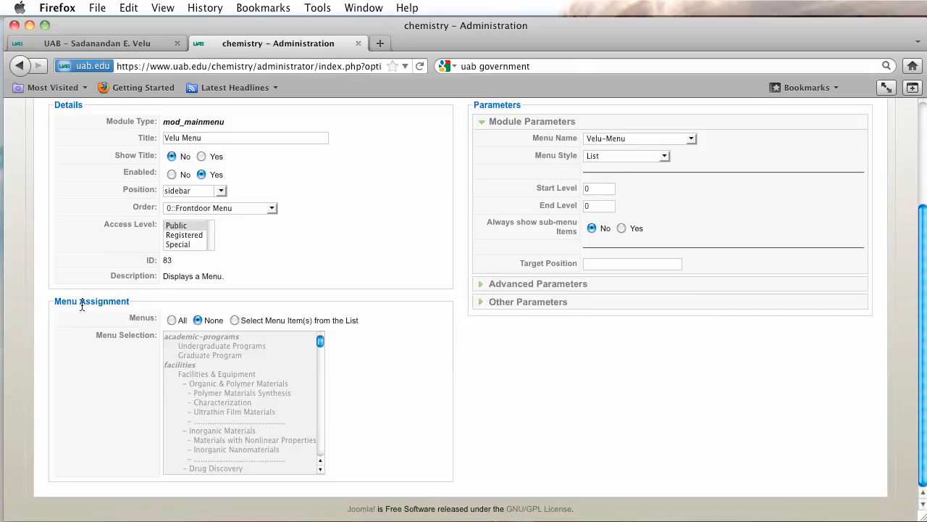
mouse_move(88, 295)
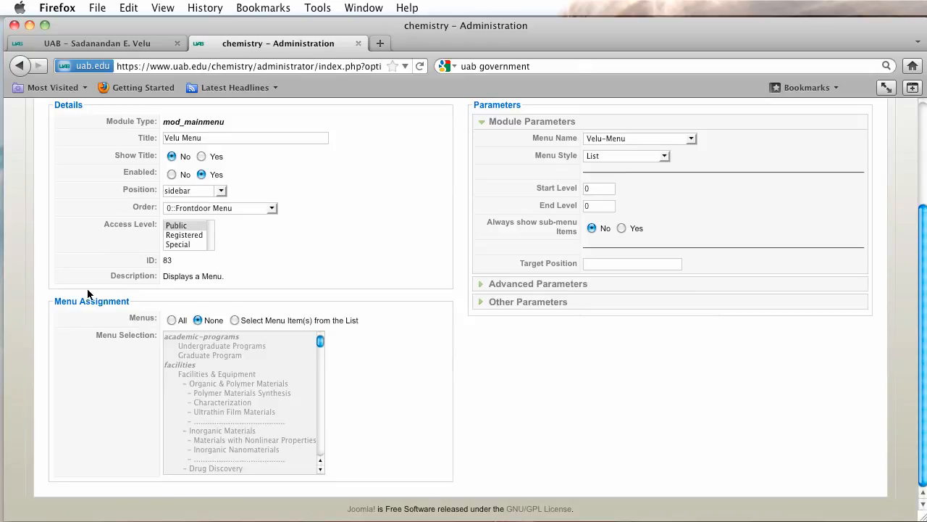
mouse_move(282, 319)
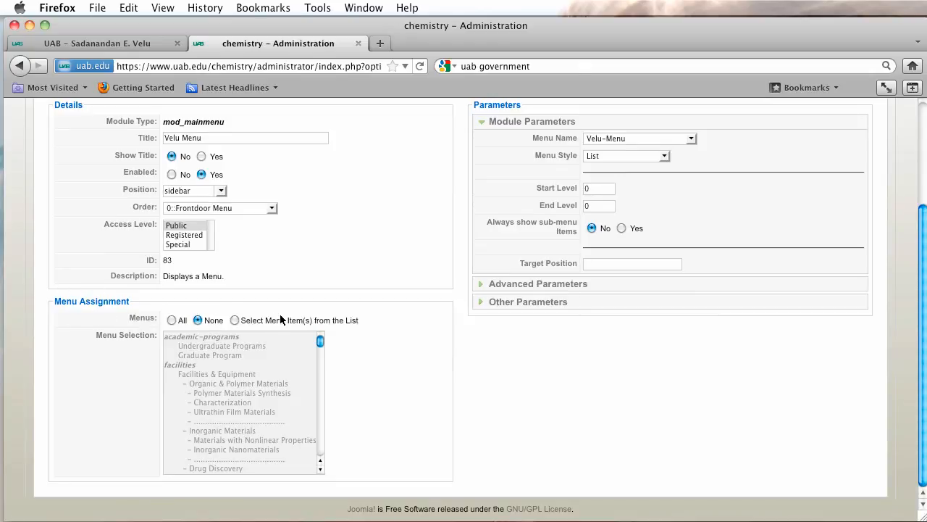
click(235, 319)
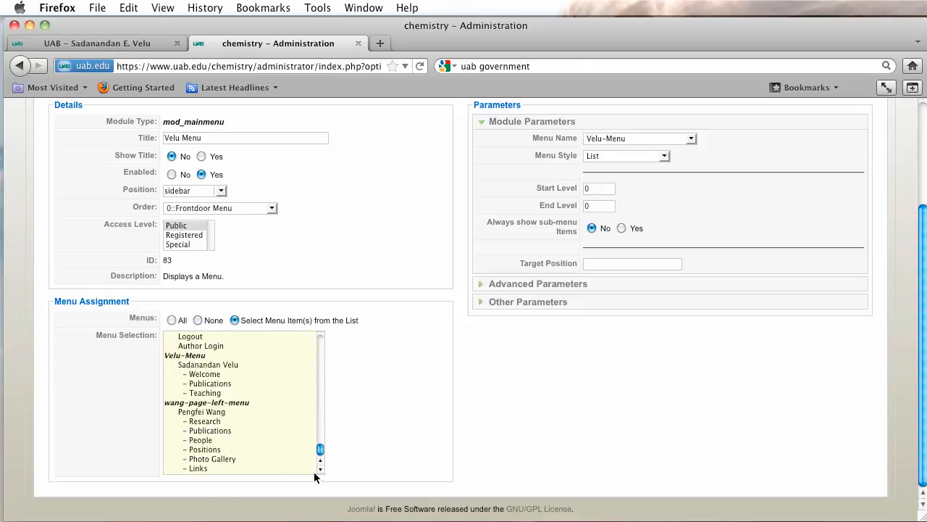
click(208, 364)
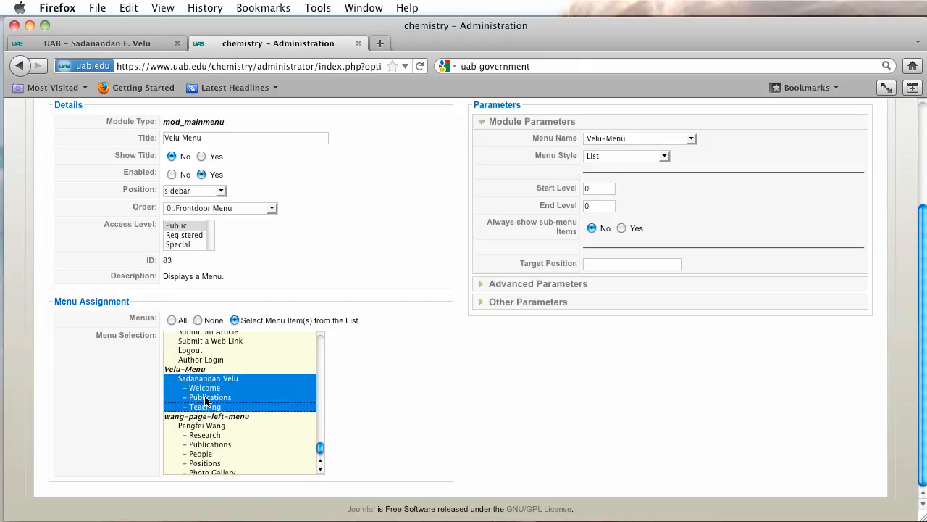
mouse_move(509, 410)
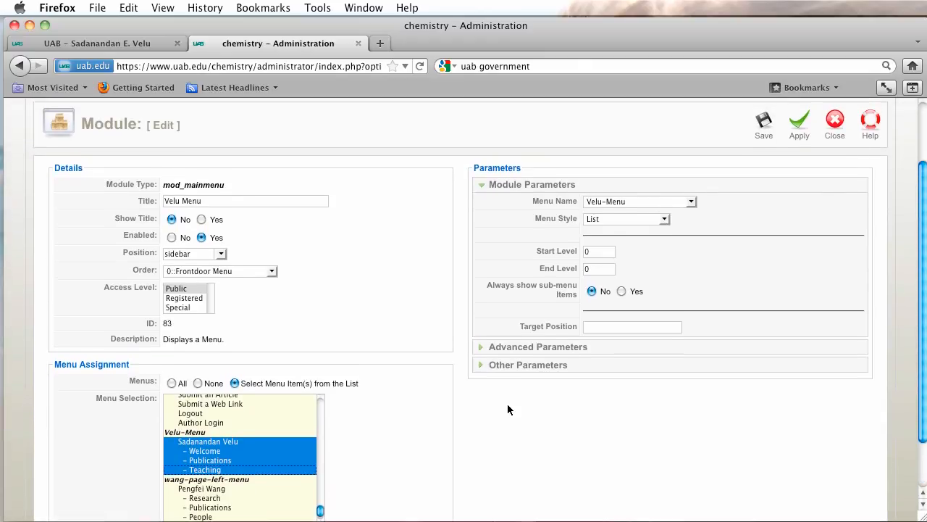
scroll(down, 3)
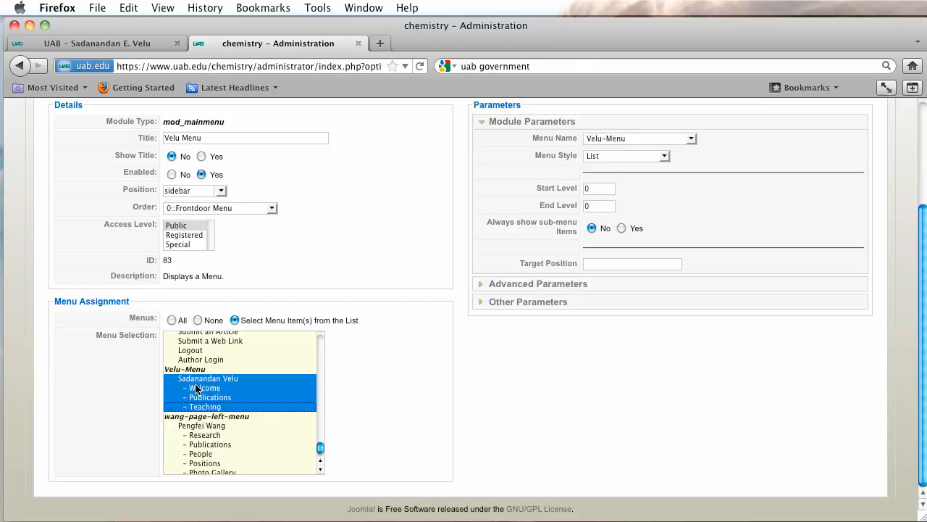
mouse_move(210, 386)
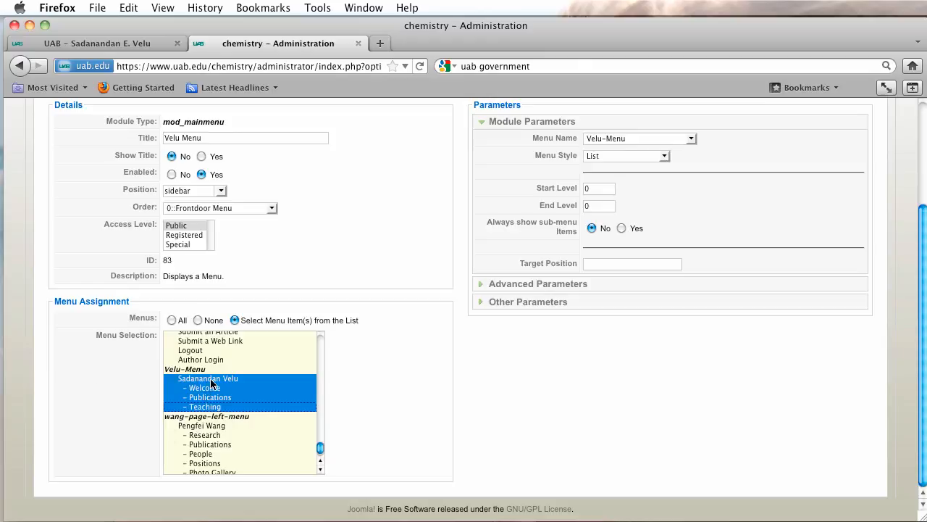
mouse_move(206, 387)
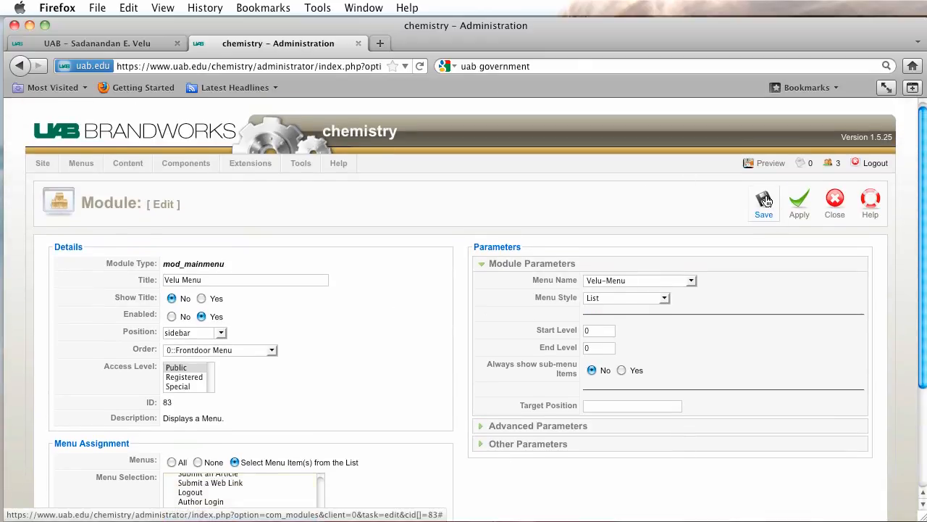
click(763, 202)
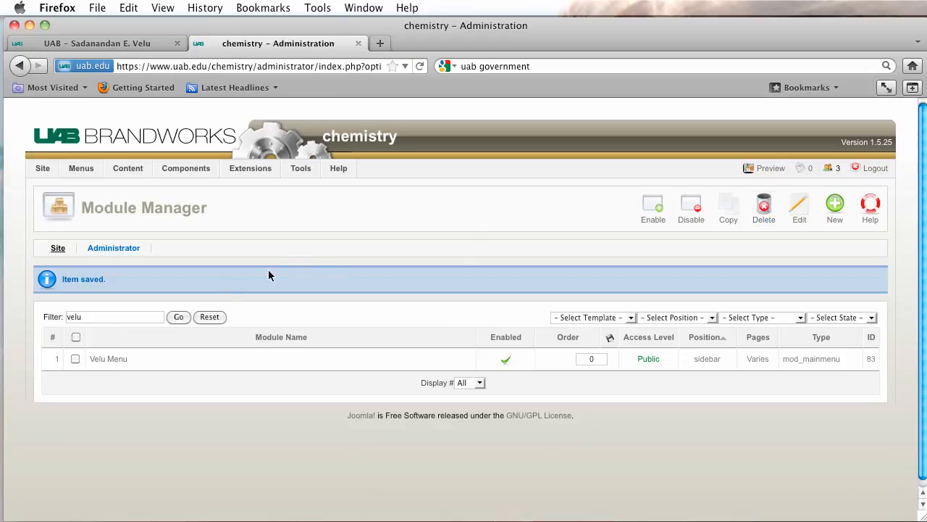
mouse_move(143, 335)
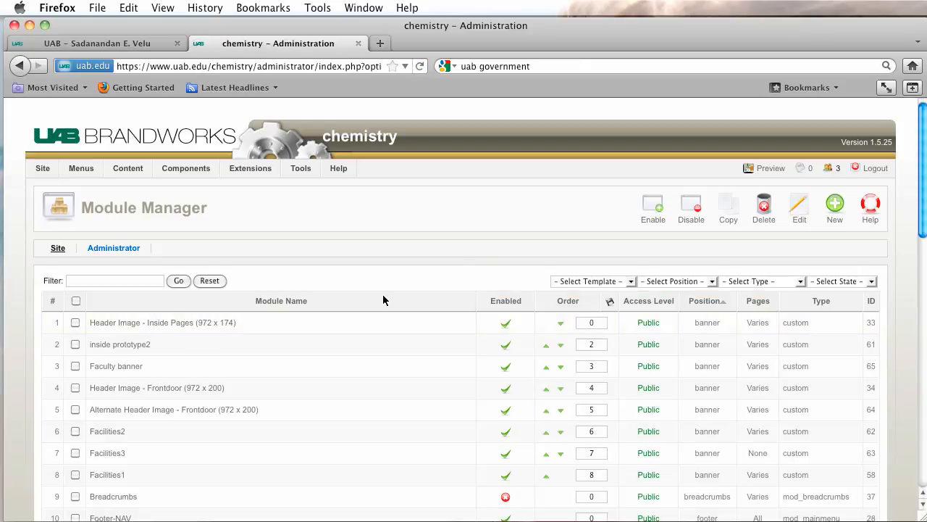
mouse_move(162, 323)
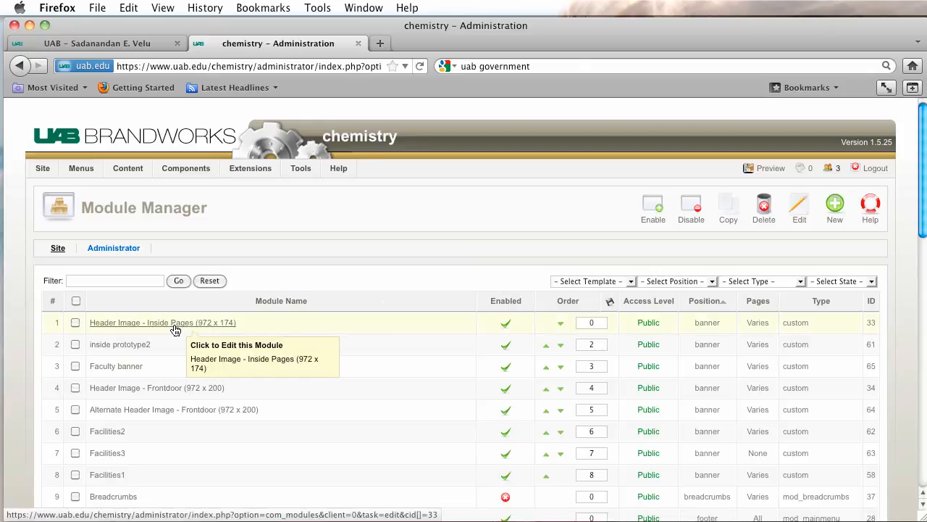
Inspect the Header Image – Inside Pages module, close it unsaved, and clear the module filter.
click(163, 322)
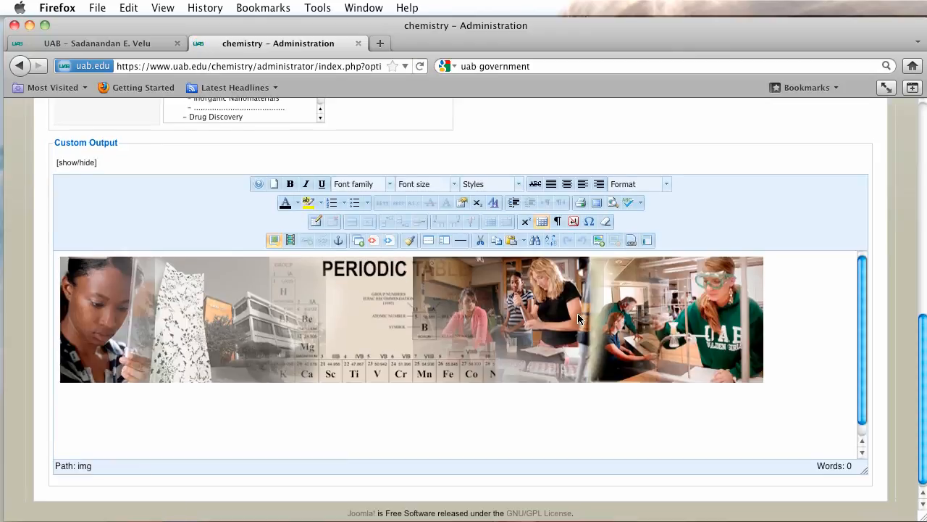
click(98, 42)
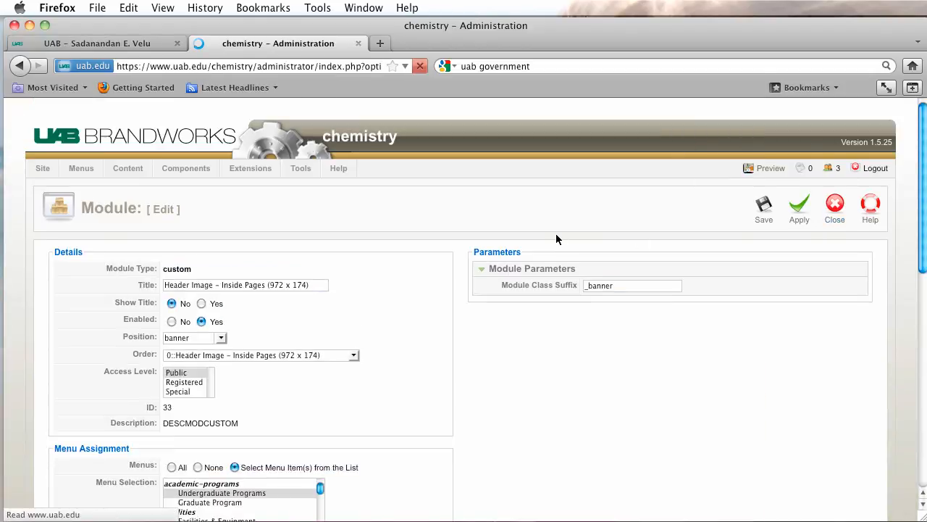
click(834, 205)
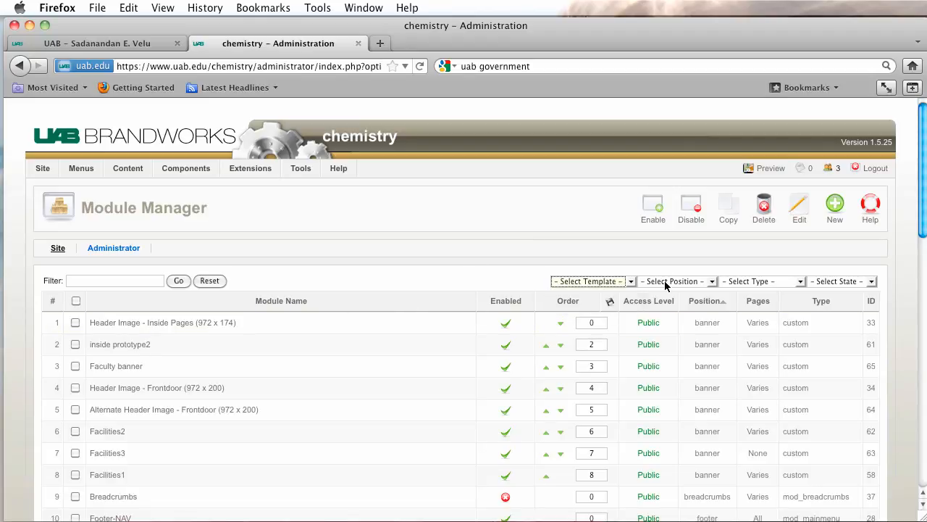
Filter to banner modules and assign Faculty banner to Velu's Welcome, Publications, Teaching pages.
click(678, 281)
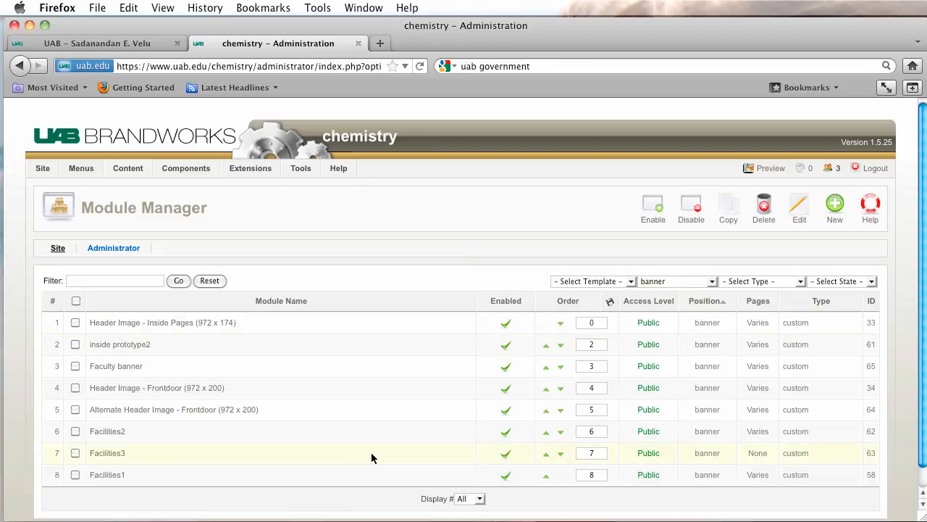
click(116, 366)
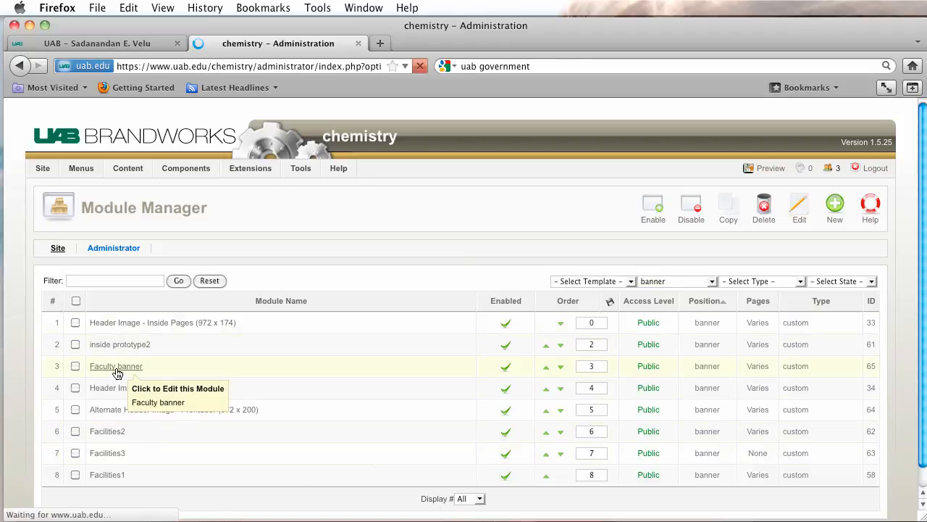
click(115, 366)
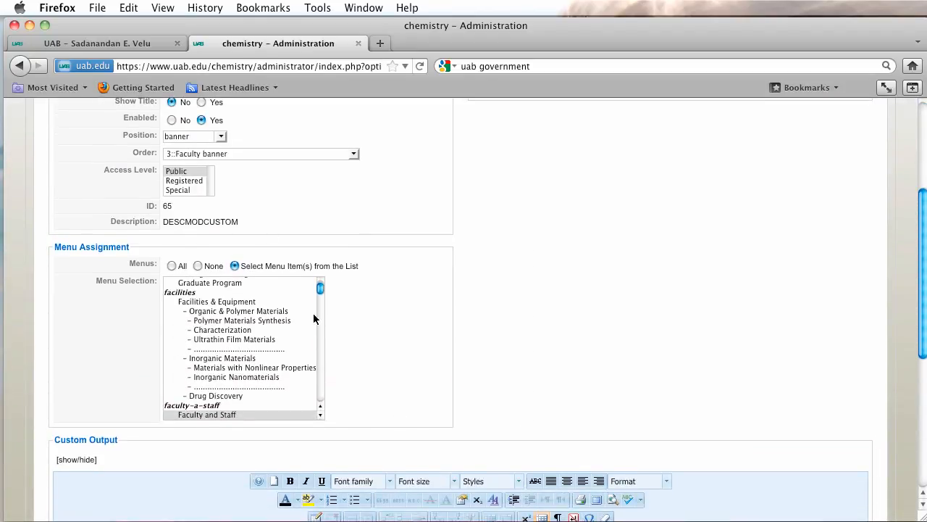
mouse_move(240, 262)
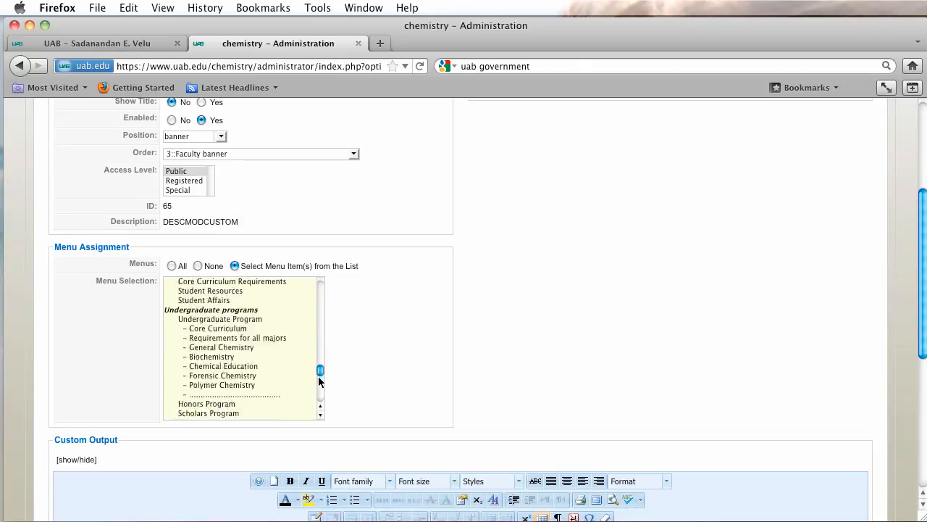
scroll(down, 3)
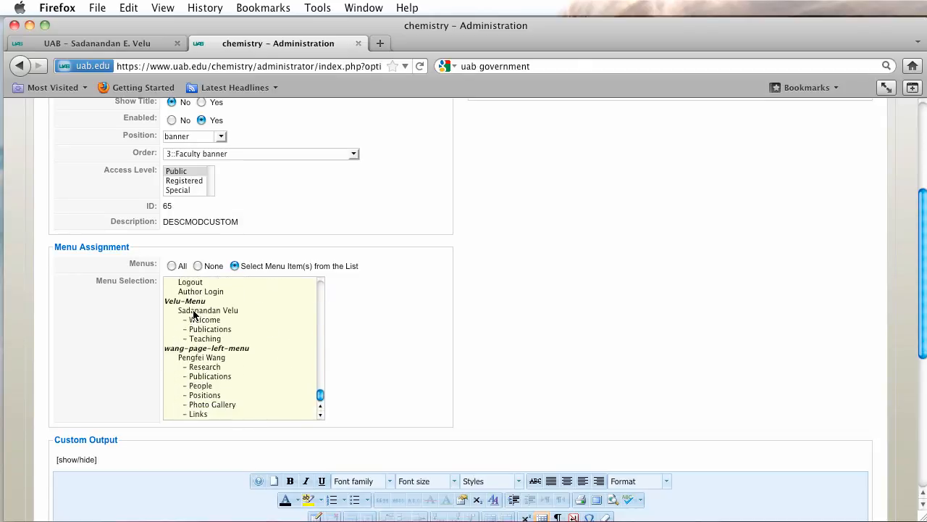
click(207, 310)
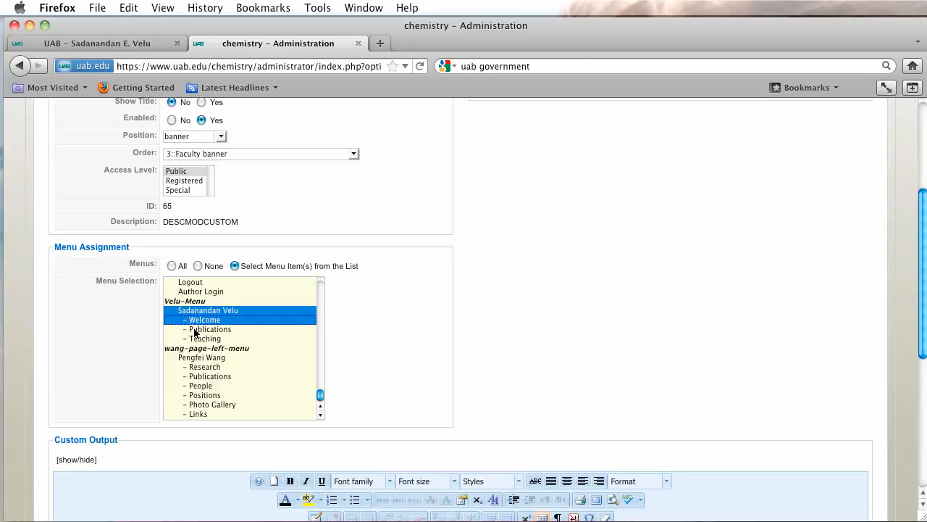
click(205, 338)
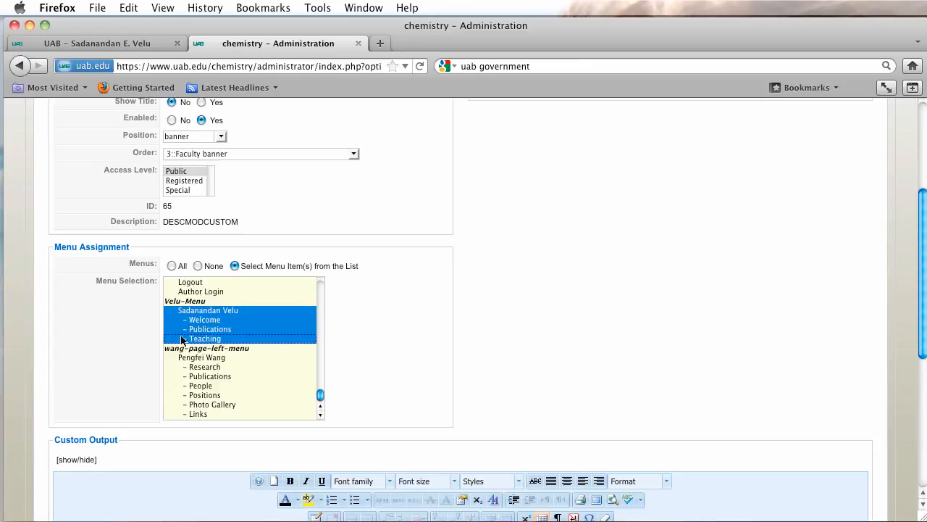
mouse_move(207, 341)
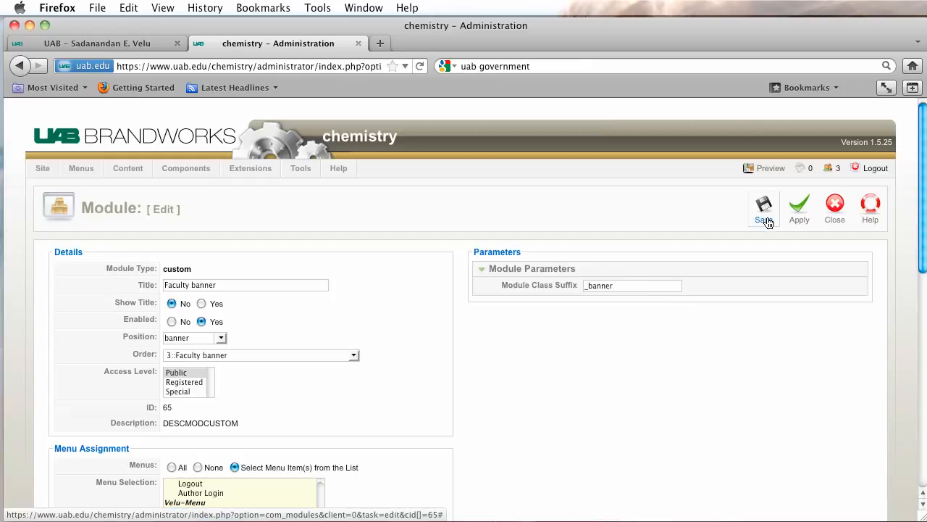
click(763, 207)
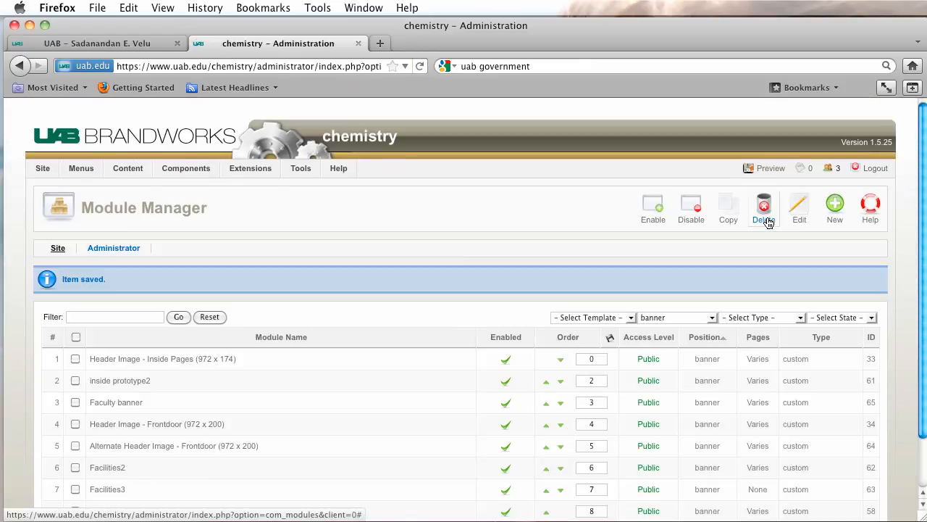
Filter the Article Manager by 'facul' and open the Faculty and Staff article.
click(128, 168)
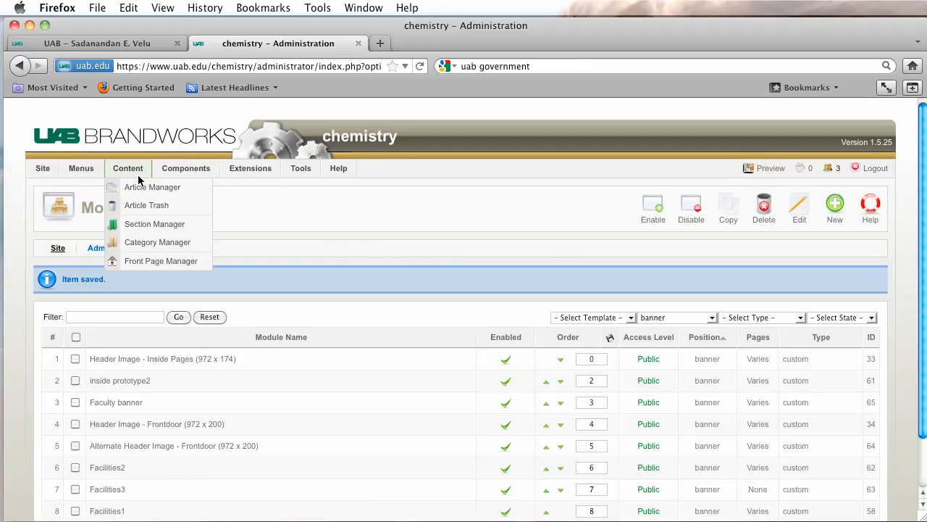
mouse_move(152, 187)
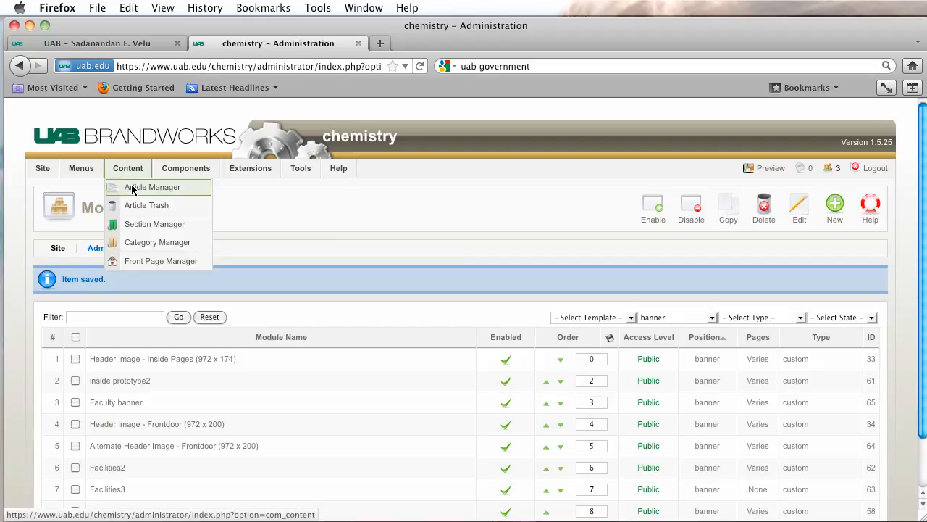
click(151, 187)
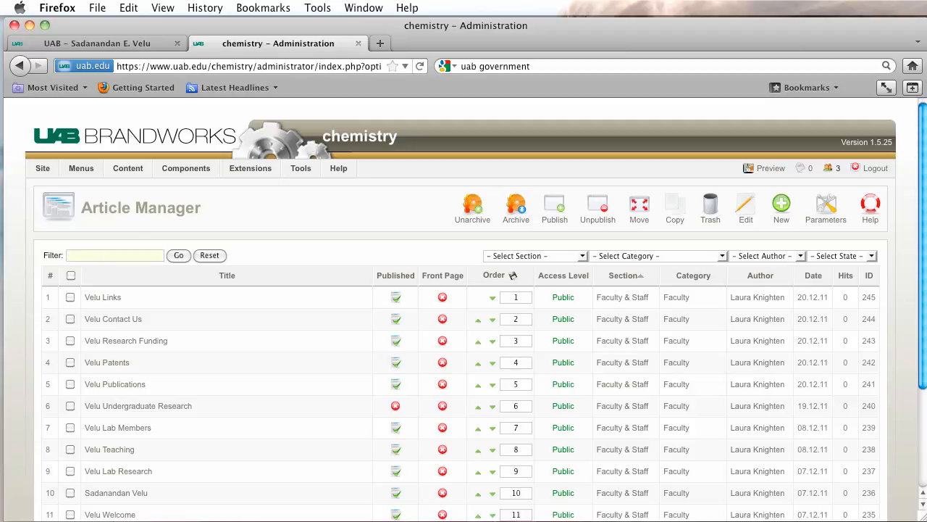
text(faculty)
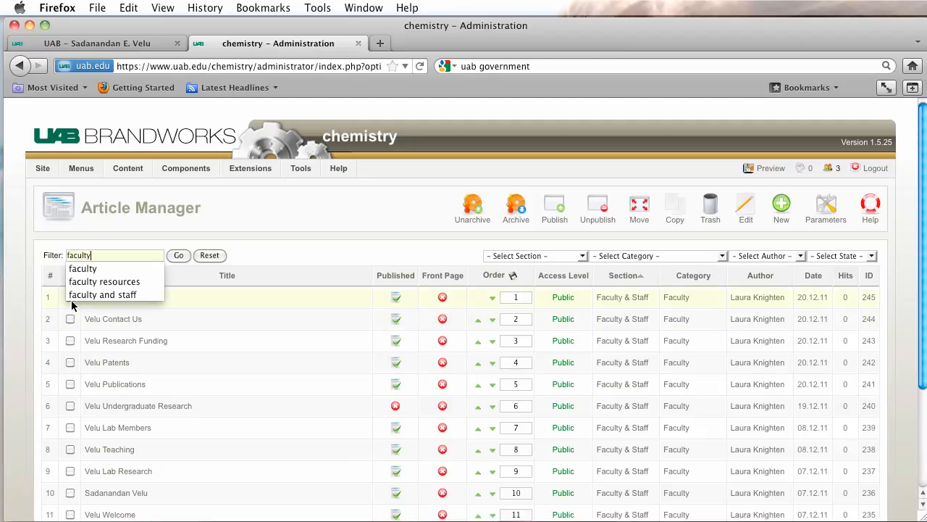
click(102, 294)
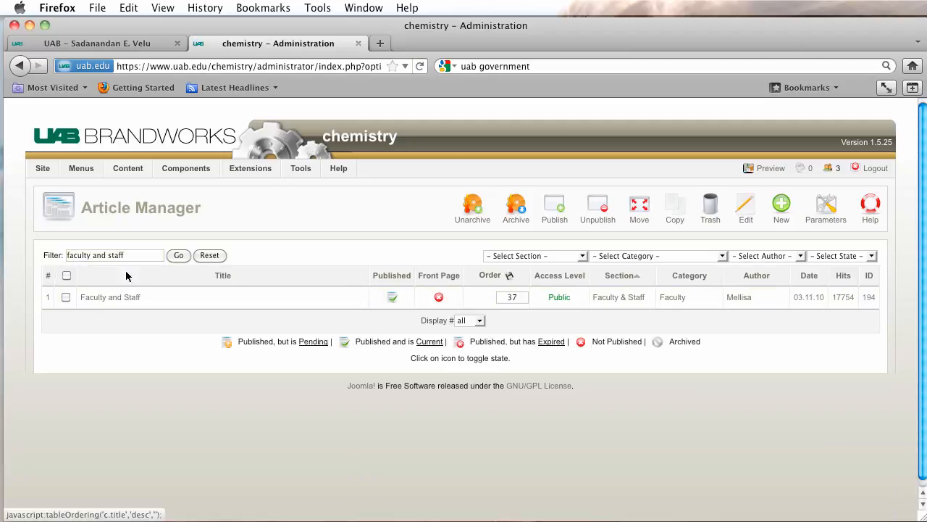
mouse_move(110, 297)
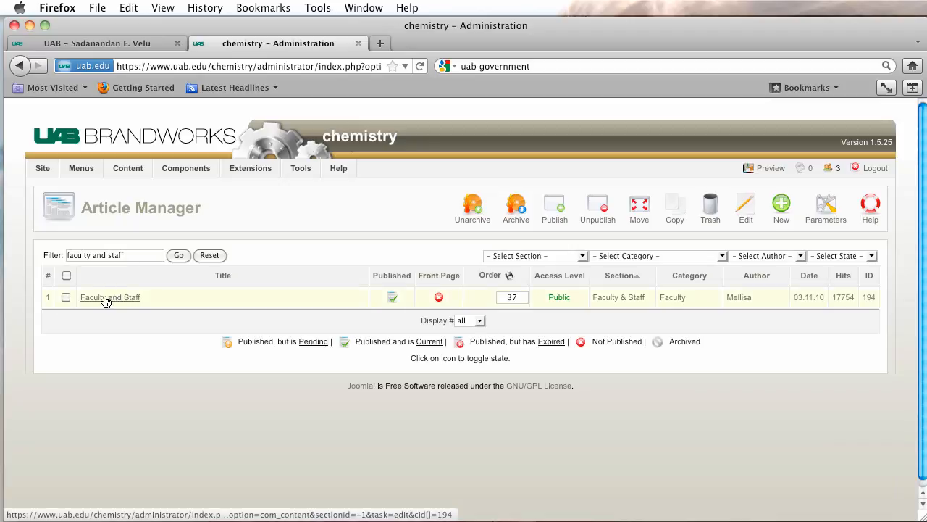
click(110, 297)
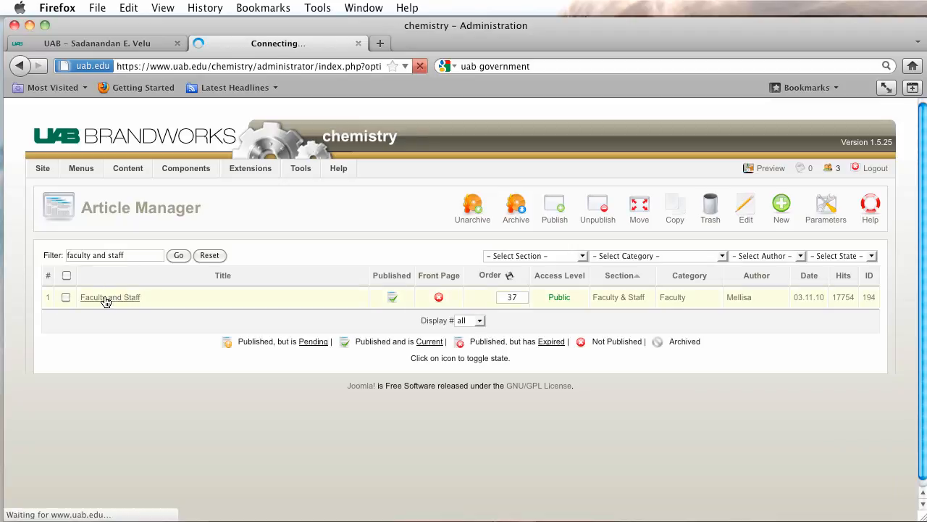
click(110, 297)
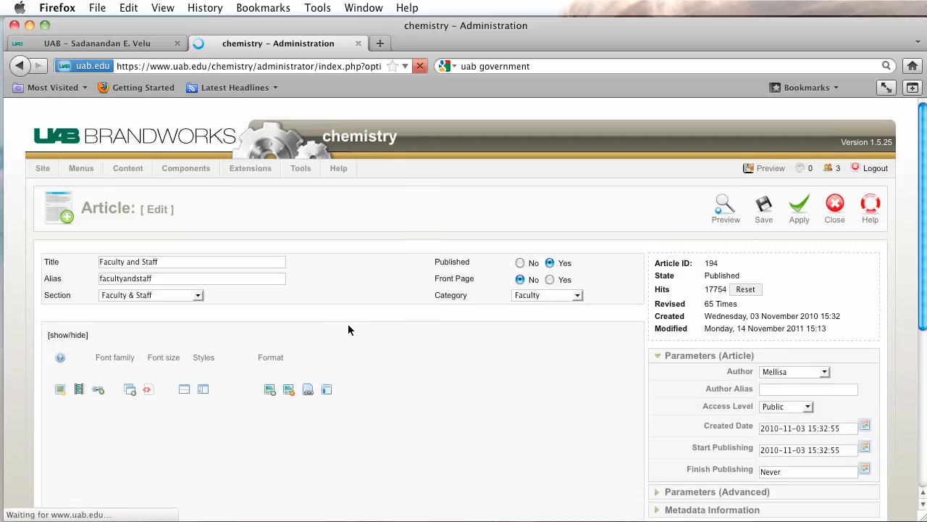
scroll(down, 3)
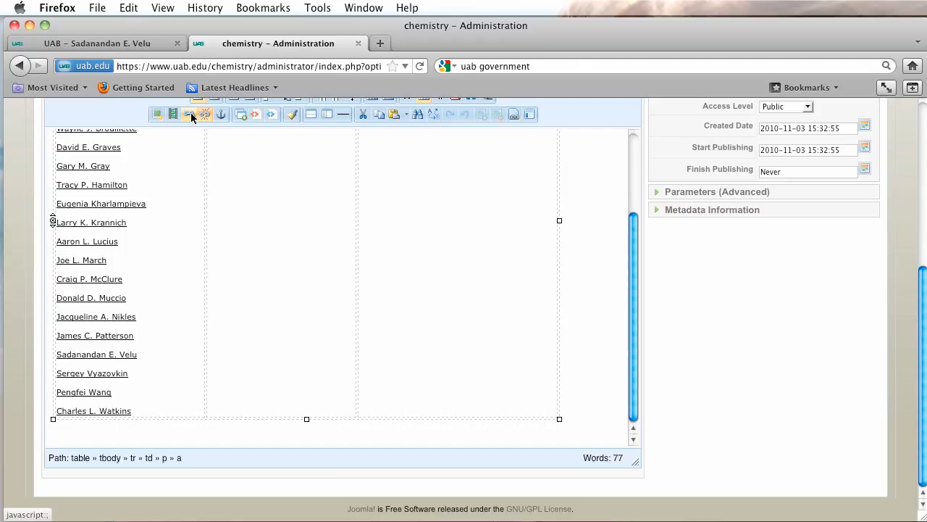
click(191, 113)
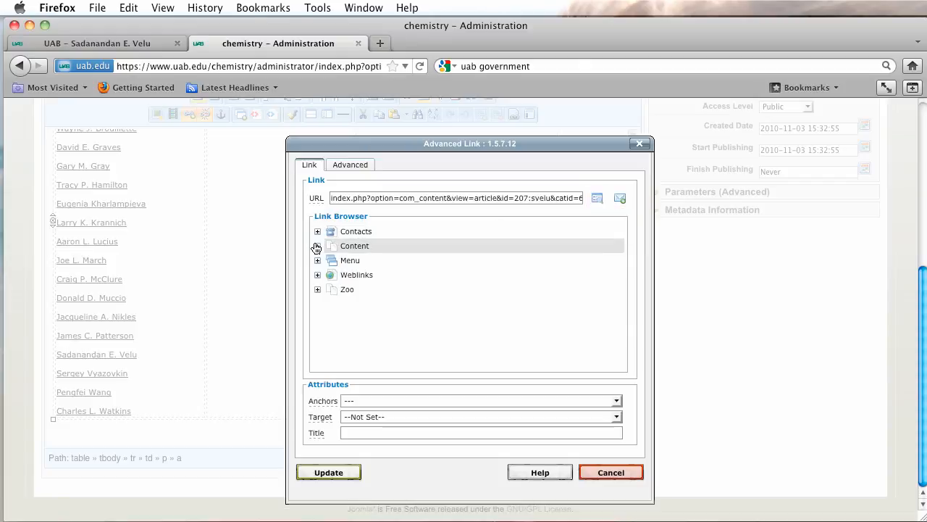
click(318, 246)
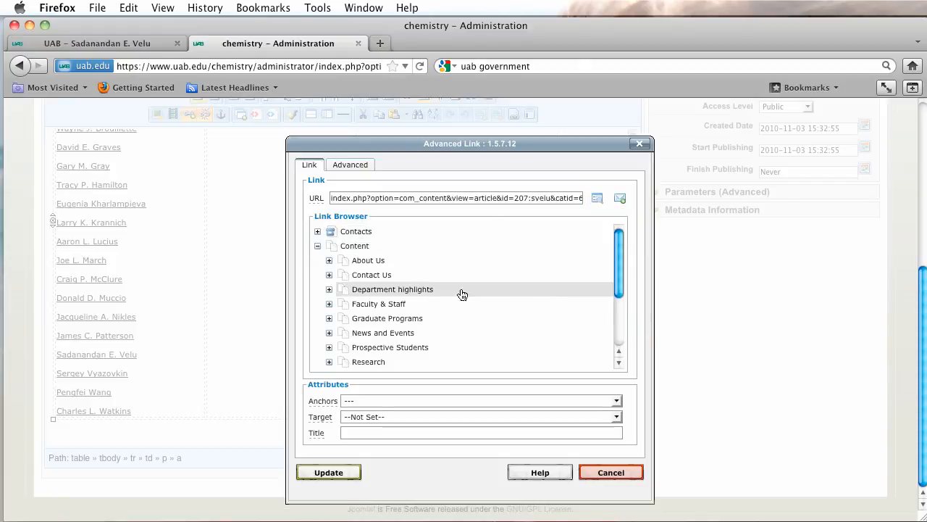
scroll(down, 3)
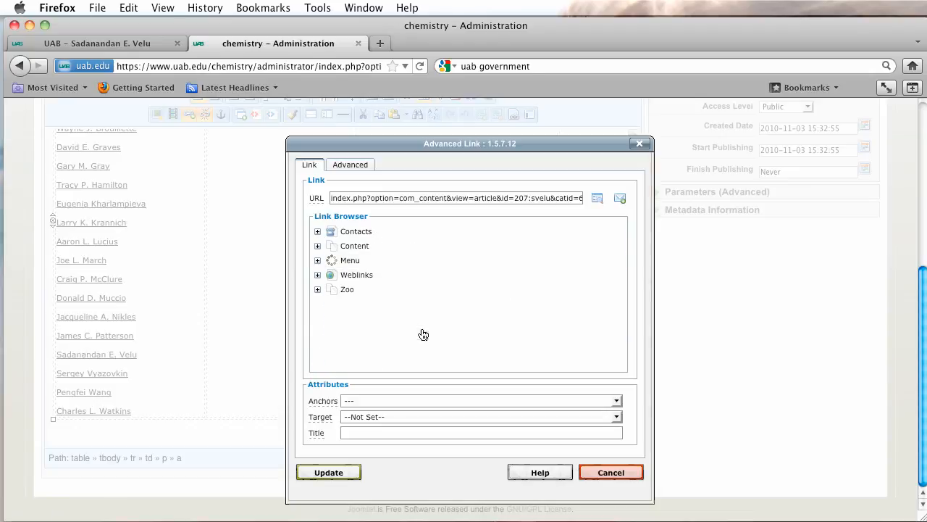
click(317, 260)
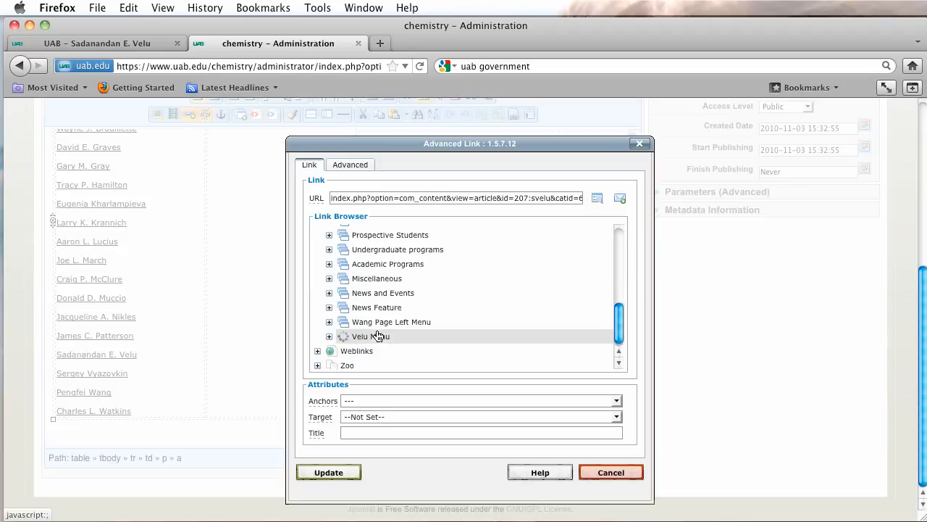
click(329, 336)
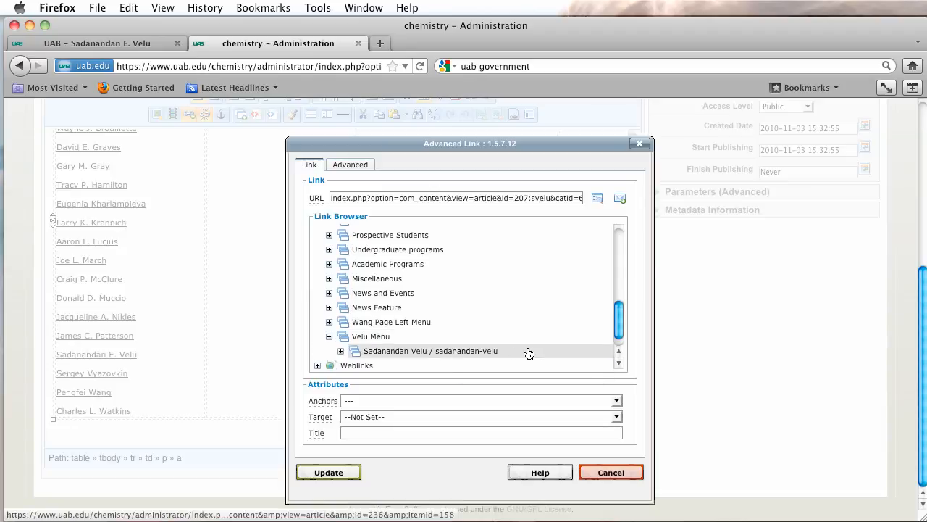
click(341, 350)
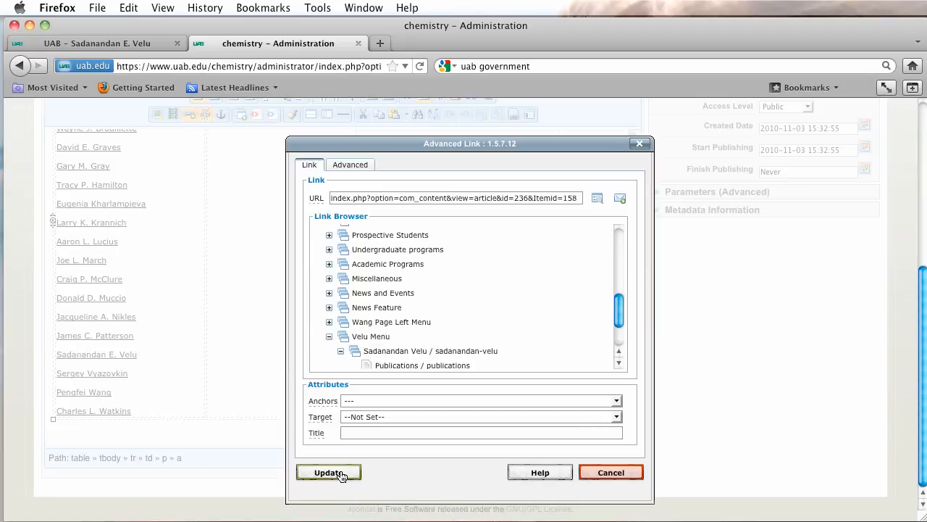
click(328, 471)
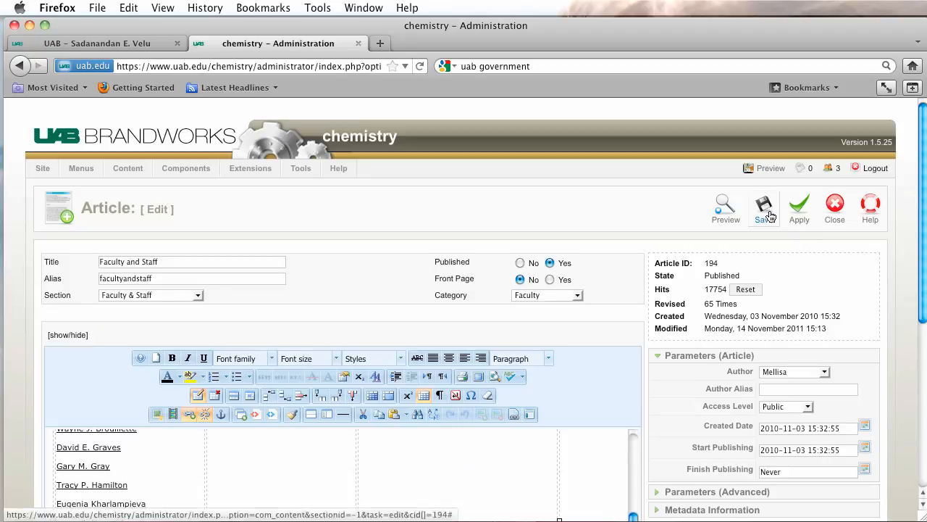
click(764, 206)
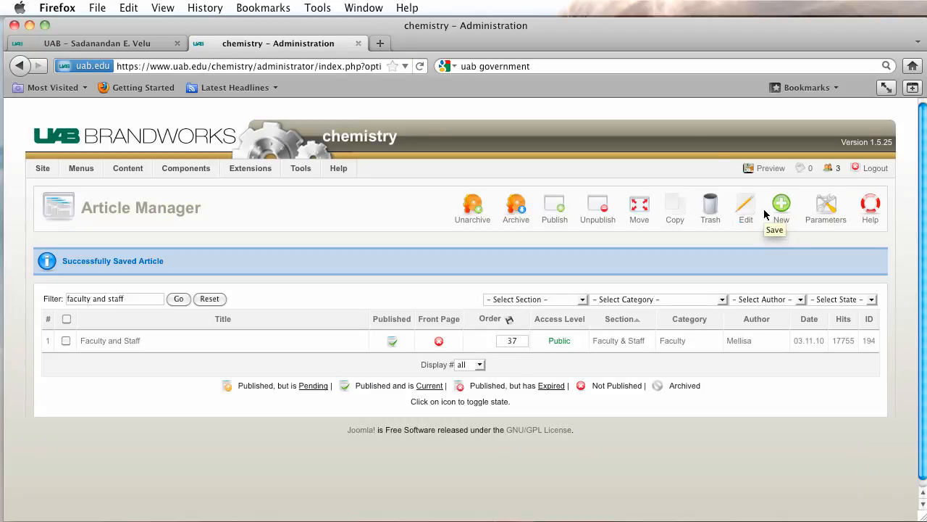
mouse_move(767, 172)
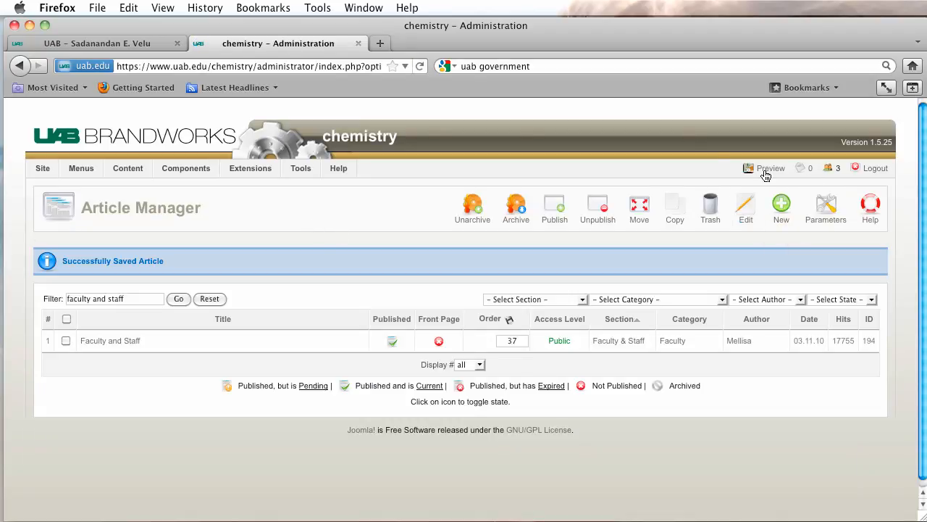
click(770, 168)
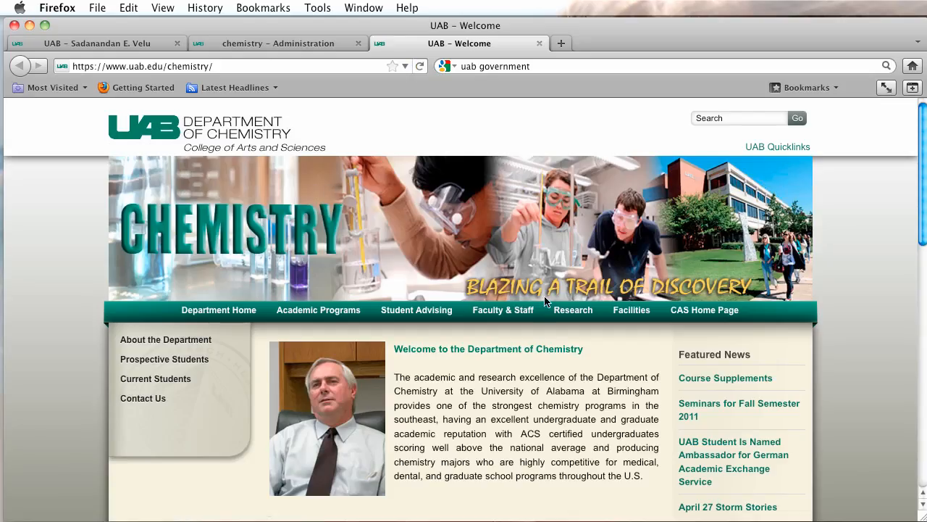
click(502, 310)
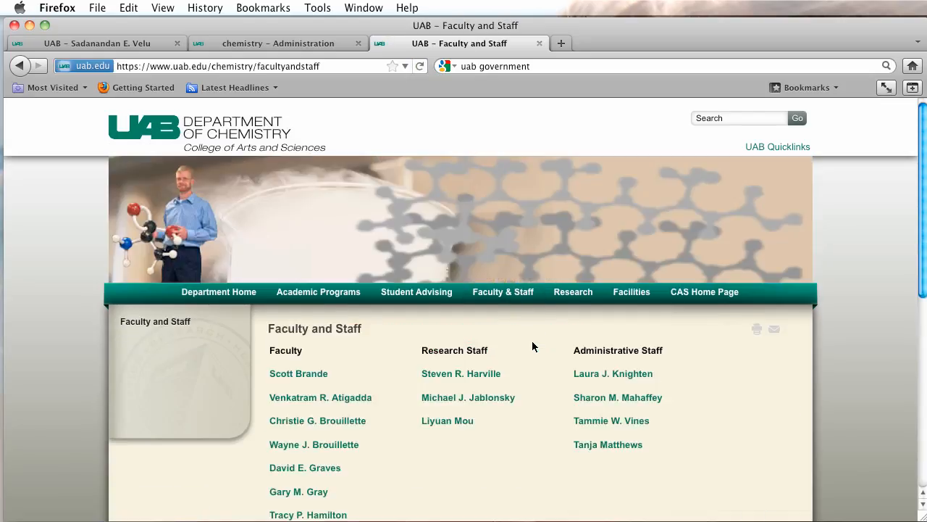
scroll(down, 3)
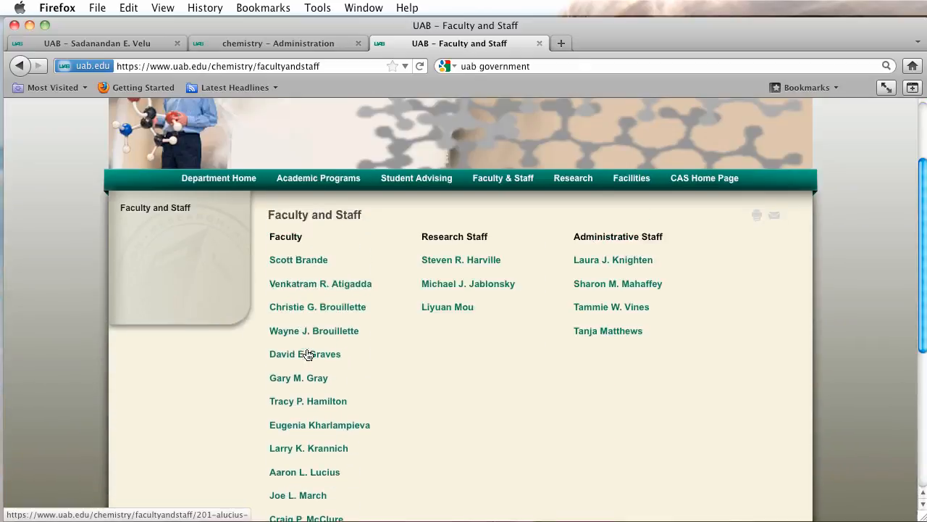
scroll(down, 3)
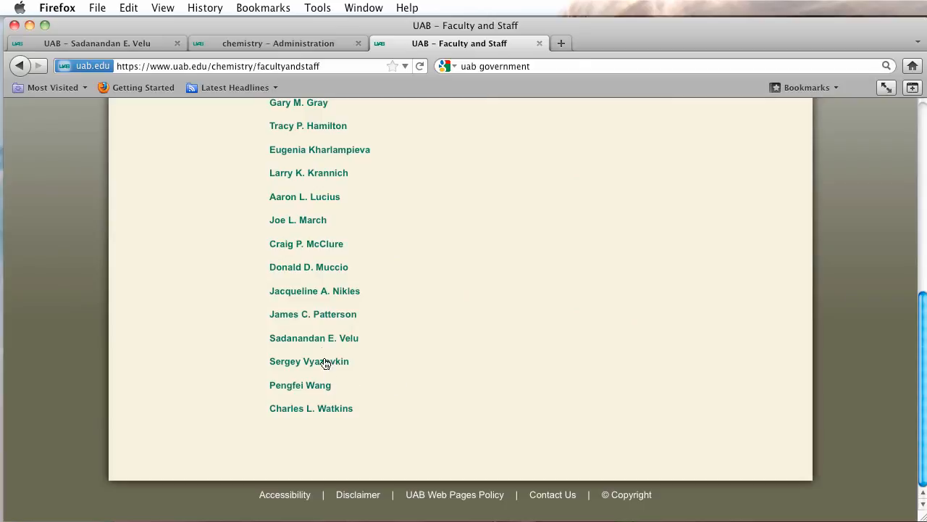
click(314, 337)
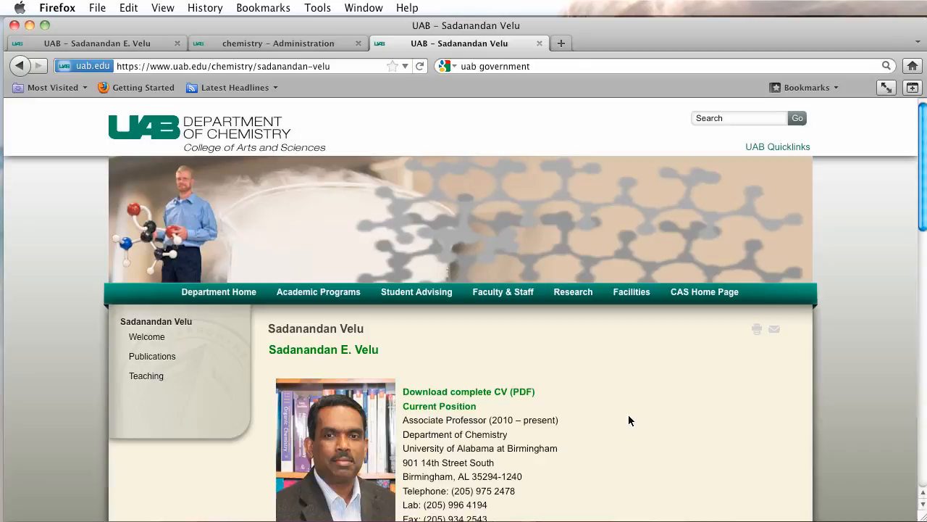
mouse_move(391, 323)
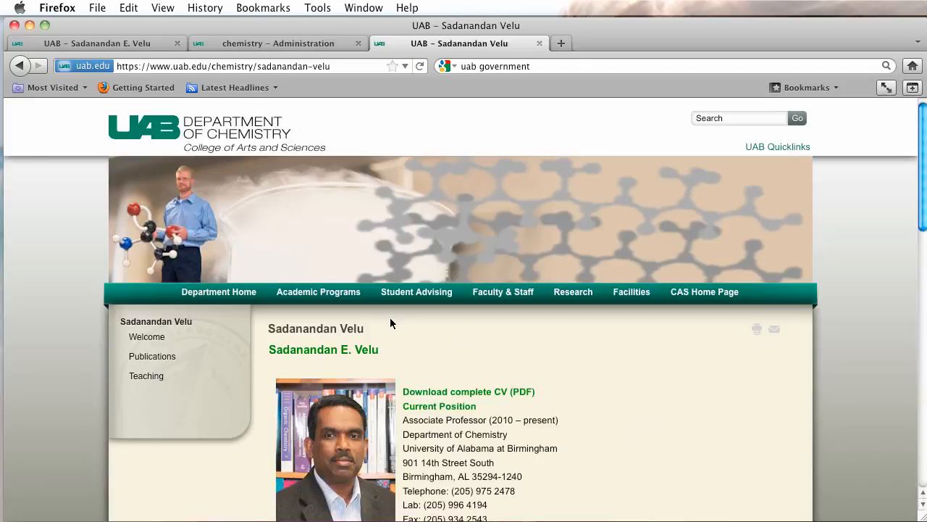
mouse_move(155, 321)
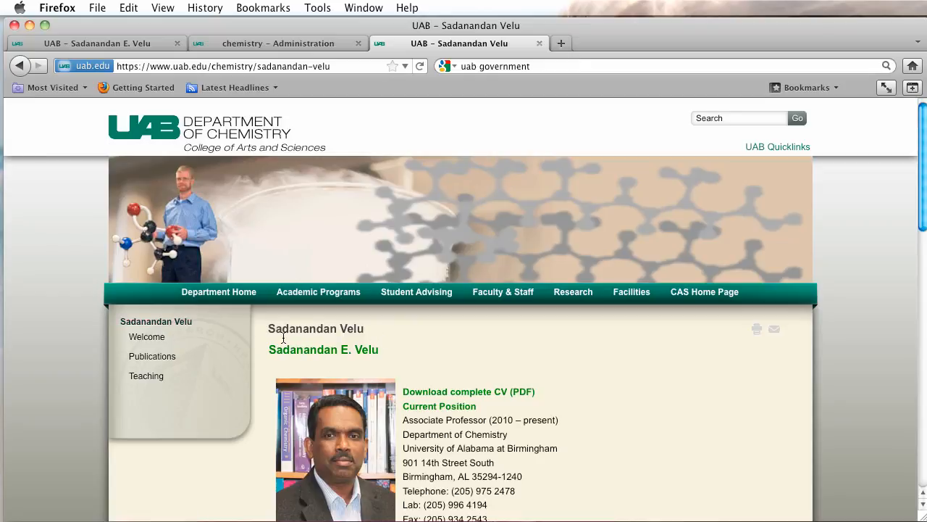
mouse_move(152, 356)
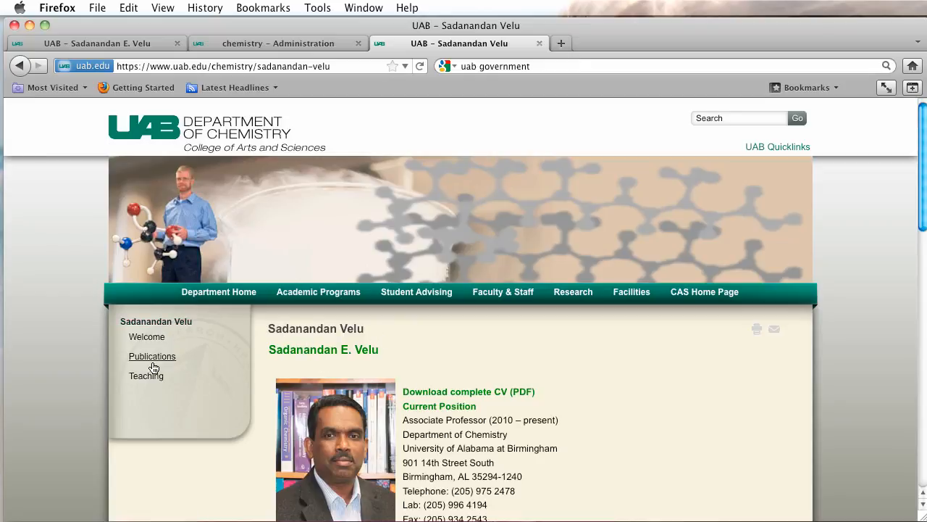
Browse Velu's Welcome, Publications and Teaching pages through the Velu Menu sidebar.
click(147, 336)
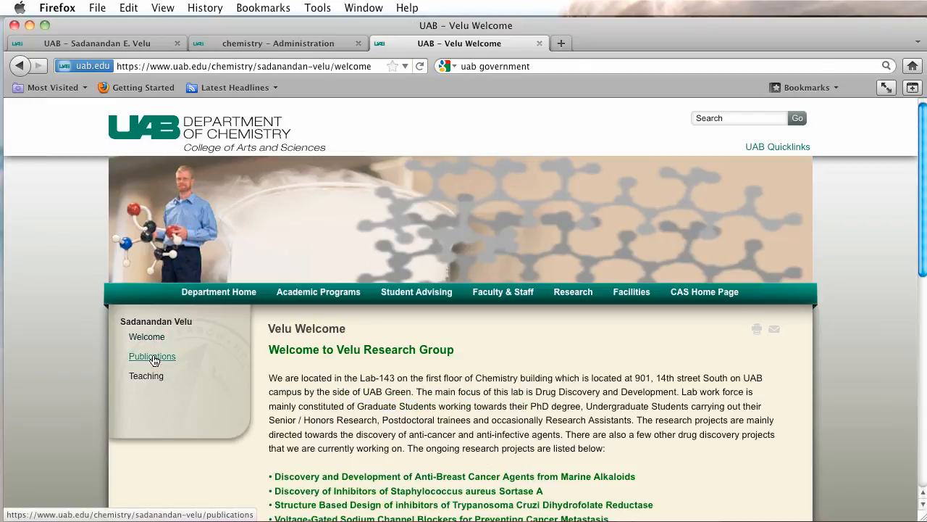
click(152, 356)
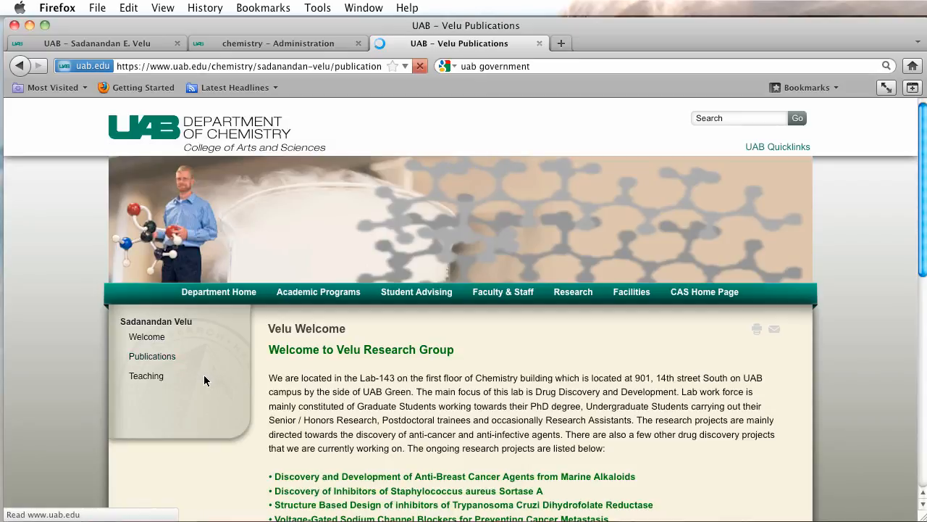
click(152, 356)
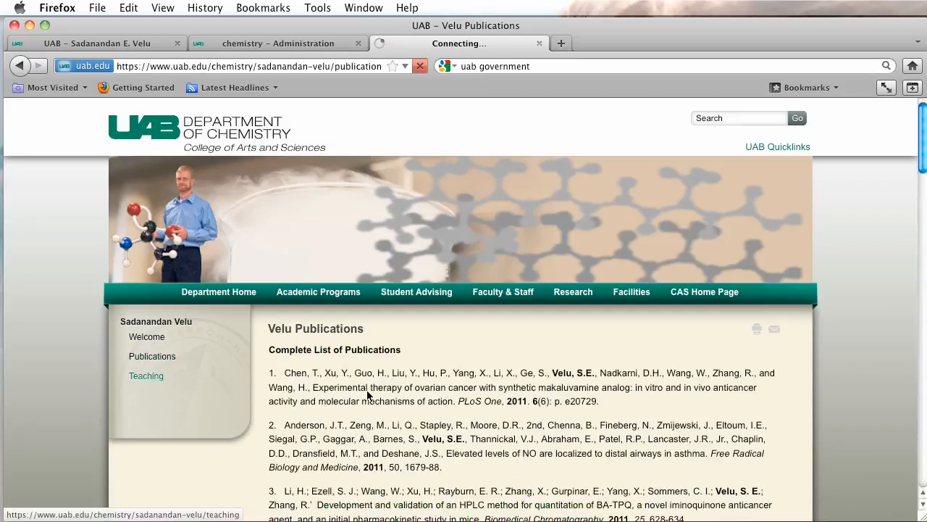
click(145, 375)
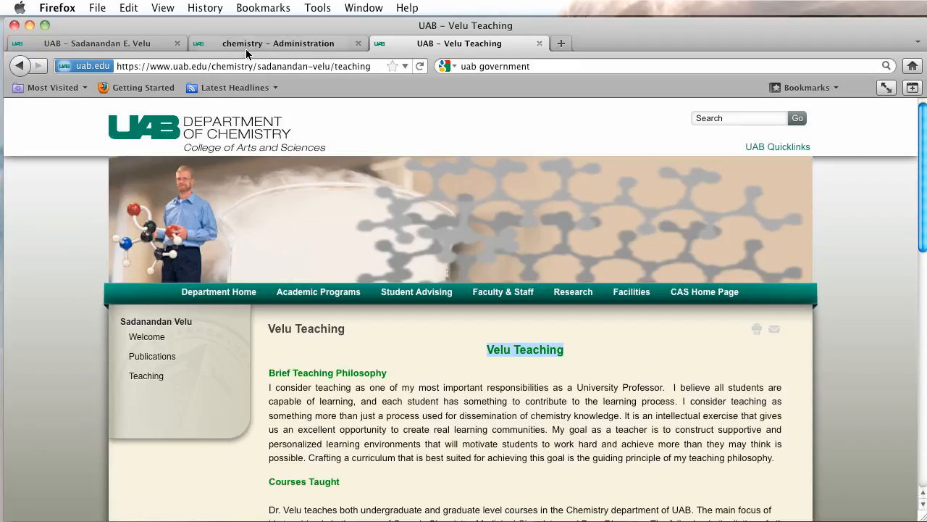
click(278, 43)
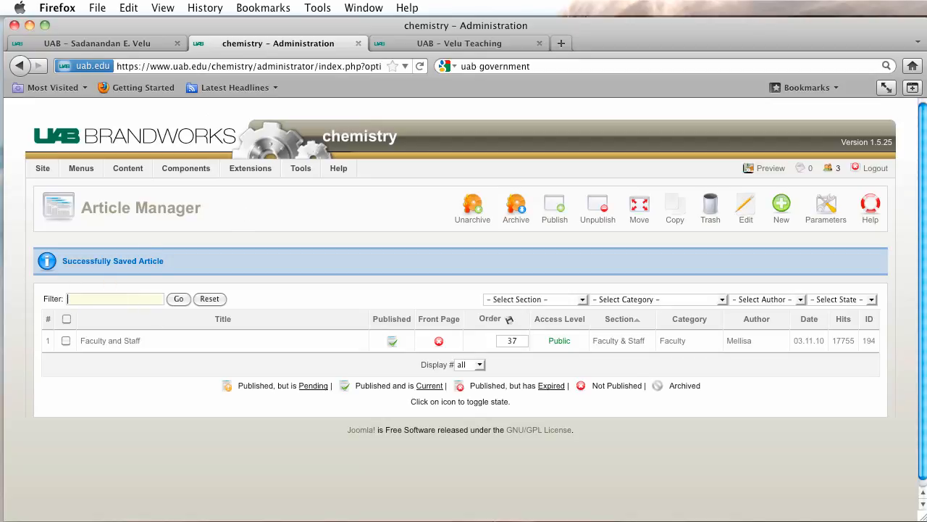
Filter the Article Manager by 've' and glance at the live Velu Teaching page.
text(ve)
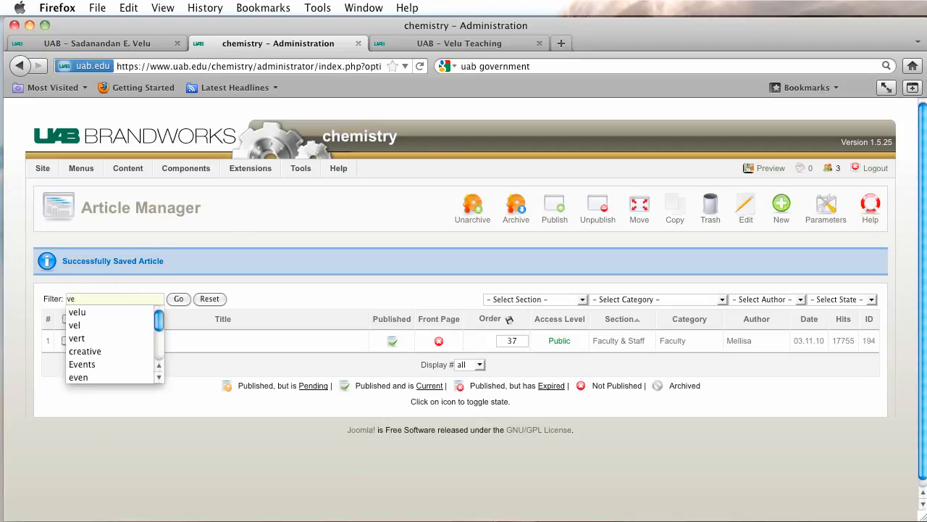
click(78, 311)
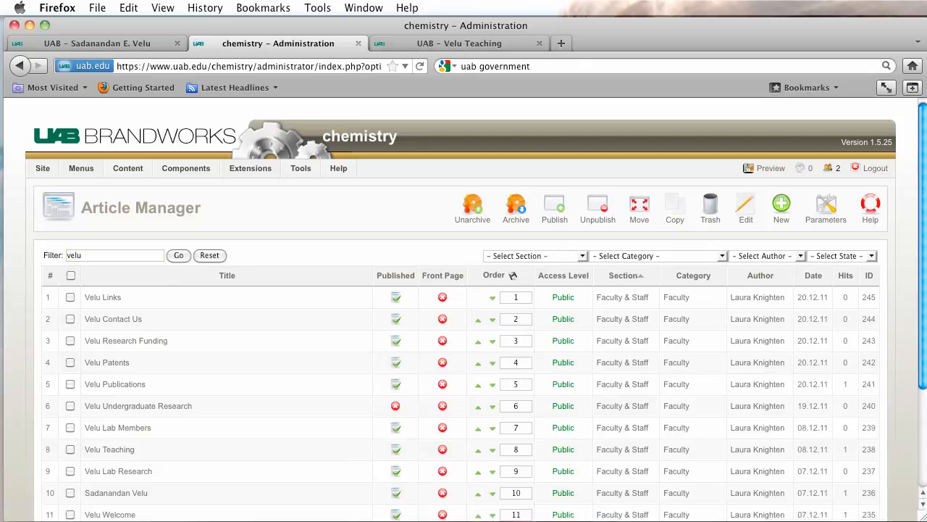
click(459, 43)
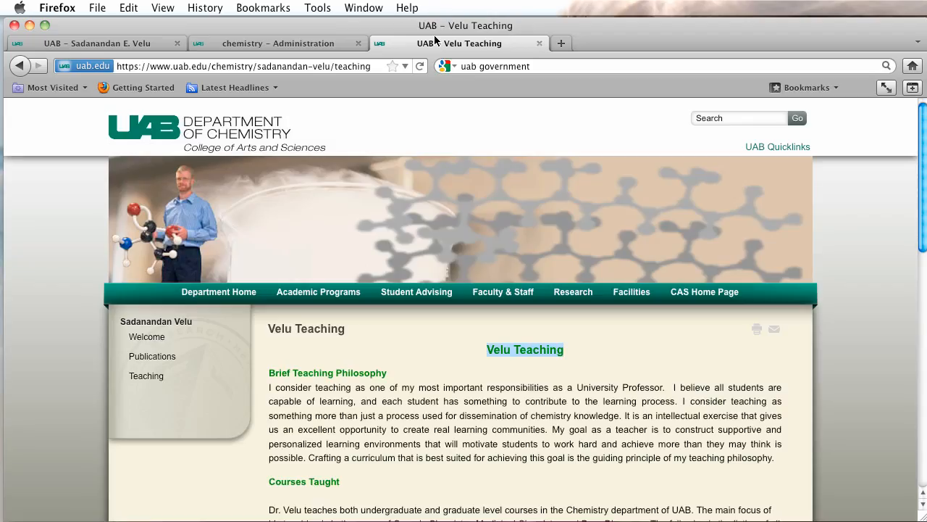
click(278, 43)
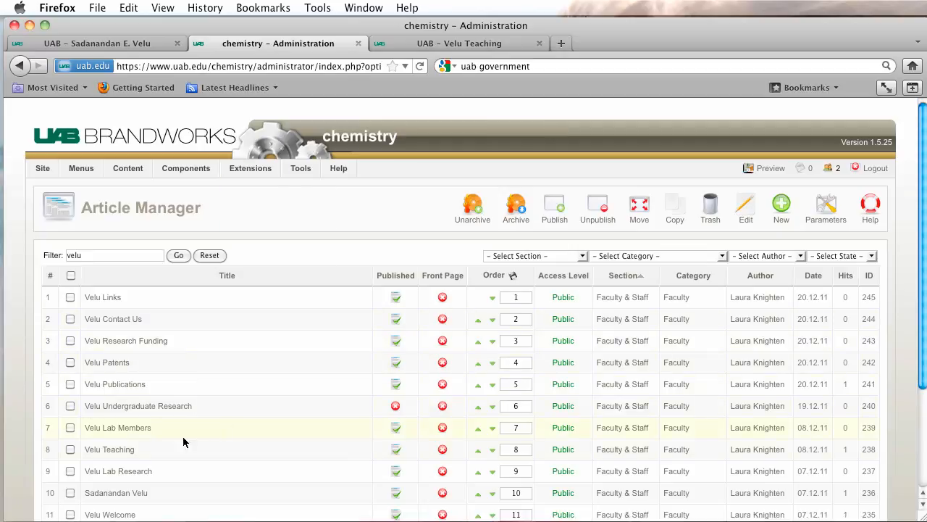
Open Velu Teaching, delete its duplicate 'Velu Teaching' heading, and save.
click(110, 449)
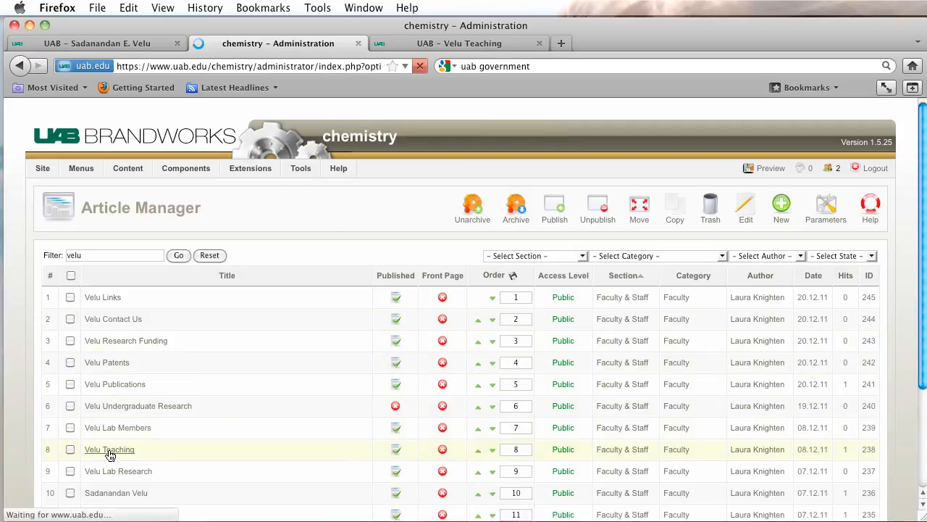
click(108, 449)
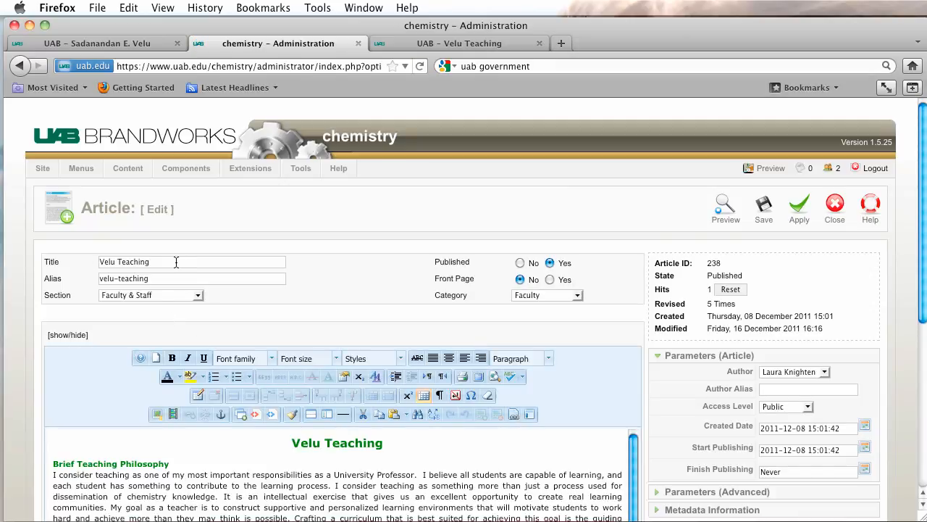
triple_click(134, 261)
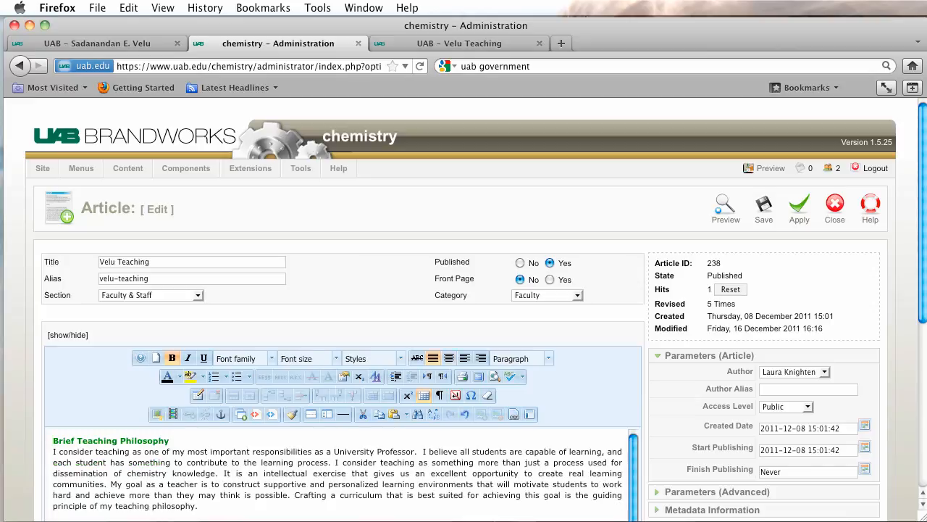
mouse_move(181, 308)
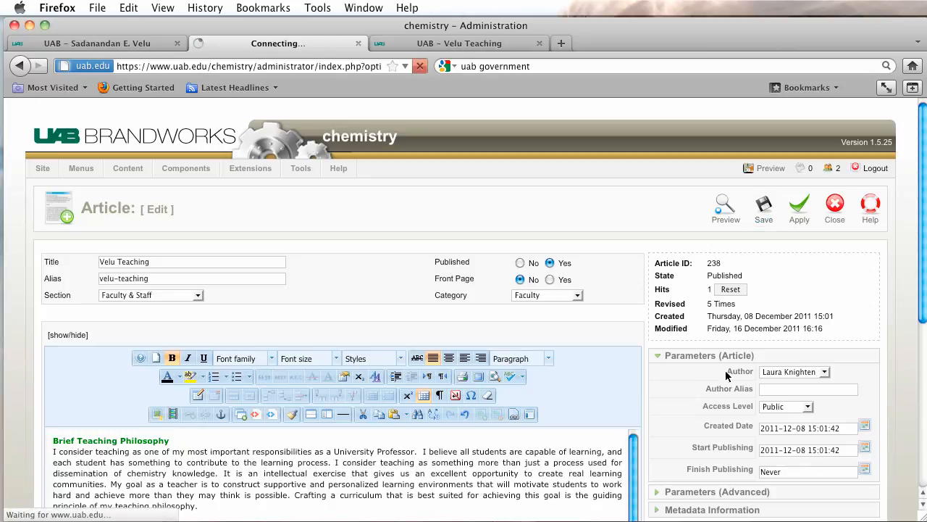
click(763, 208)
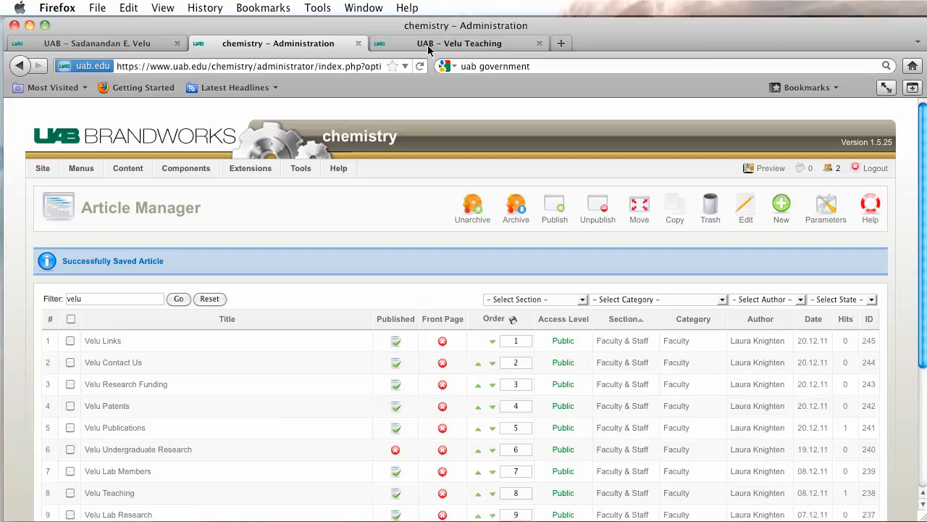
Reload the live Velu Teaching page to verify the fix, then open the Extensions menu.
click(459, 43)
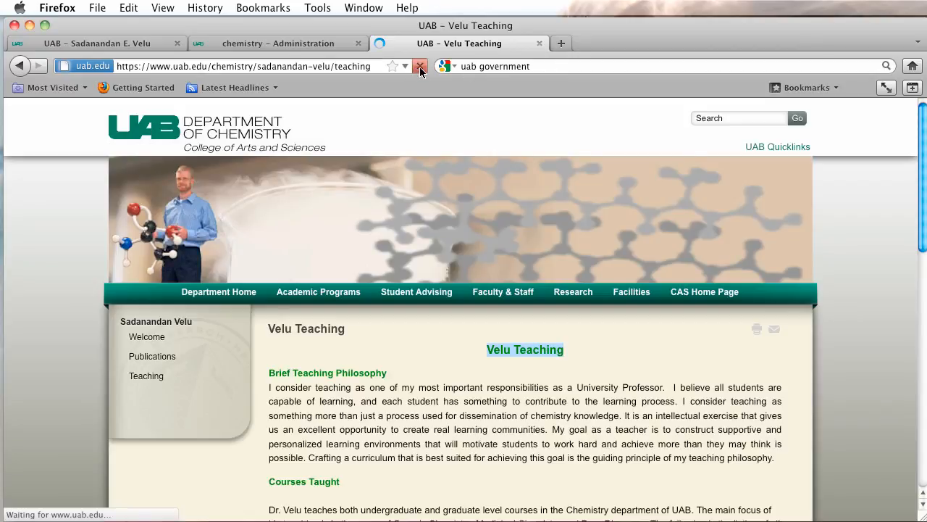
click(420, 66)
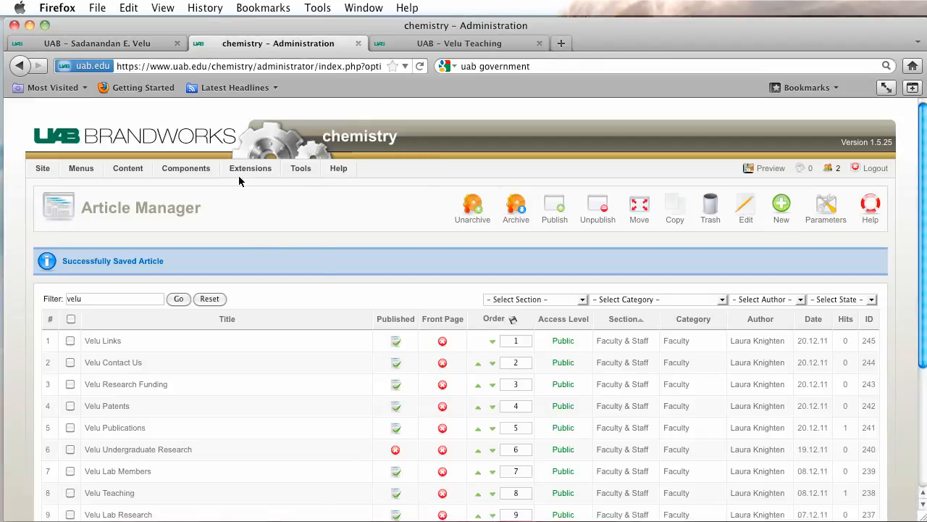
click(250, 168)
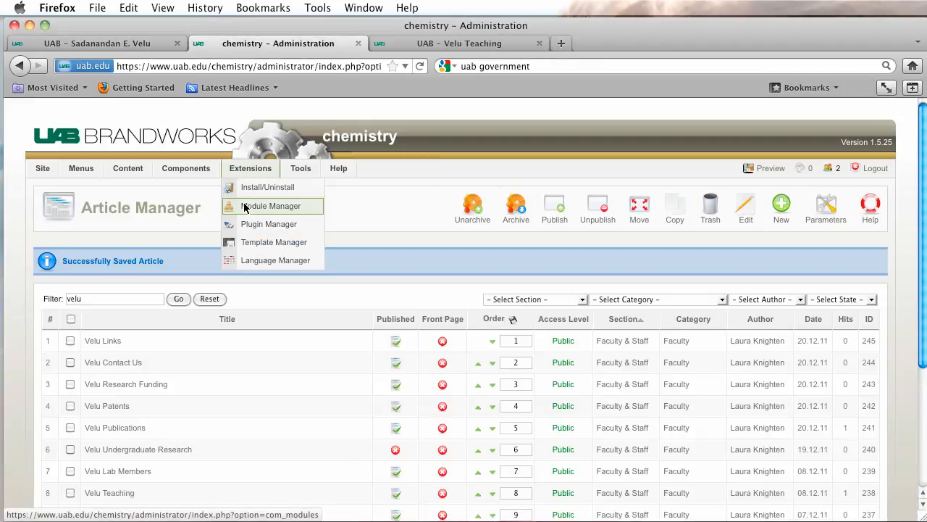